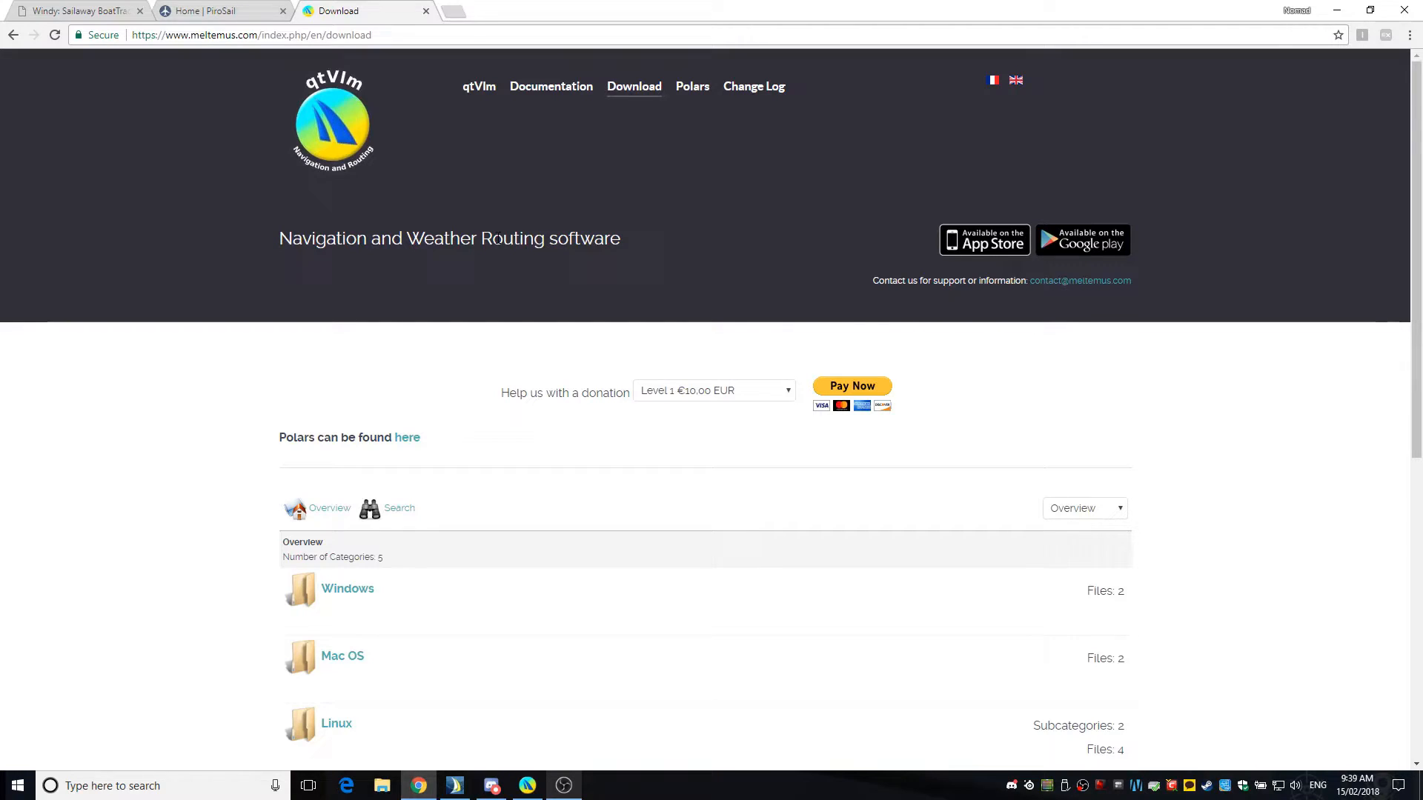
Dismiss the What's new release notes so the world map shows.
left_click(249, 35)
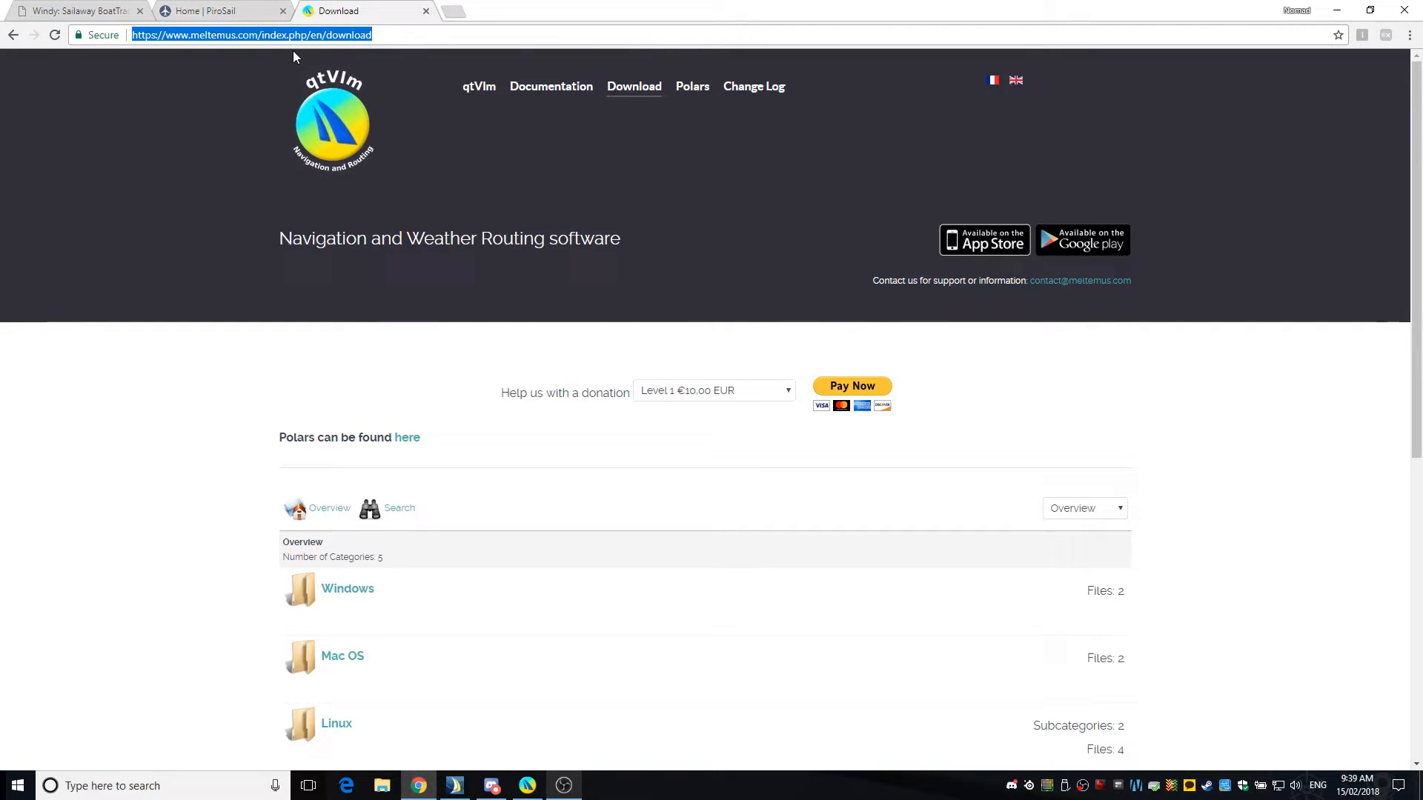
mouse_move(283, 40)
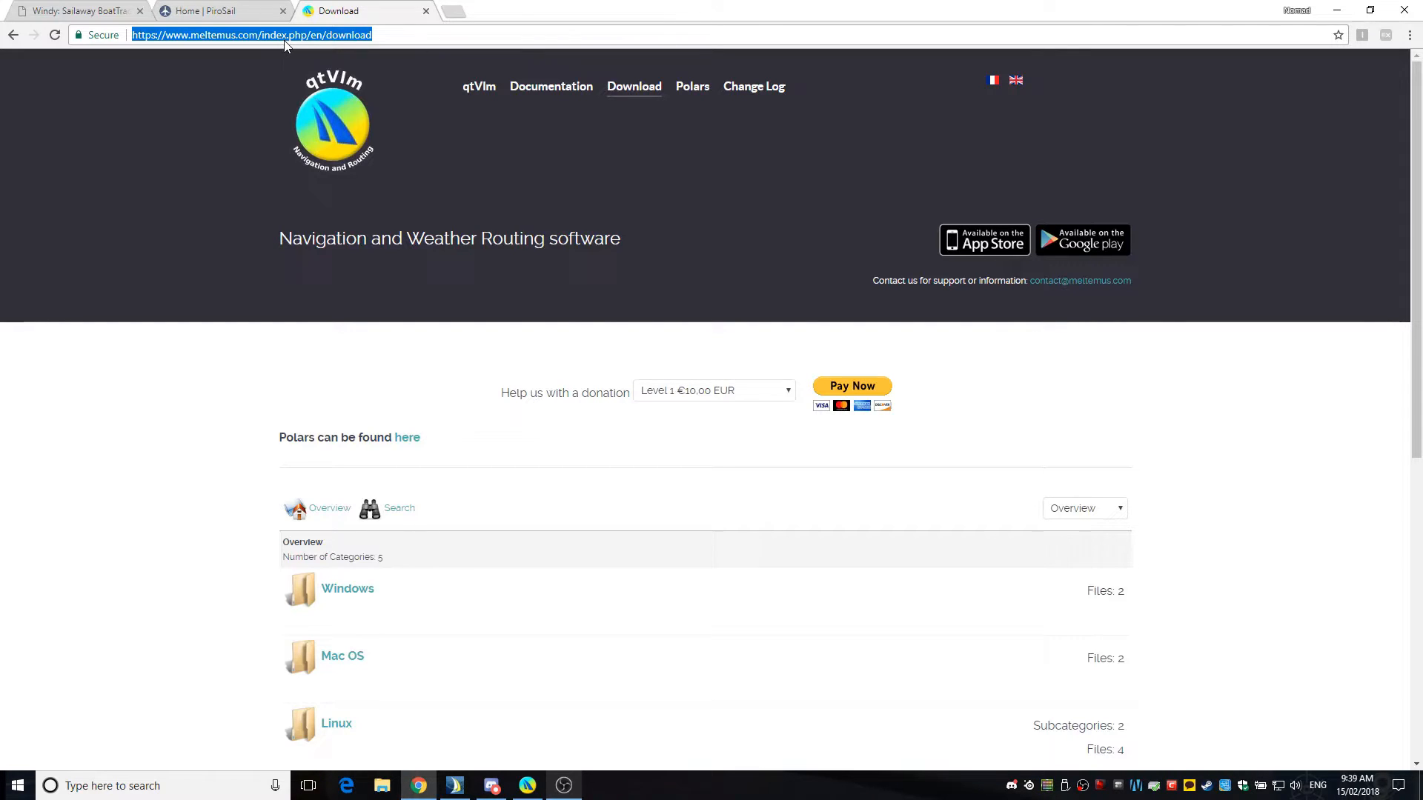
mouse_move(533, 709)
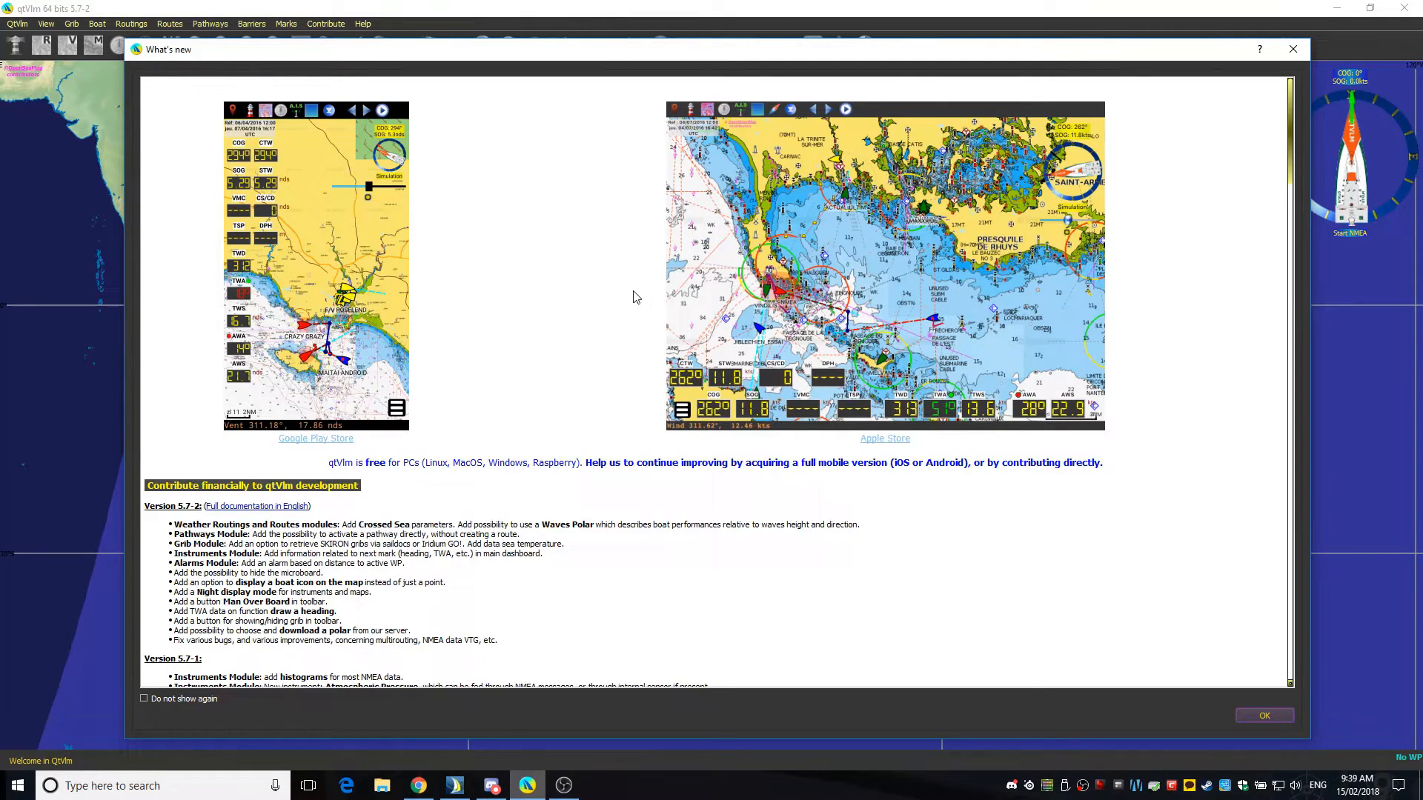
mouse_move(590, 372)
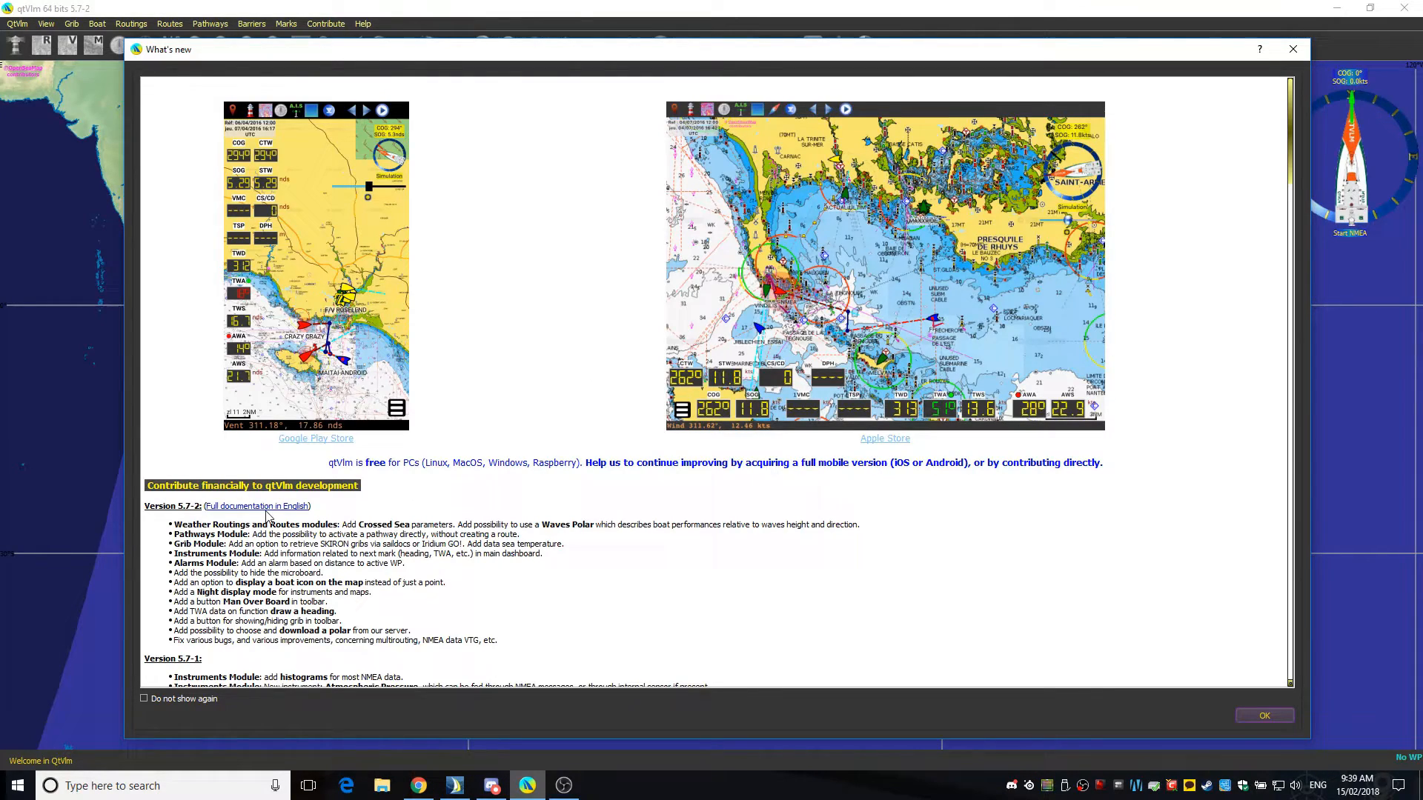
mouse_move(266, 515)
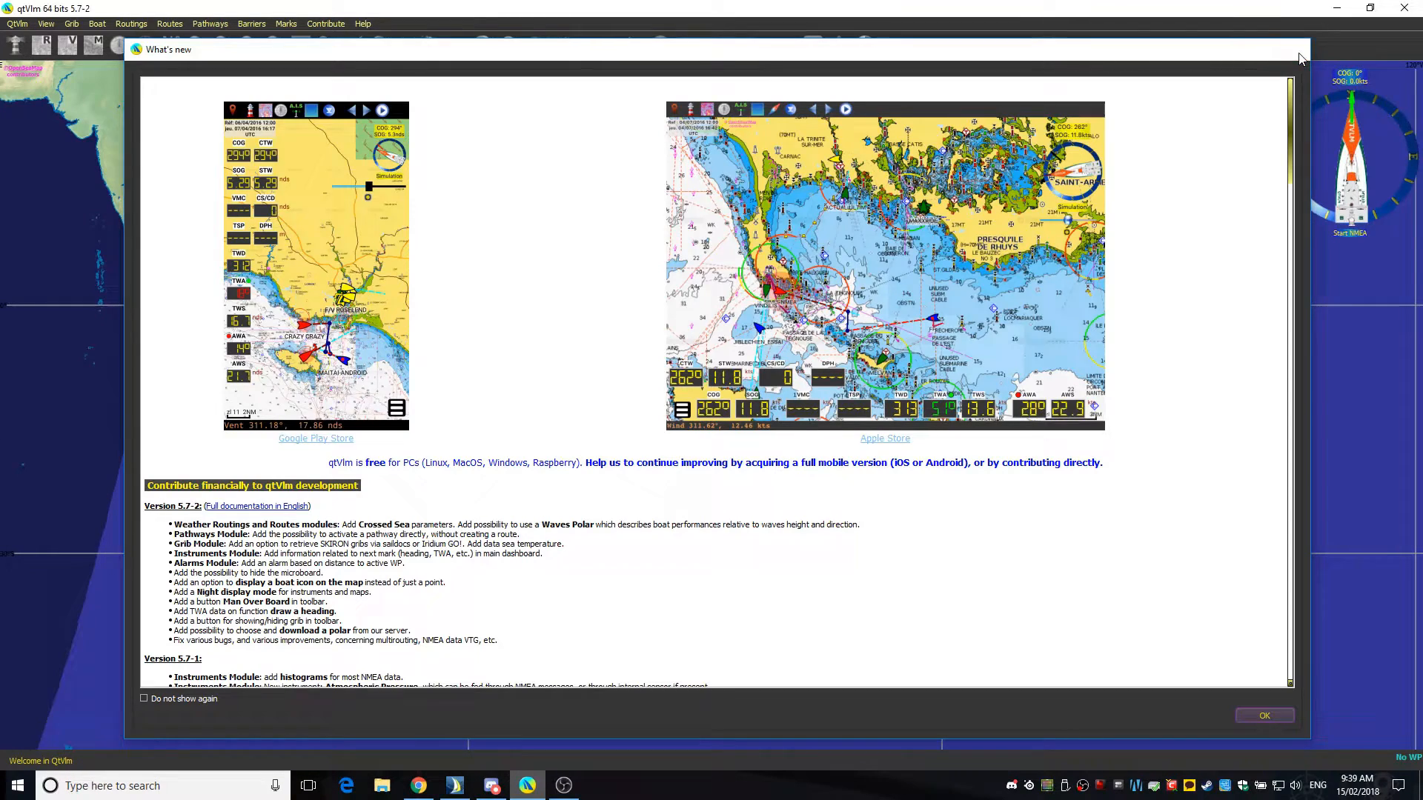
left_click(1263, 715)
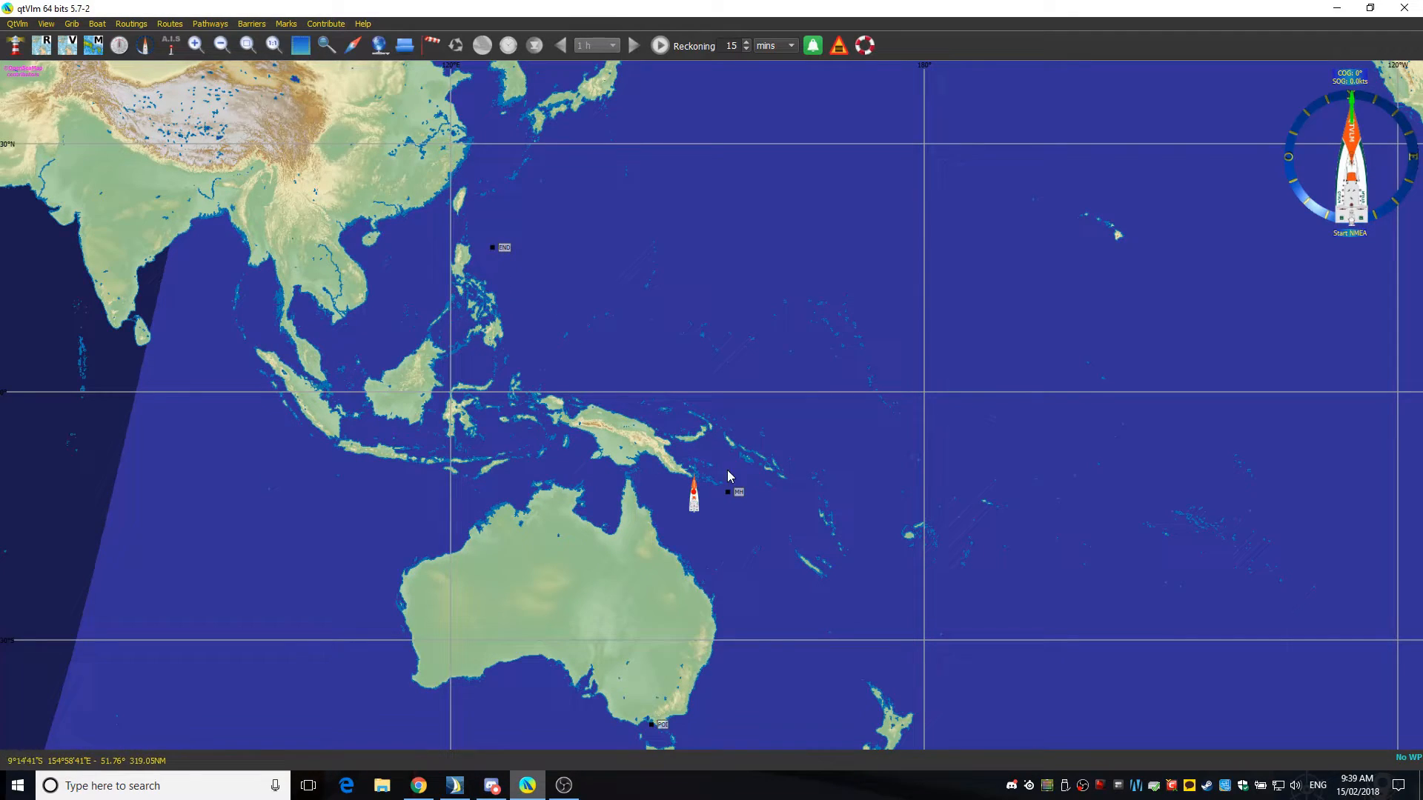
mouse_move(695, 498)
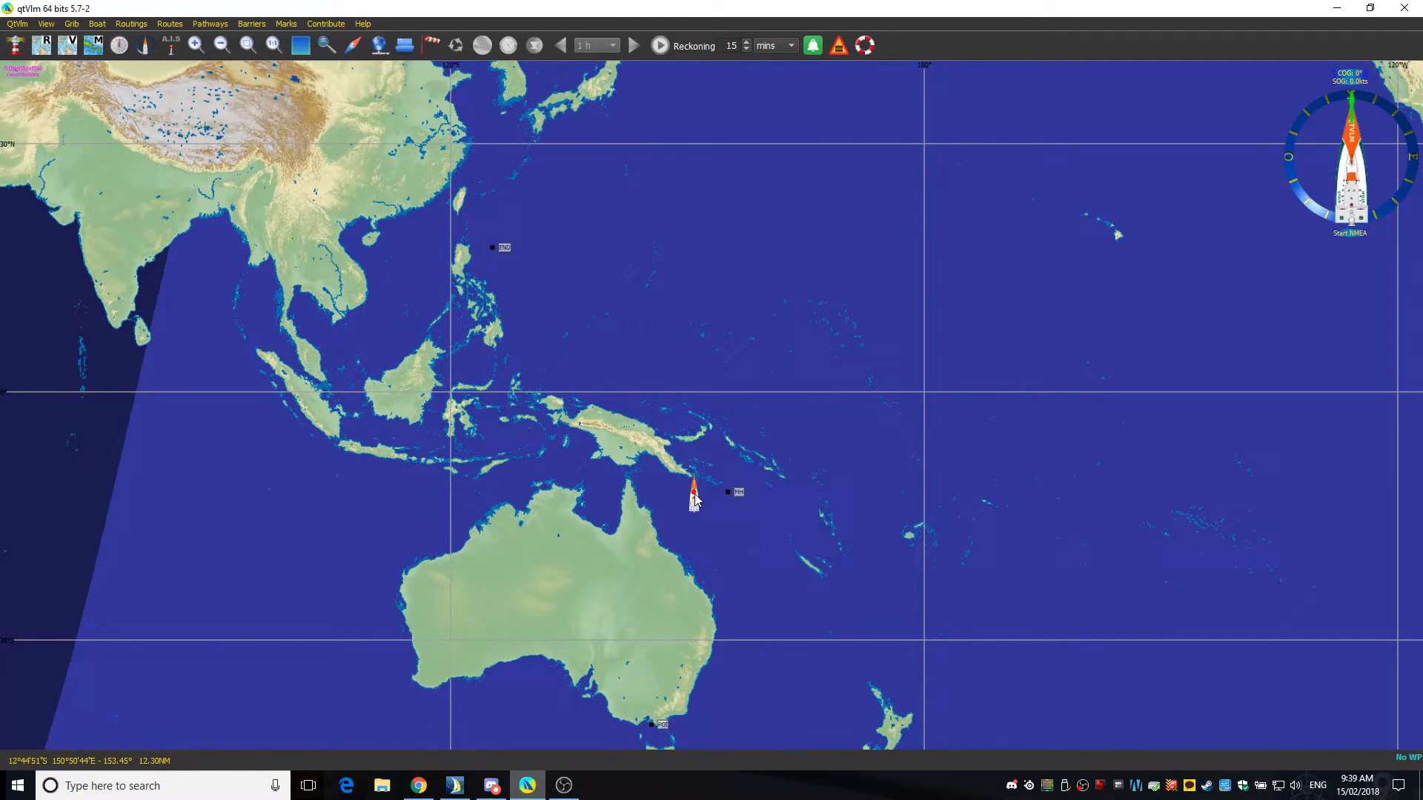
Drag the boat so it sits beside the MH mark east of New Guinea.
left_click(694, 492)
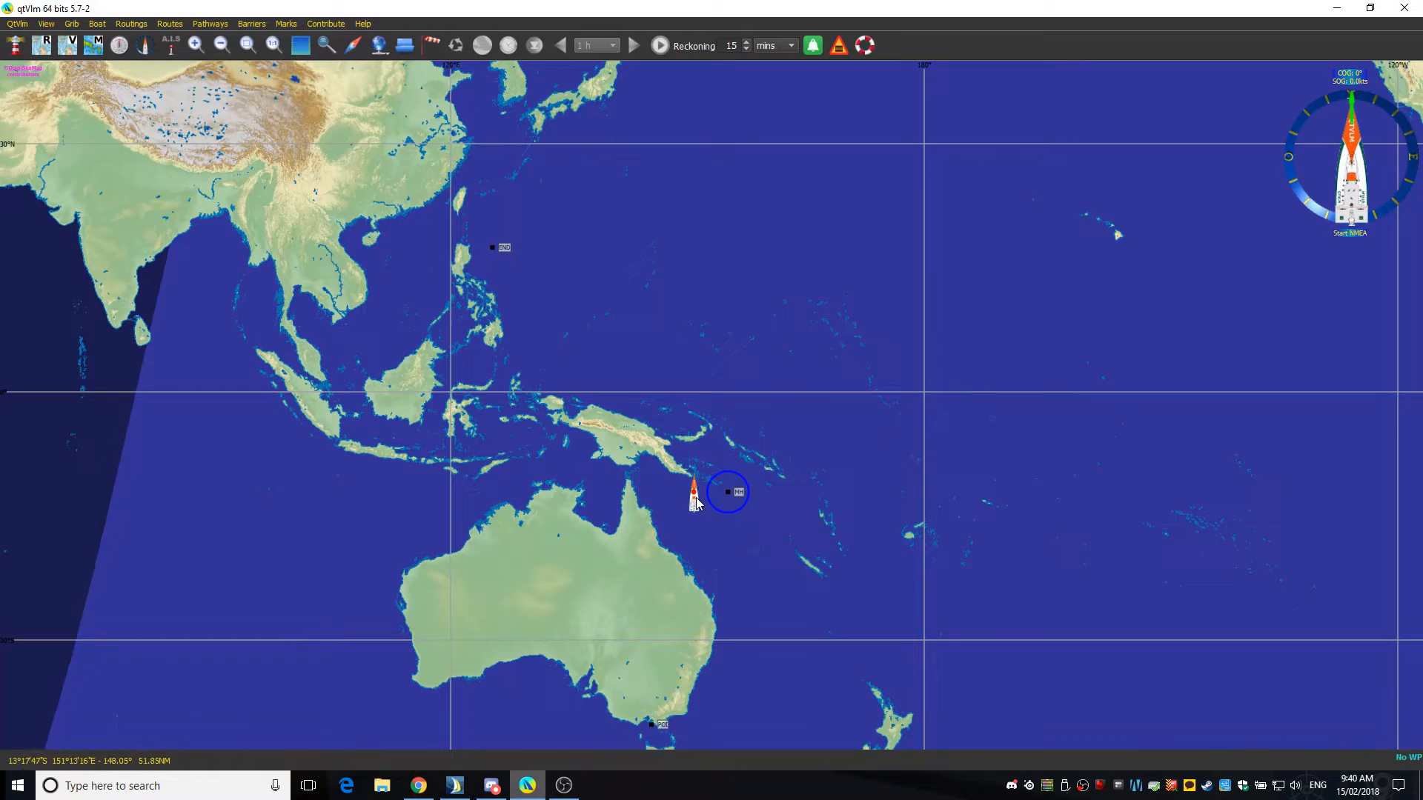
left_click_drag(692, 493, 722, 463)
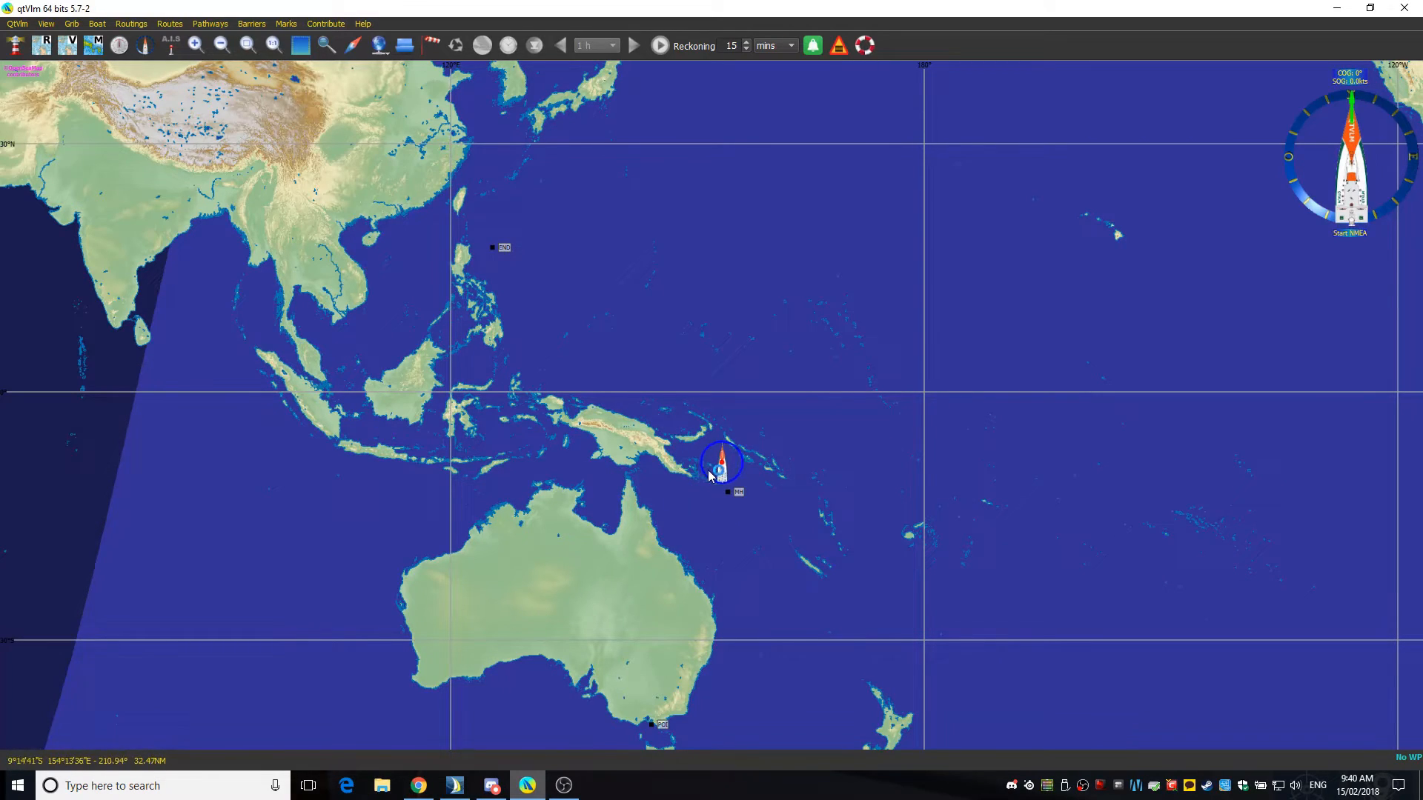
left_click_drag(721, 462, 690, 493)
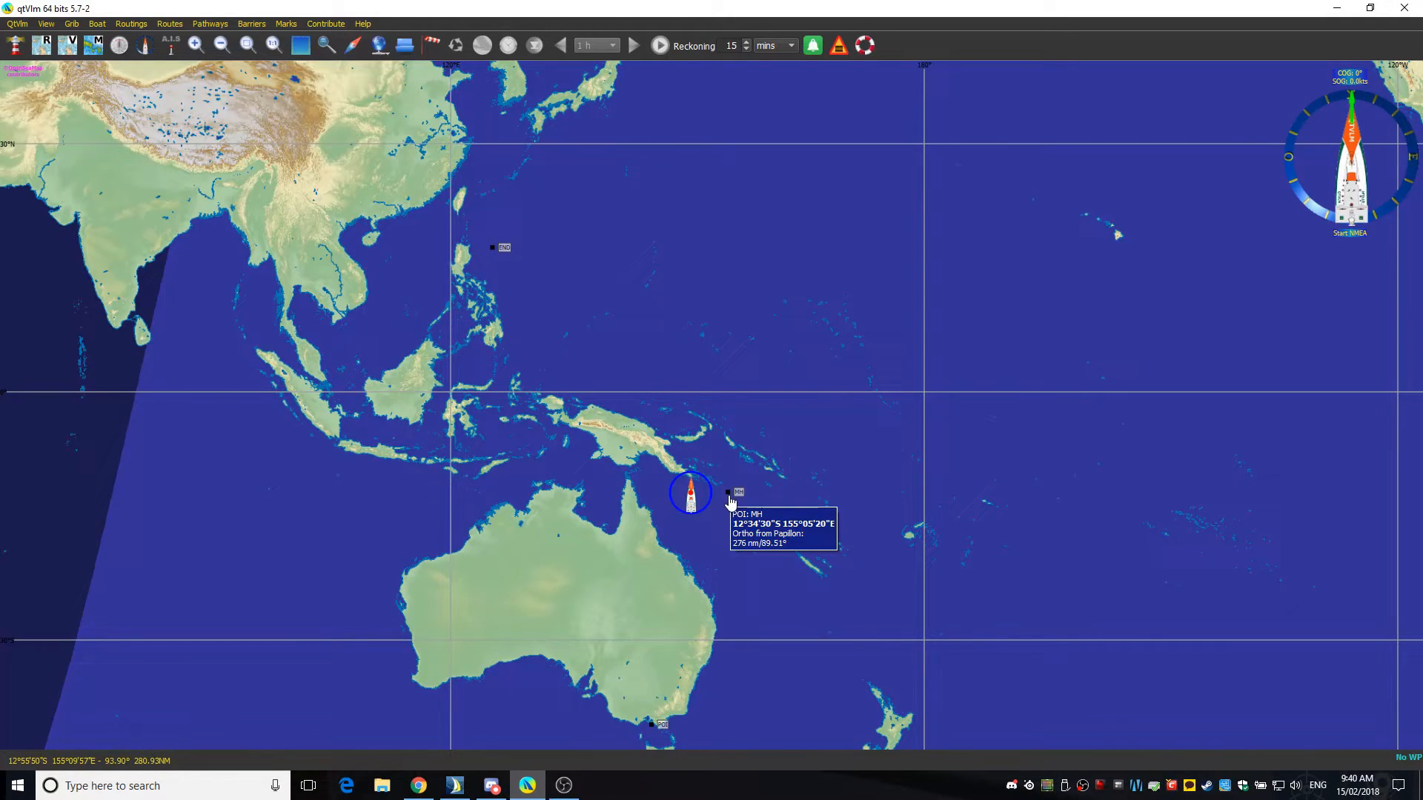
mouse_move(696, 474)
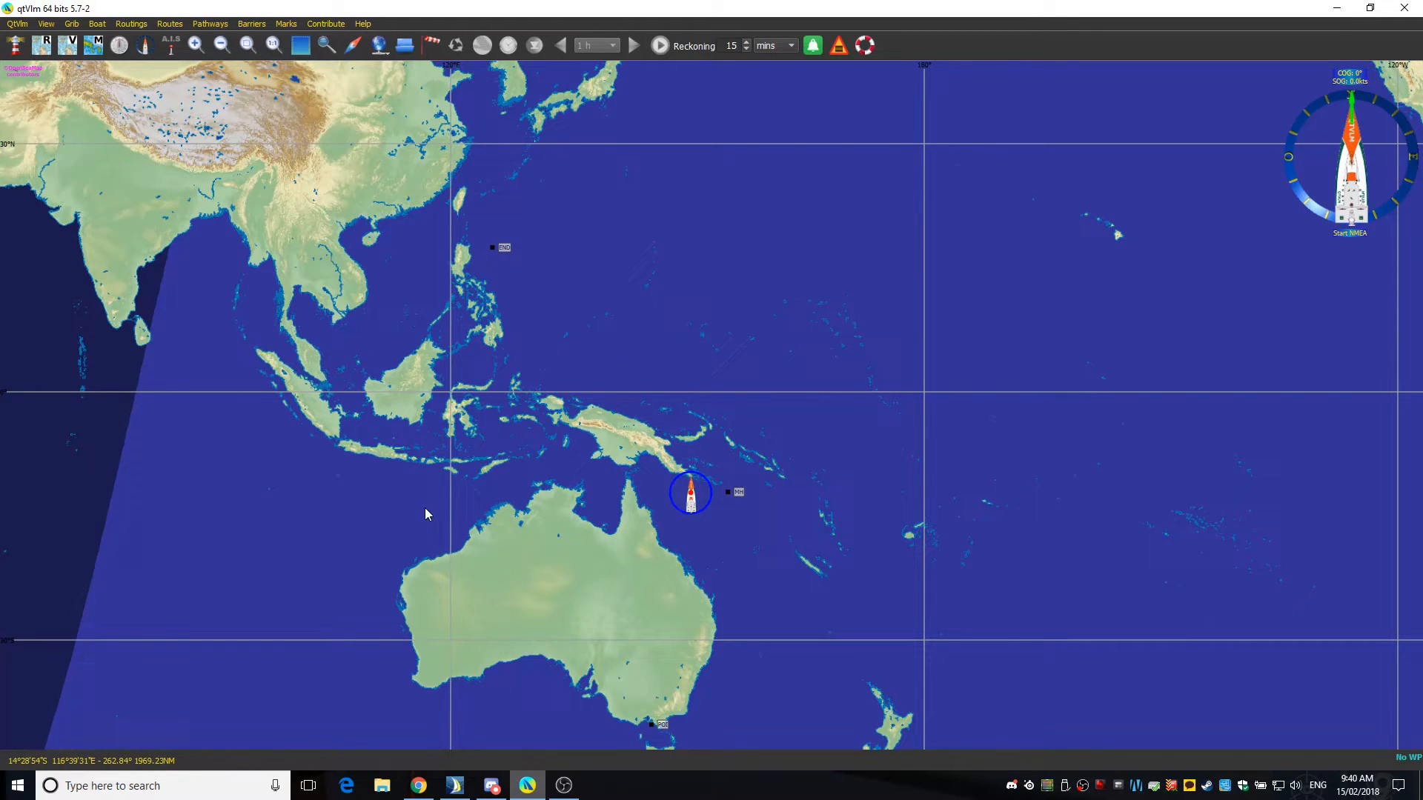
mouse_move(214, 122)
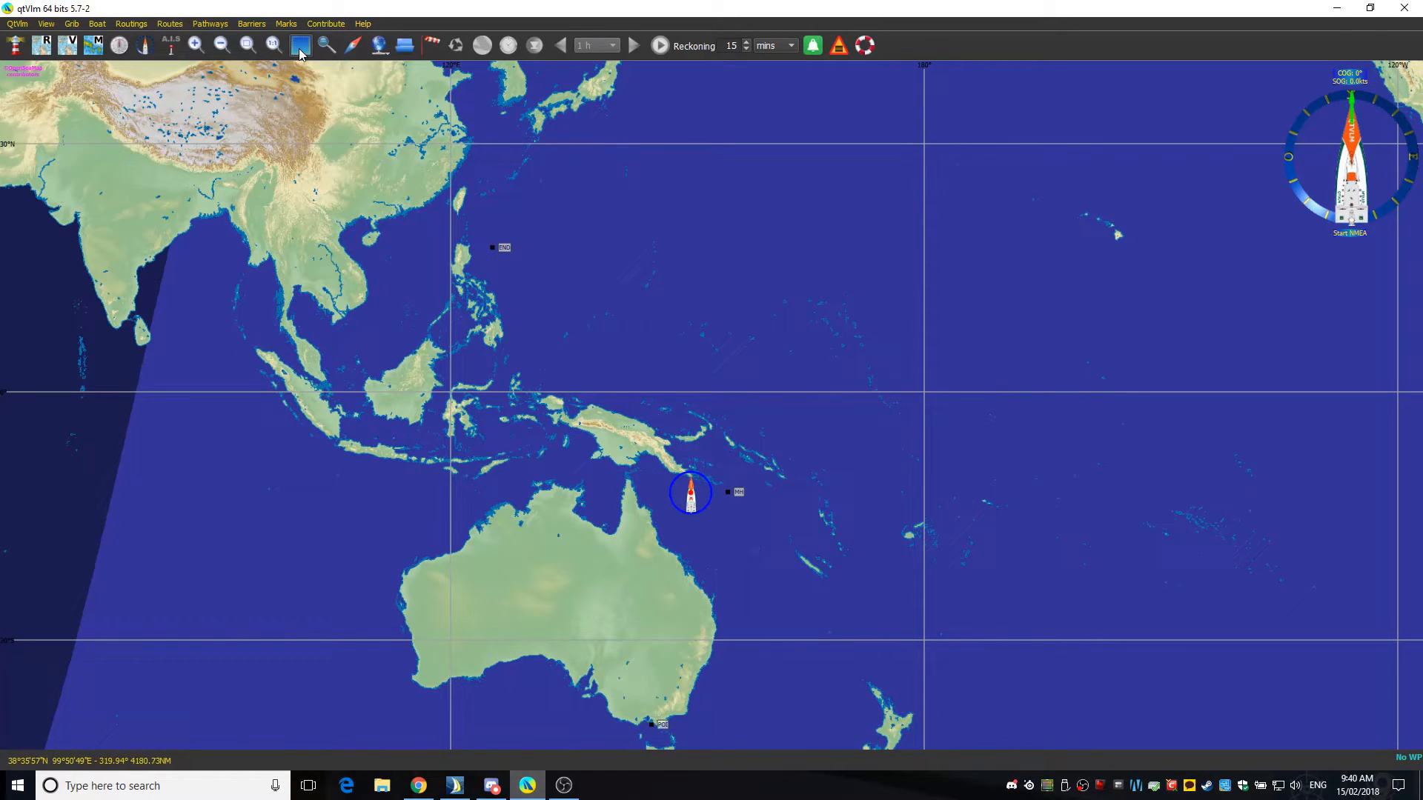
mouse_move(299, 46)
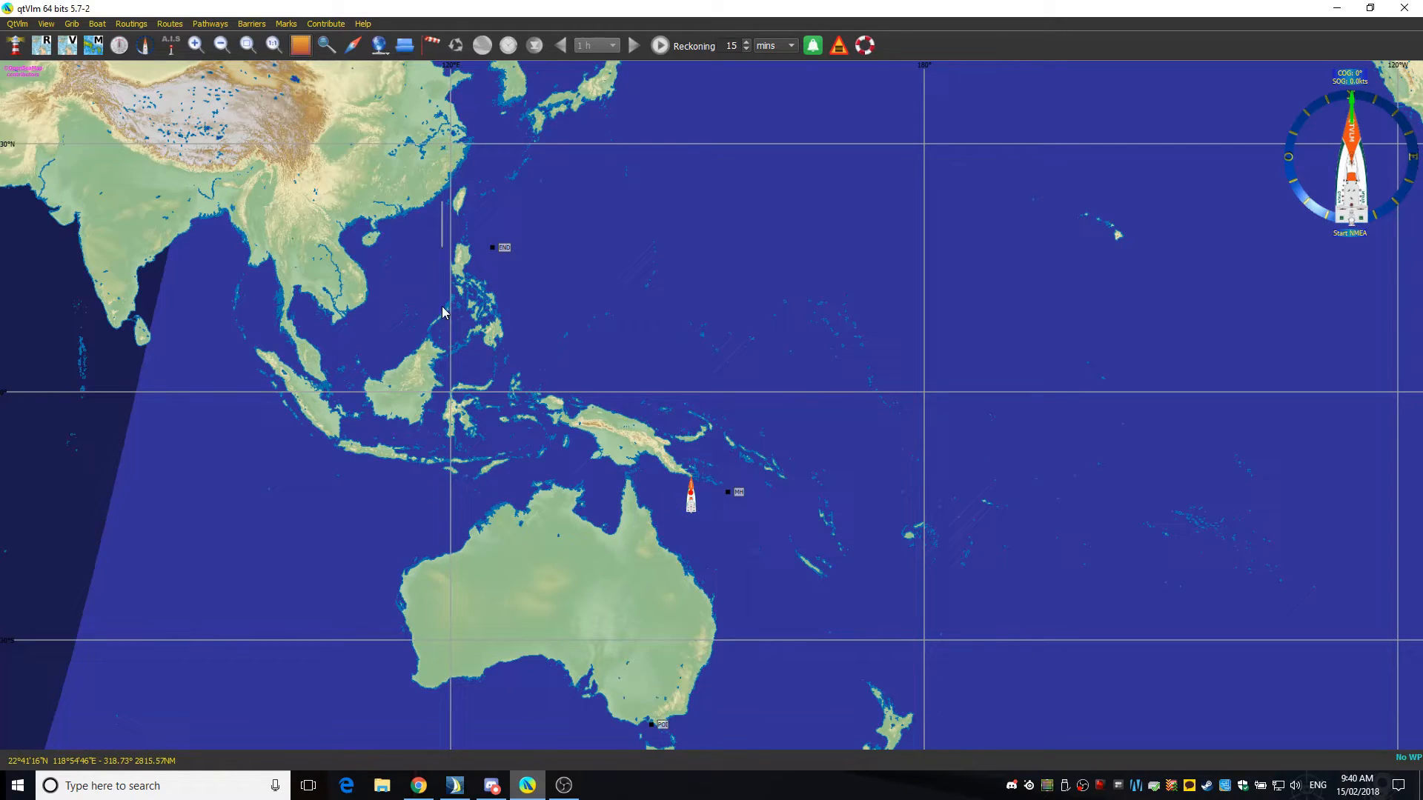
Outline a rectangular weather zone from the Philippines down to northern Australia.
left_click_drag(443, 202, 802, 627)
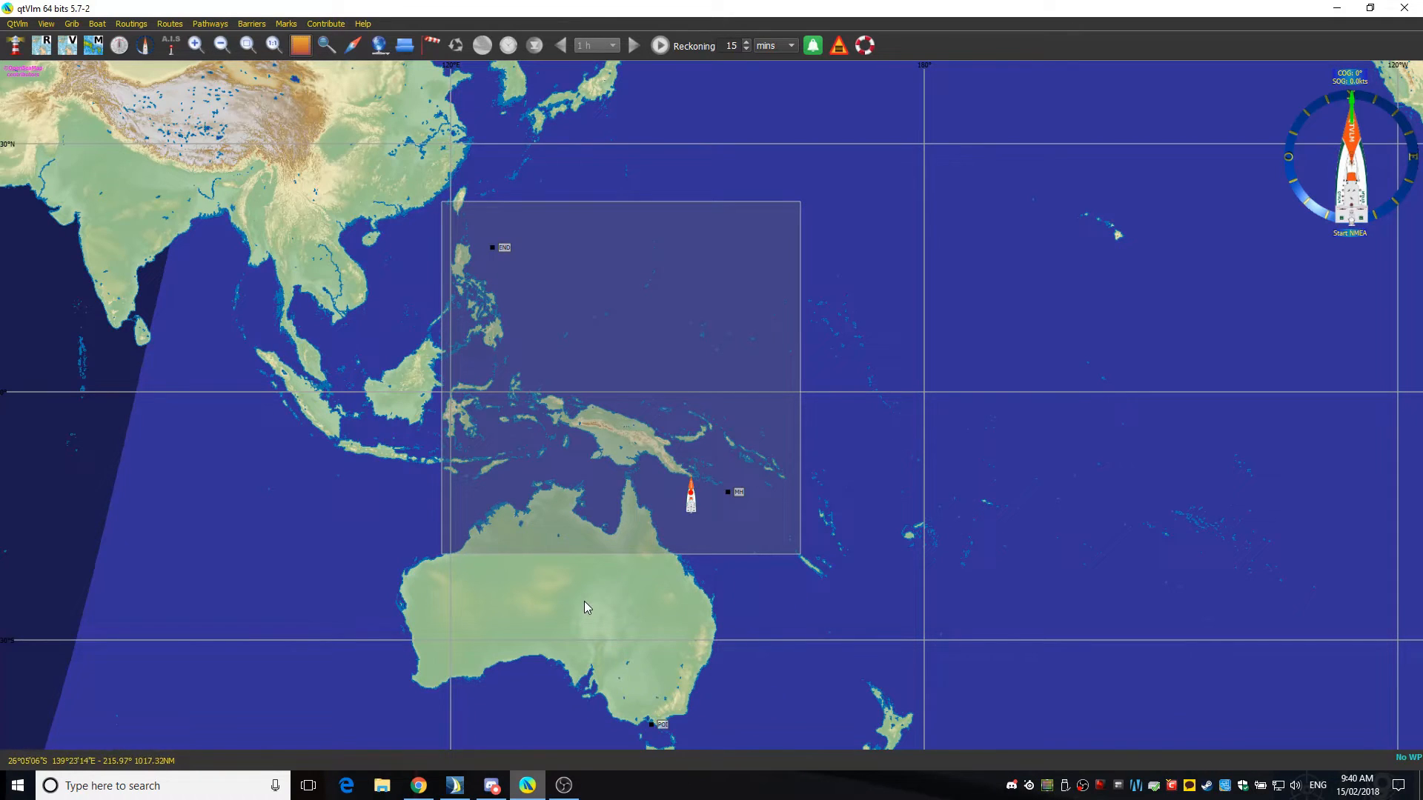
mouse_move(573, 591)
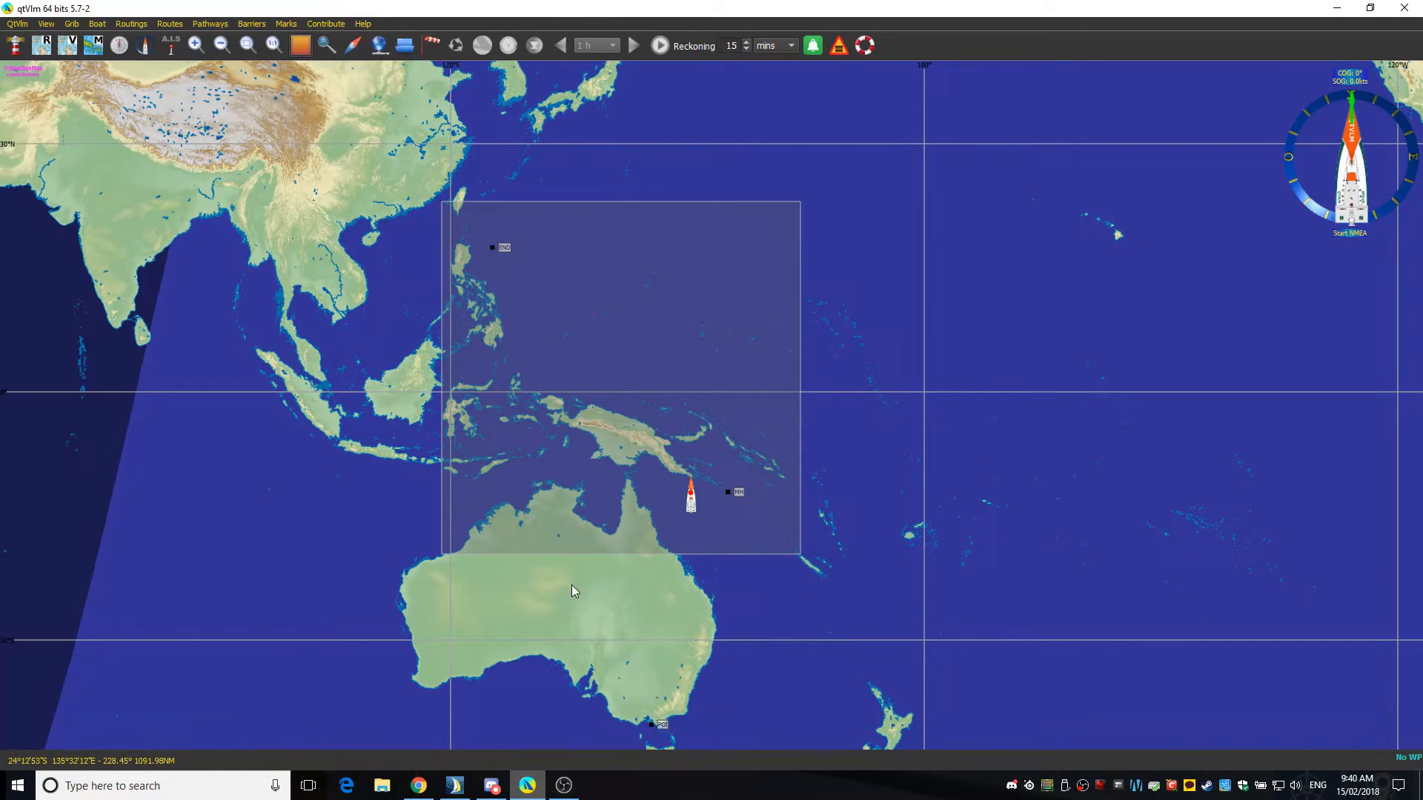
mouse_move(571, 460)
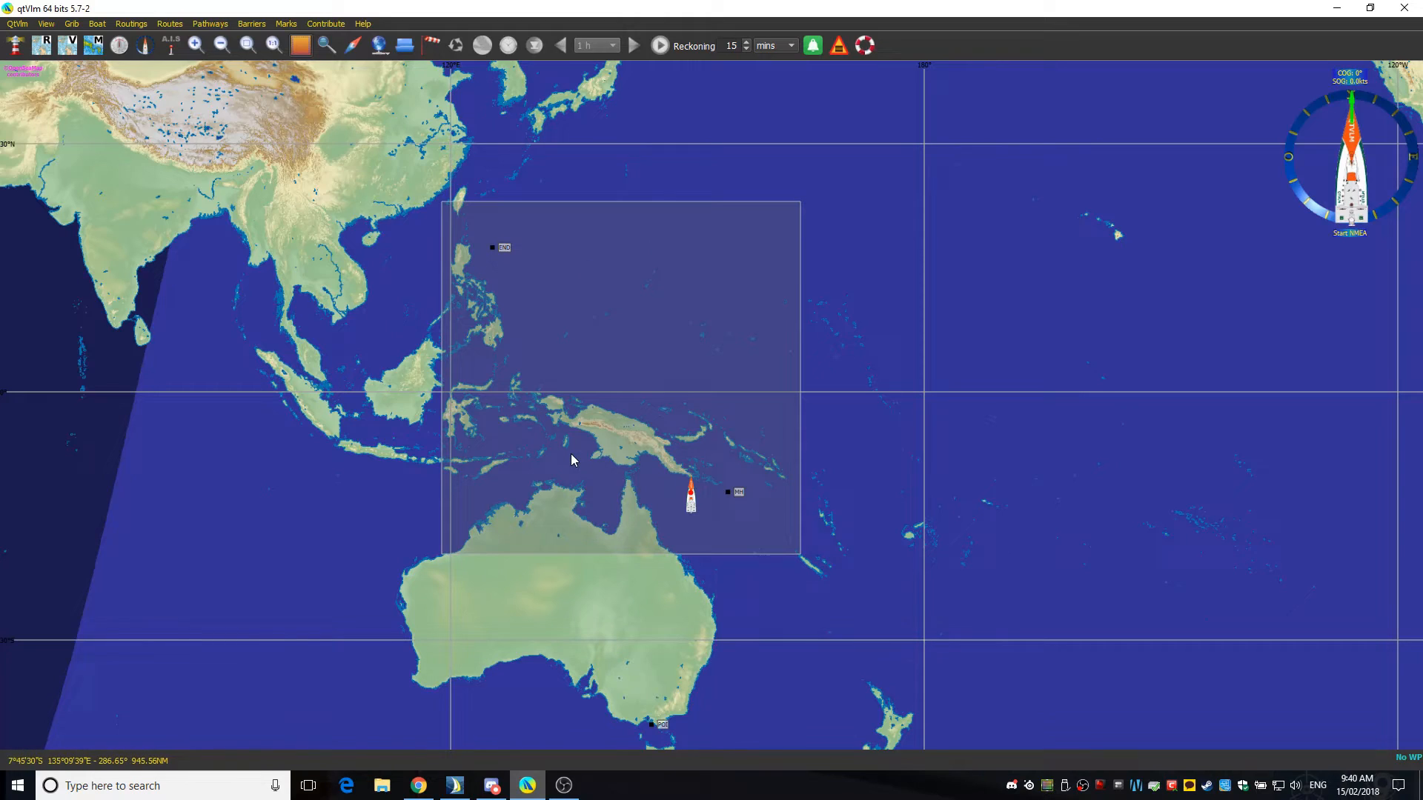
mouse_move(673, 457)
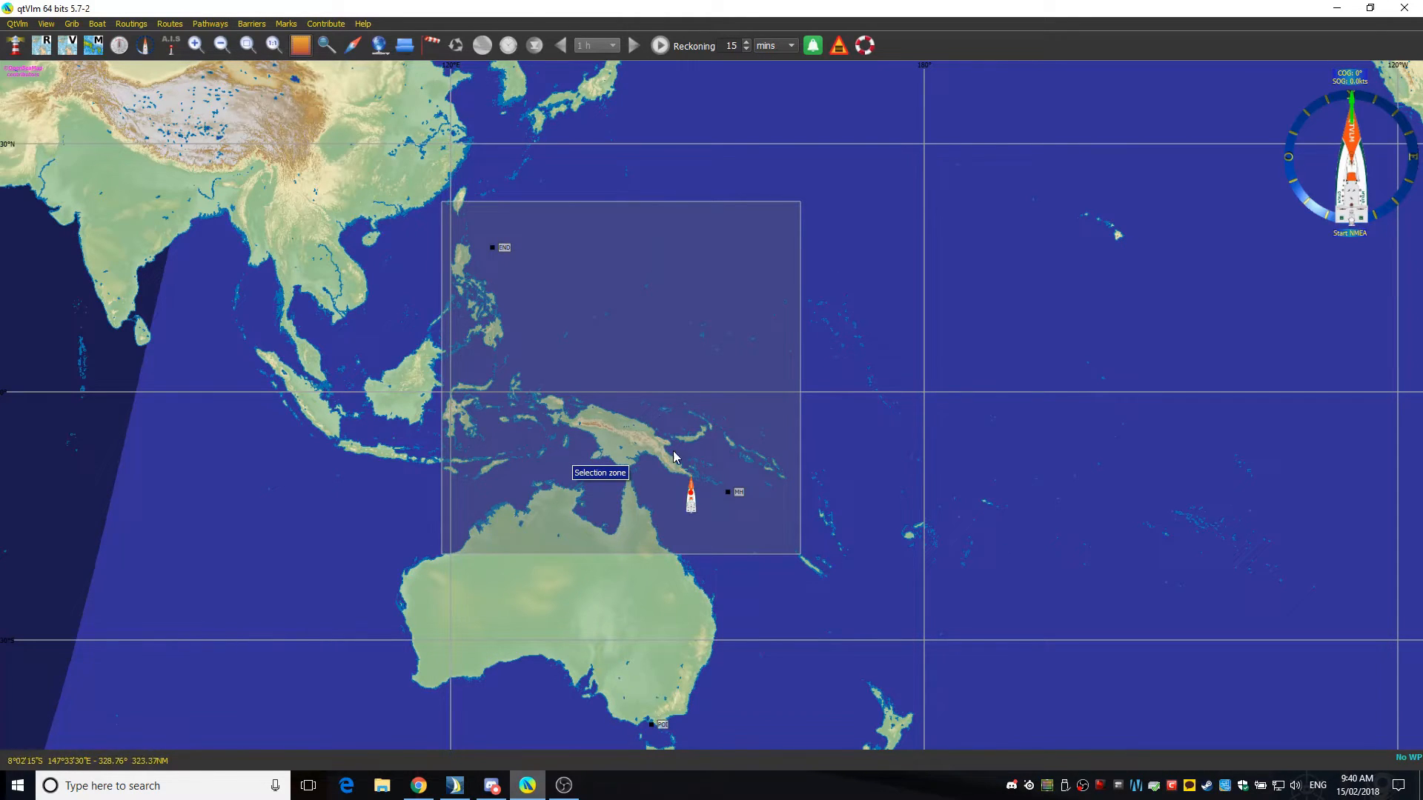
mouse_move(580, 278)
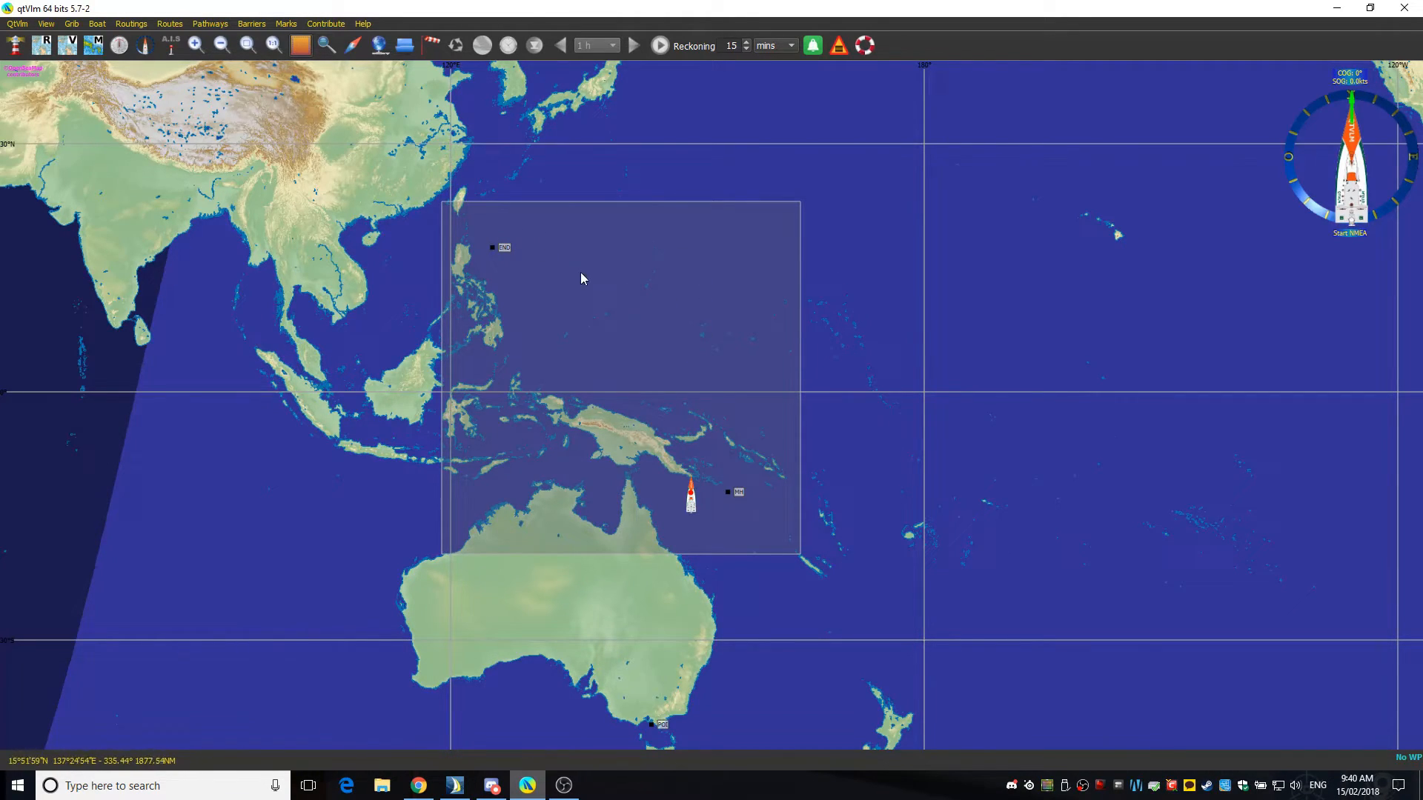
mouse_move(589, 447)
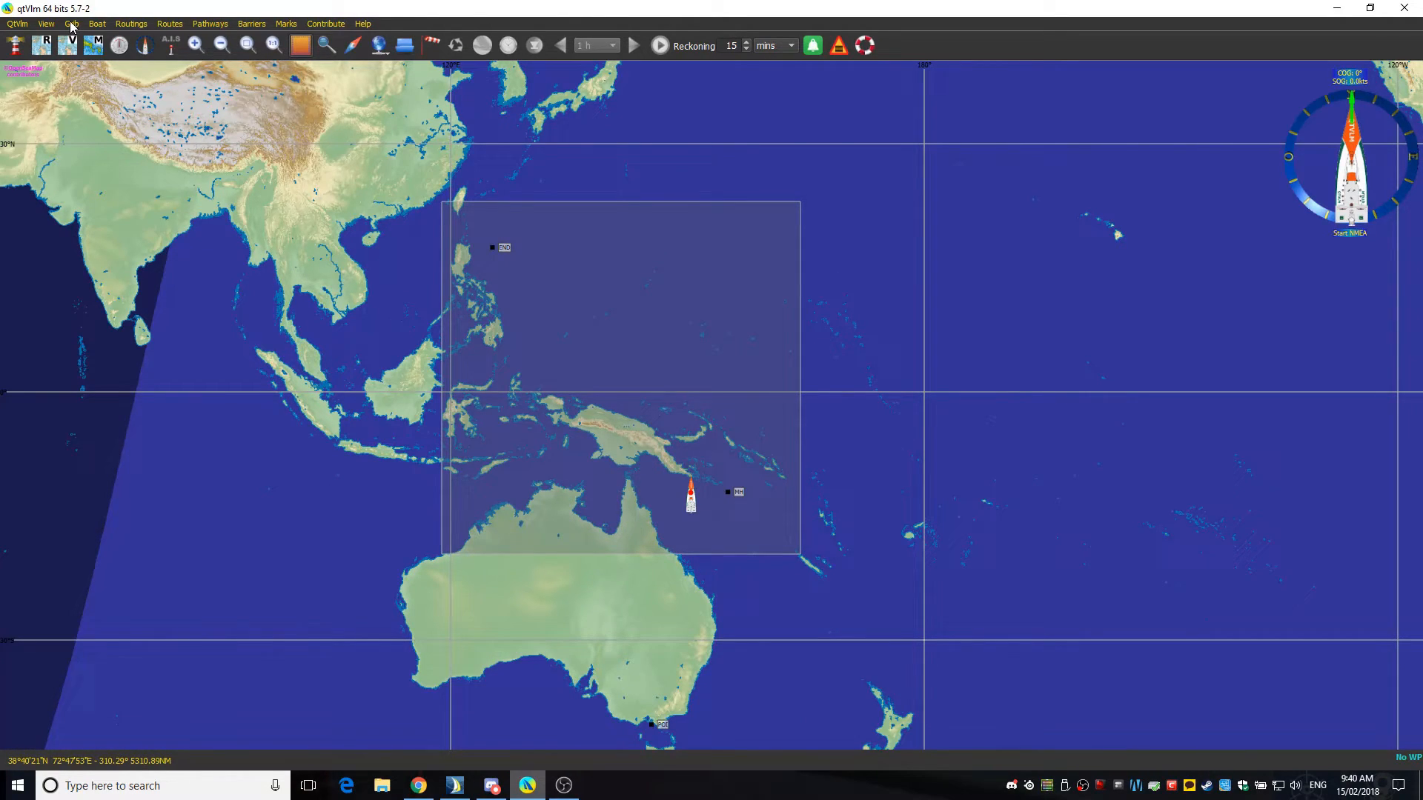
mouse_move(416, 288)
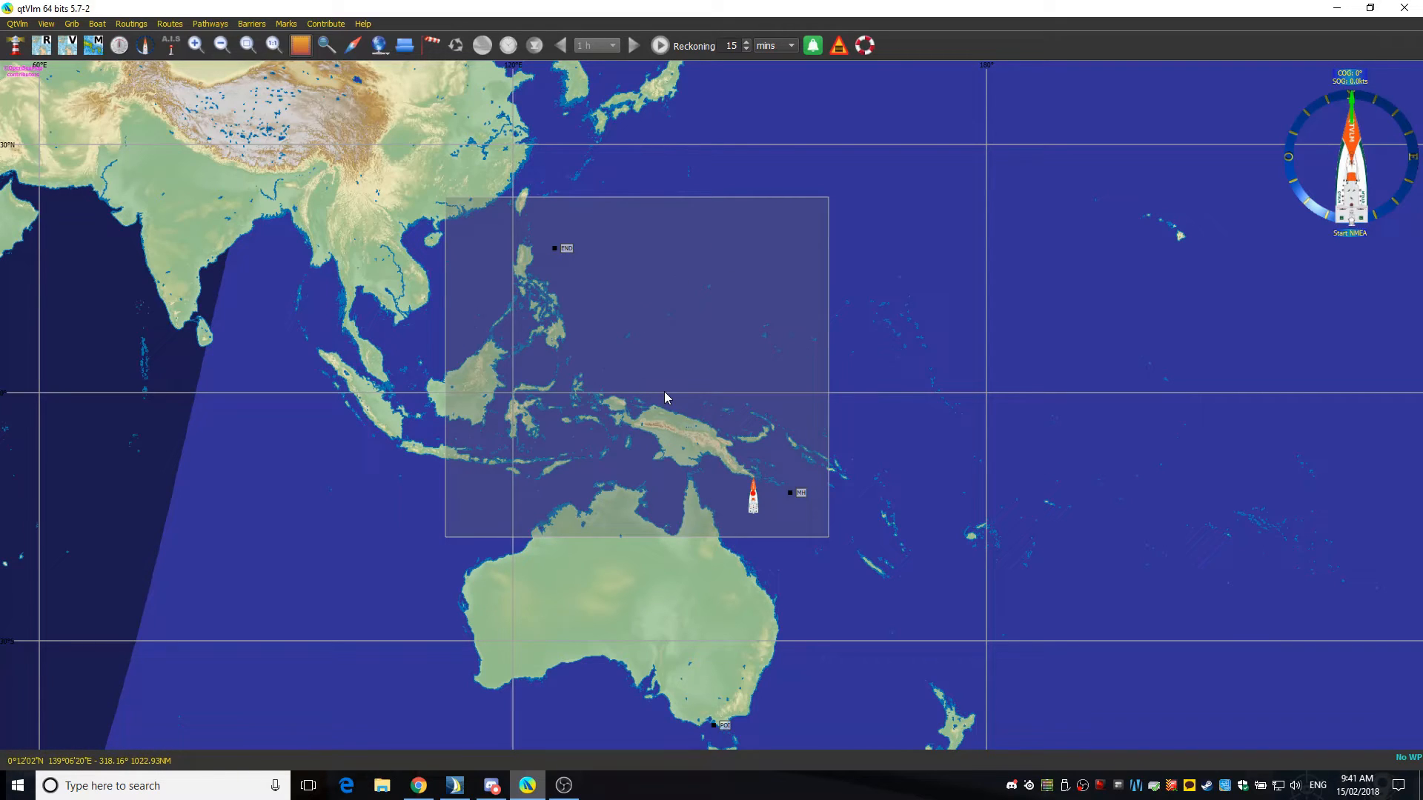
mouse_move(763, 469)
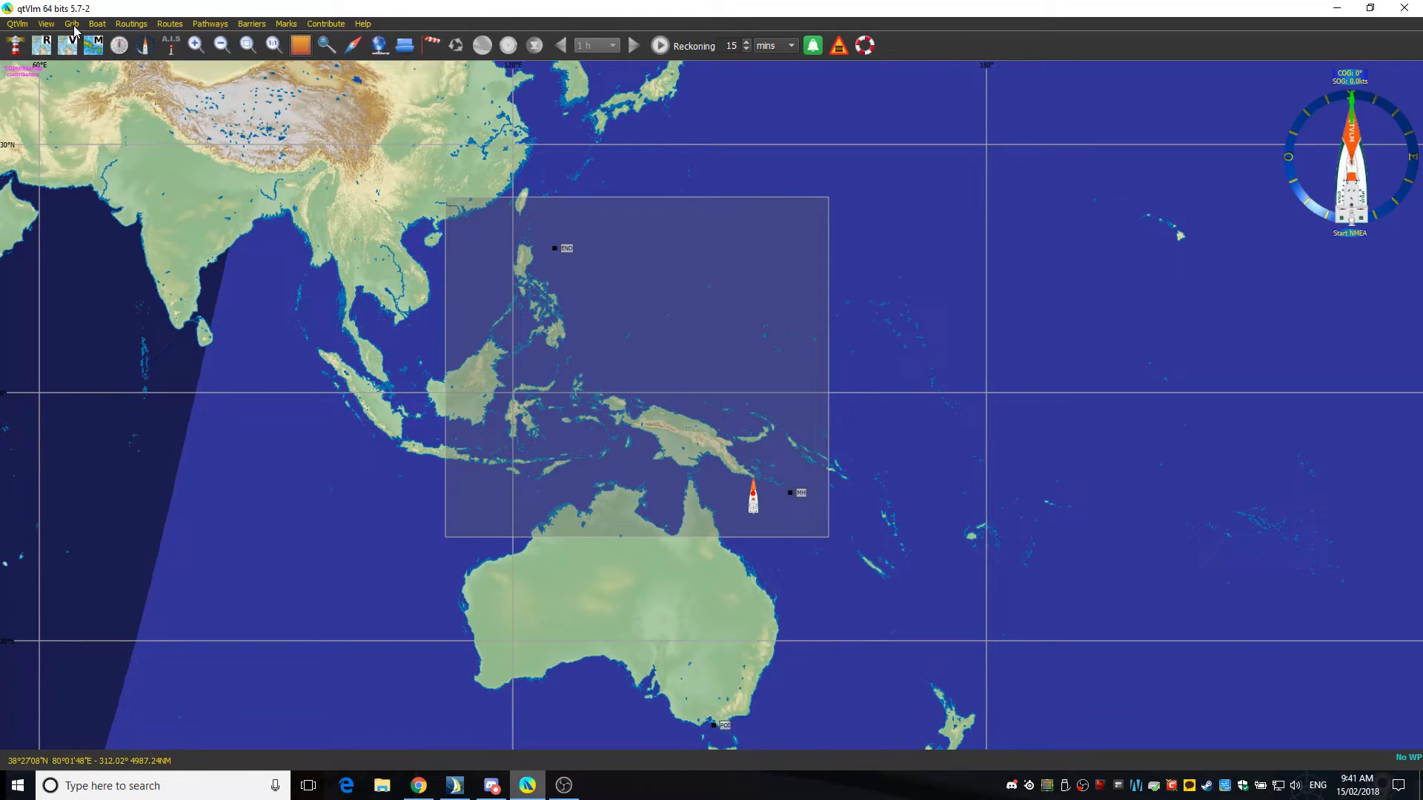
Request GFS wind, gusts and waves from Grib Saildocs and generate the email.
left_click(71, 24)
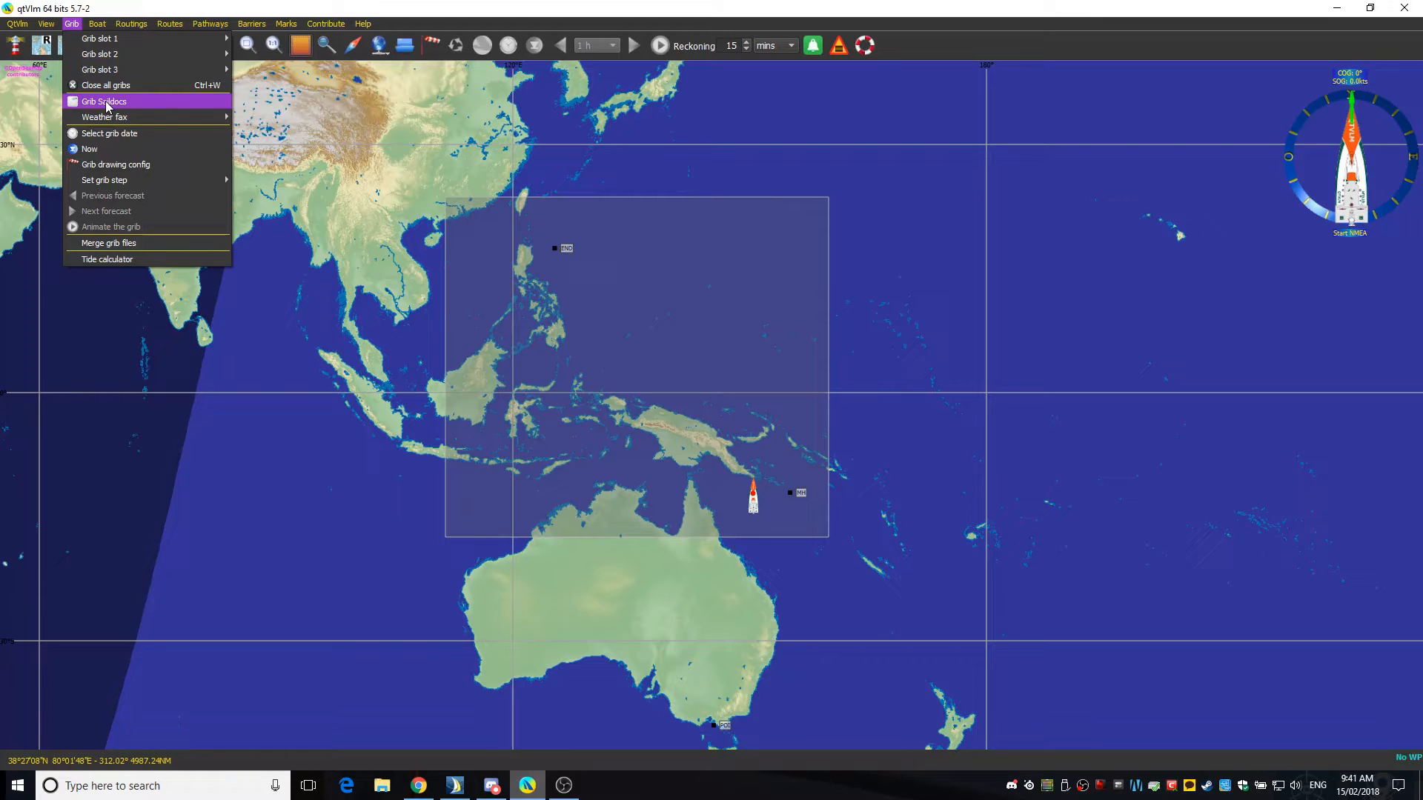
left_click(104, 100)
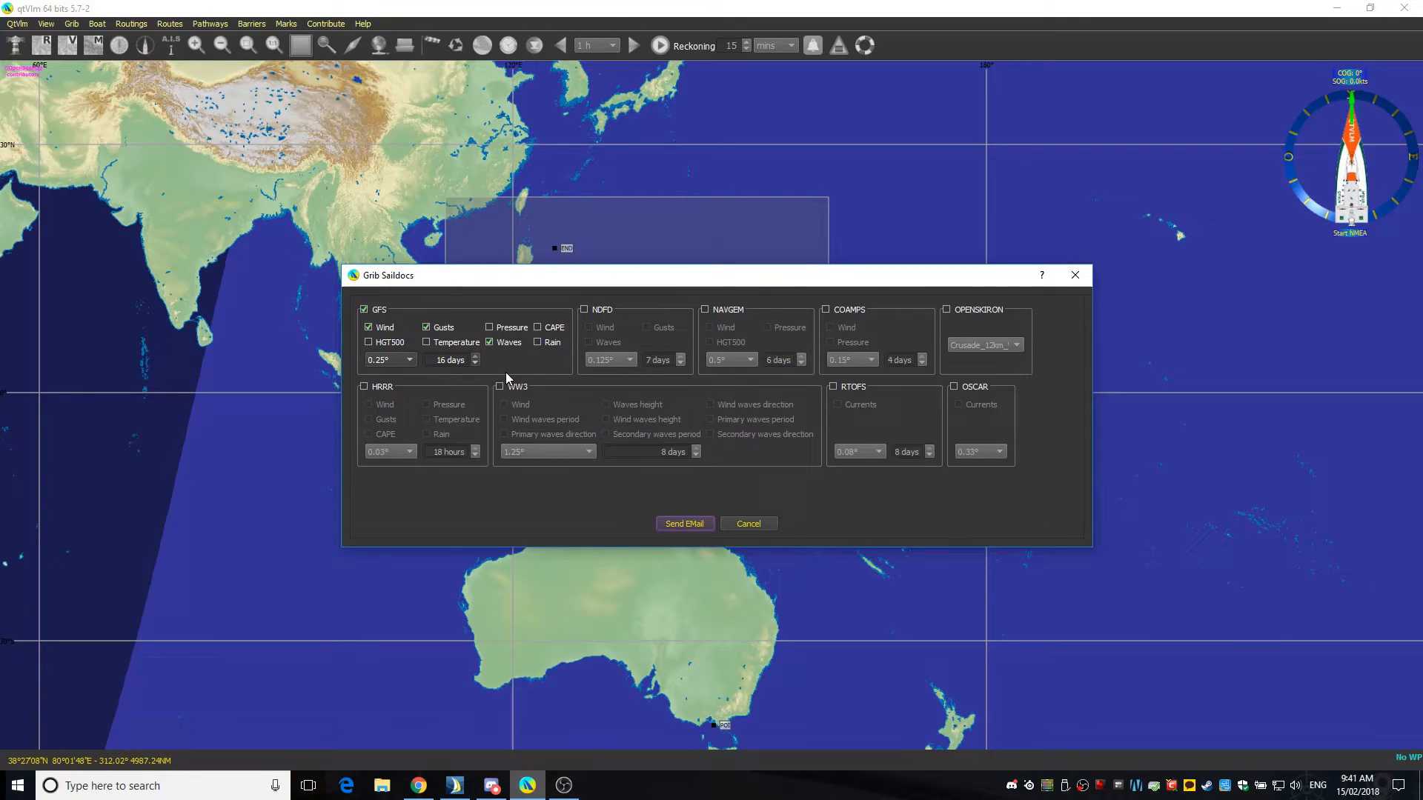
mouse_move(545, 412)
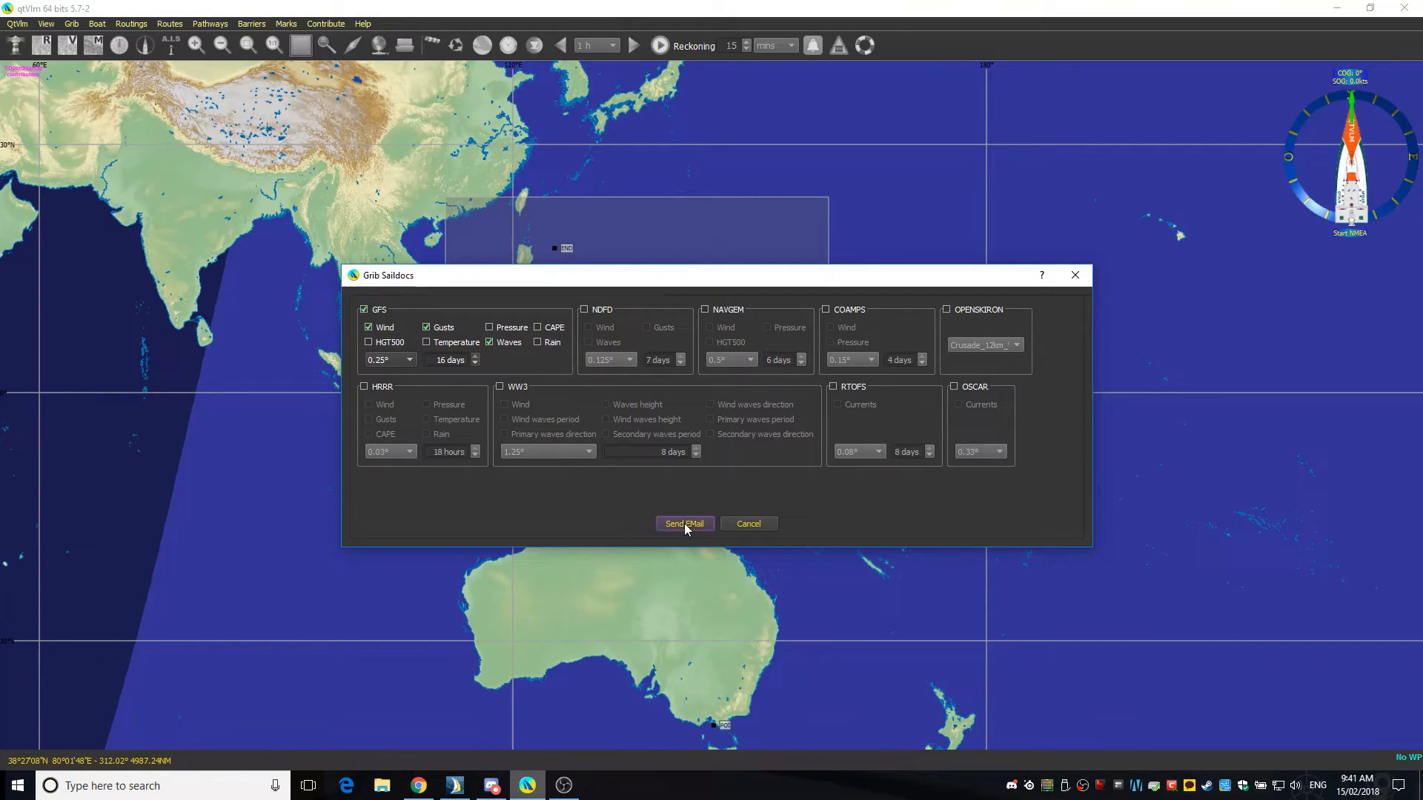
left_click(683, 524)
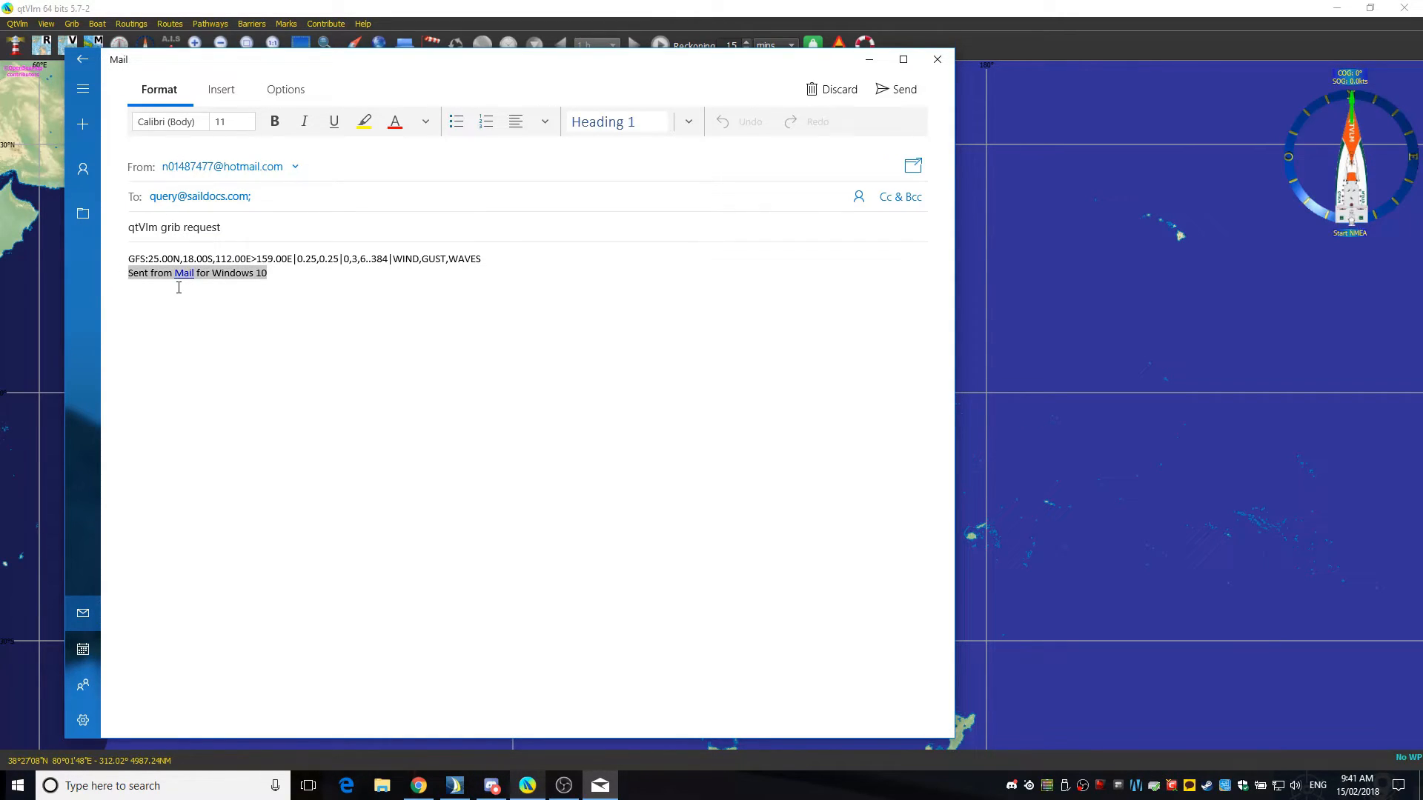
Remove the 'Sent from Mail for Windows 10' signature from the request email.
key("Delete")
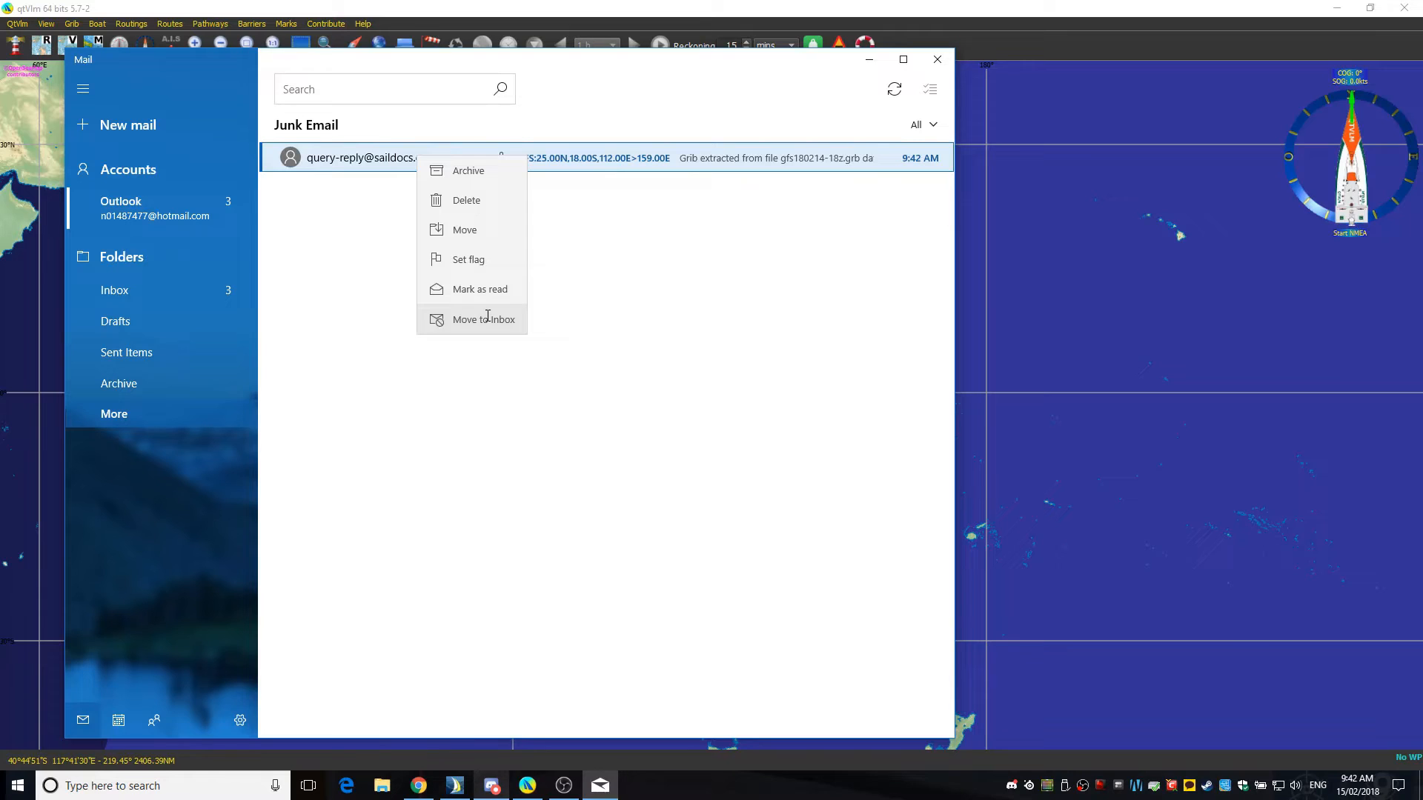
Save the Saildocs GRIB attachment into the Gribs folder and close the reply message.
left_click(484, 319)
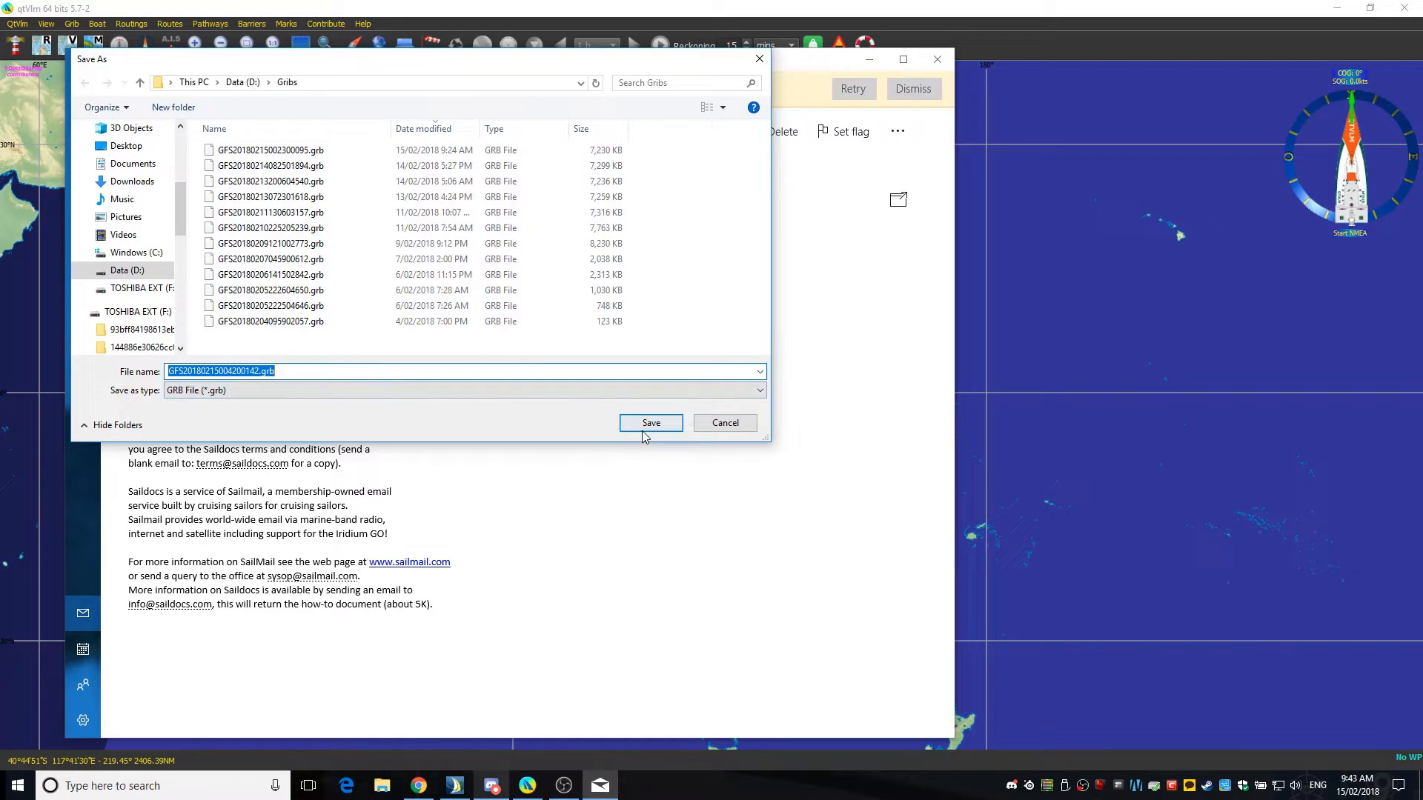
left_click(649, 423)
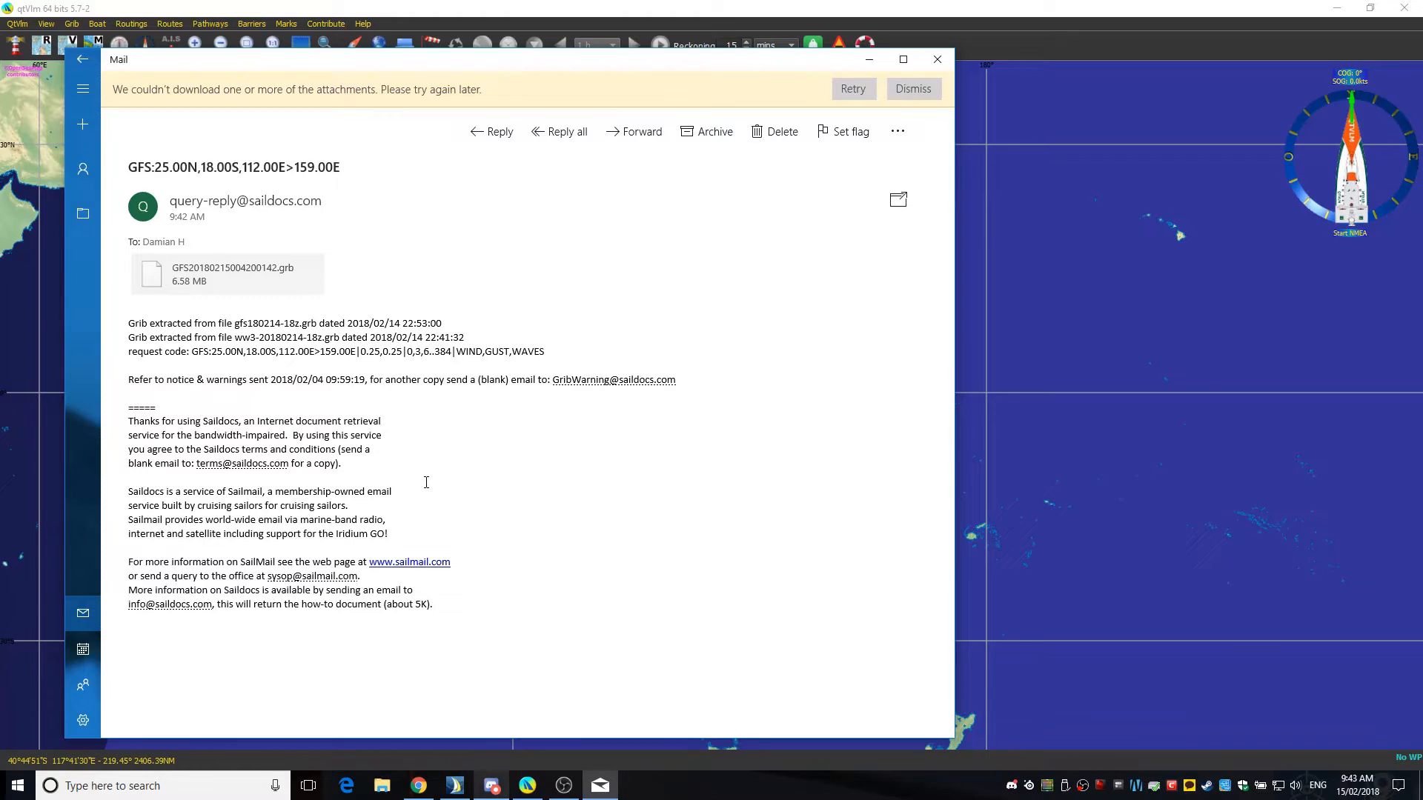
left_click(226, 274)
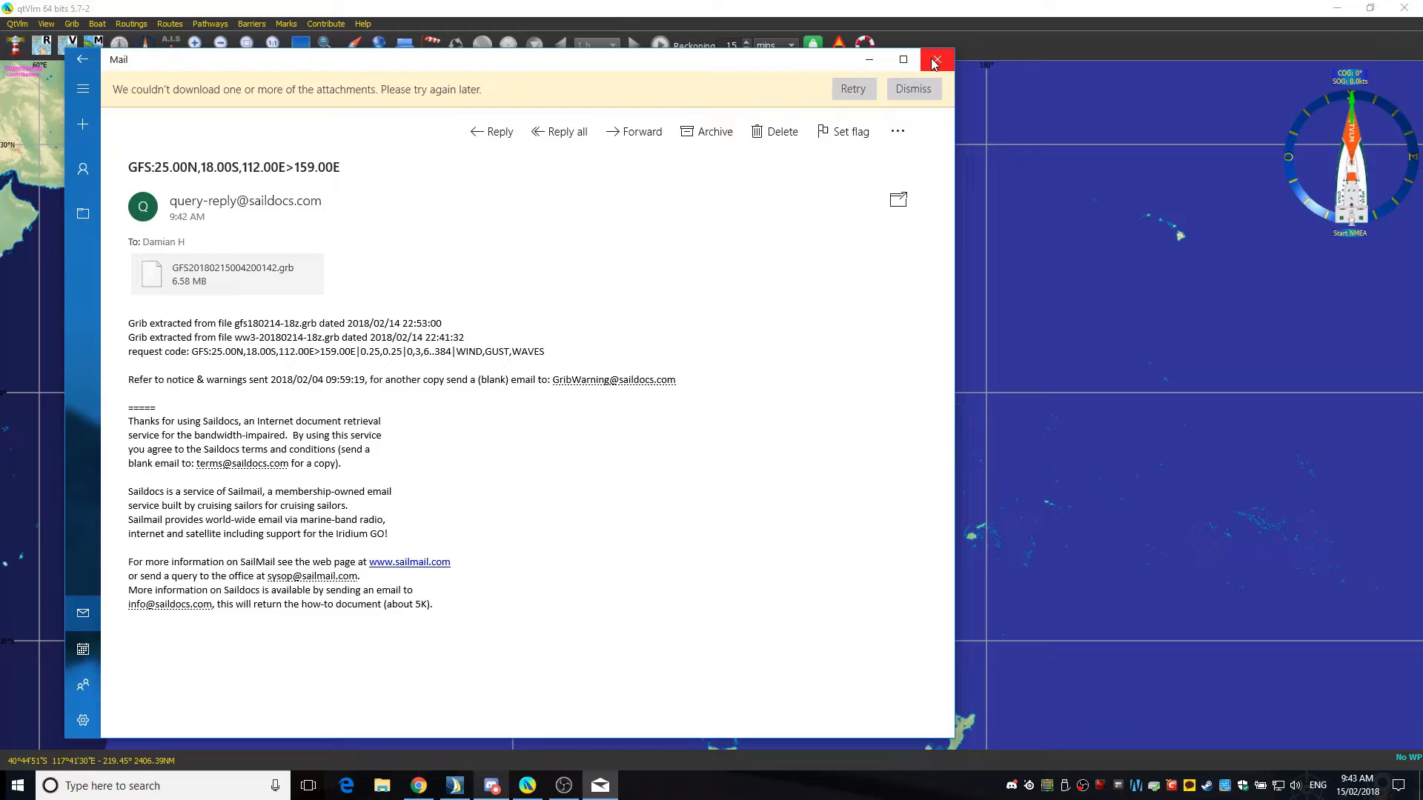
left_click(938, 59)
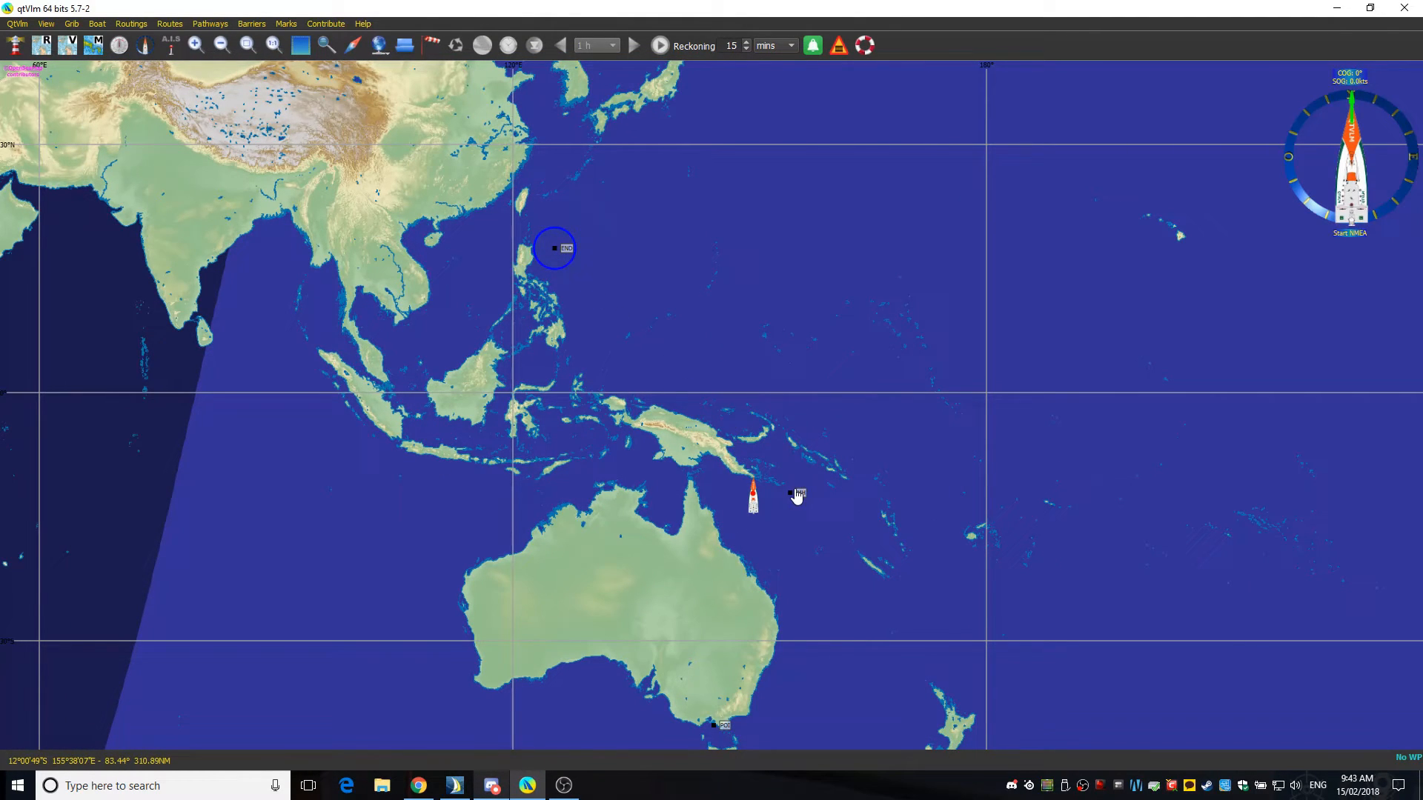
Delete the old END mark north of the Philippines via its Edit dialog.
right_click(555, 247)
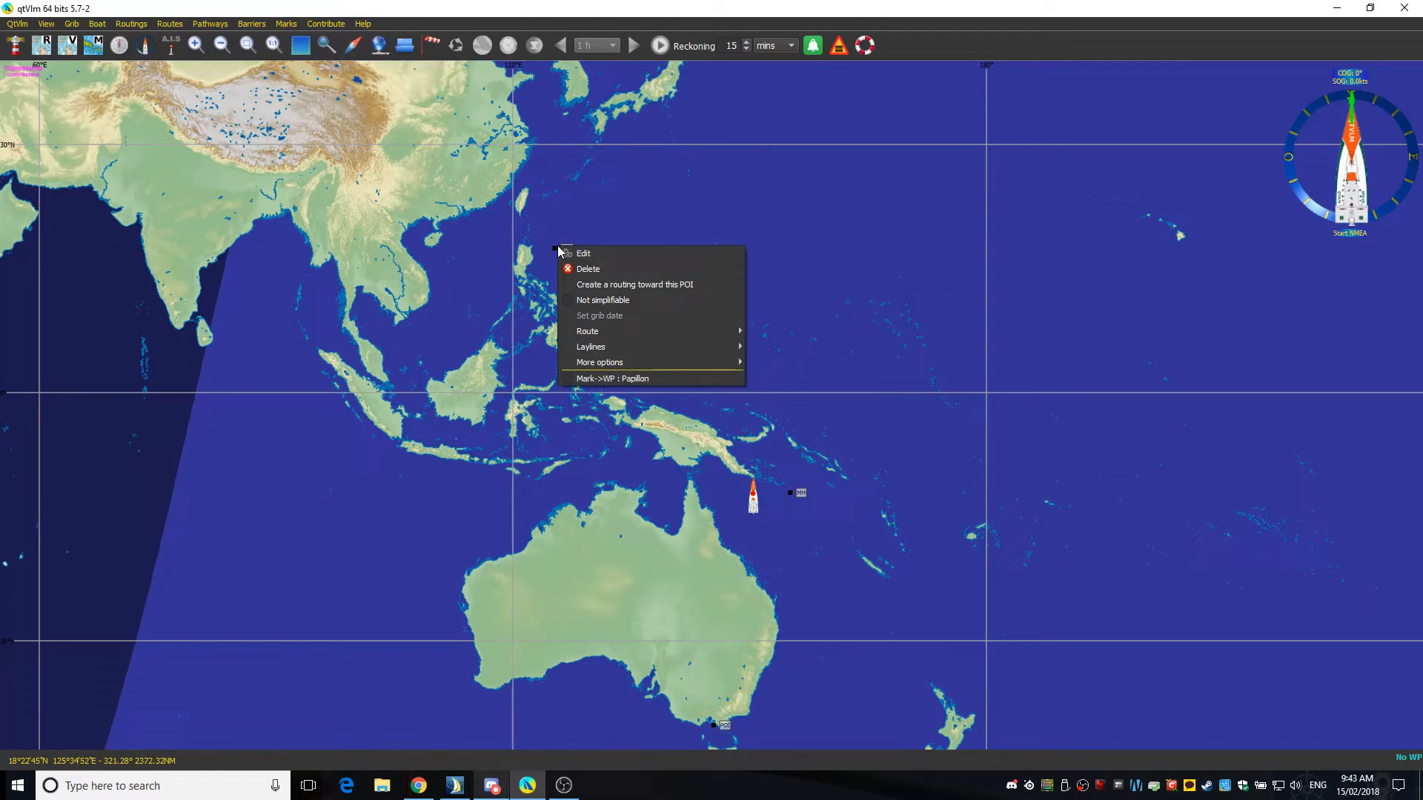
left_click(583, 253)
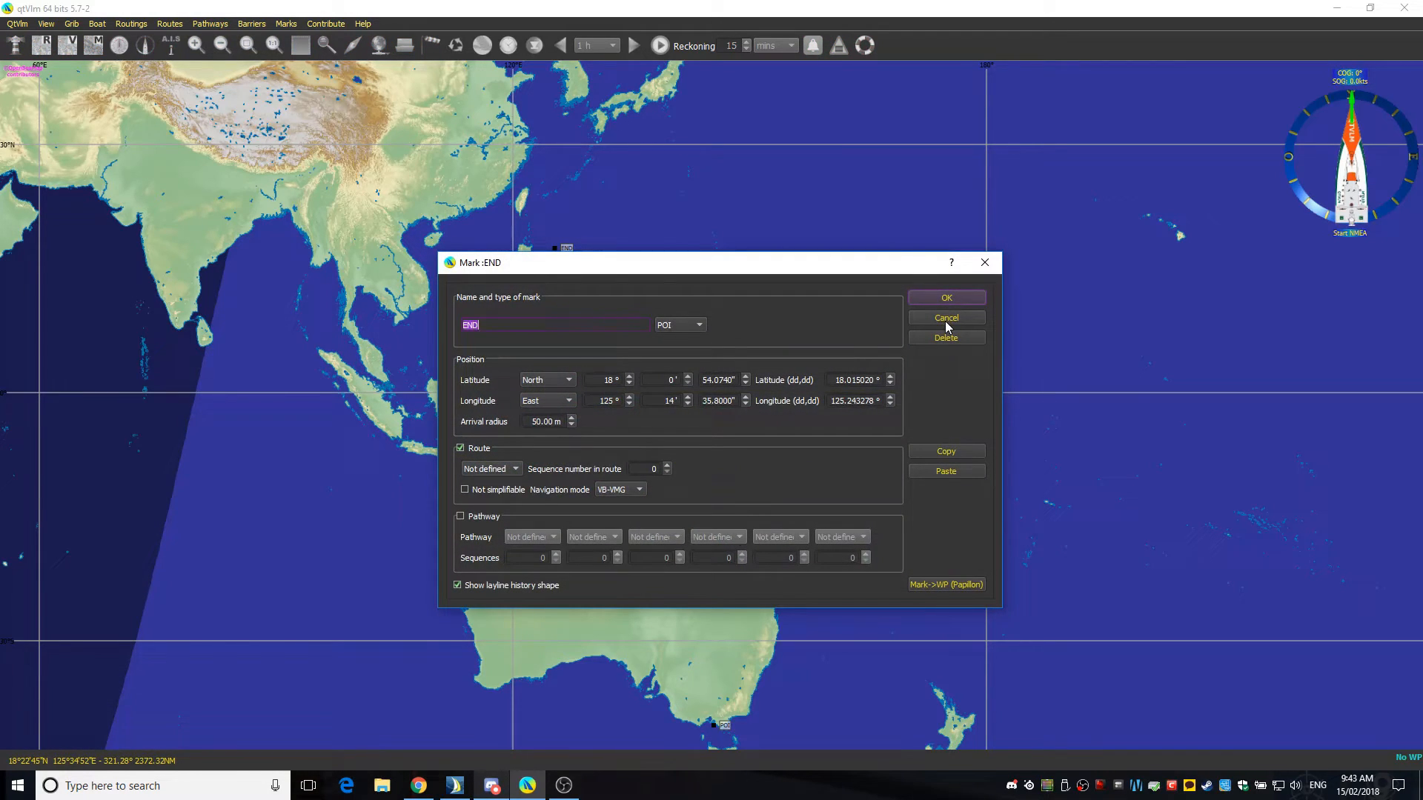
left_click(945, 338)
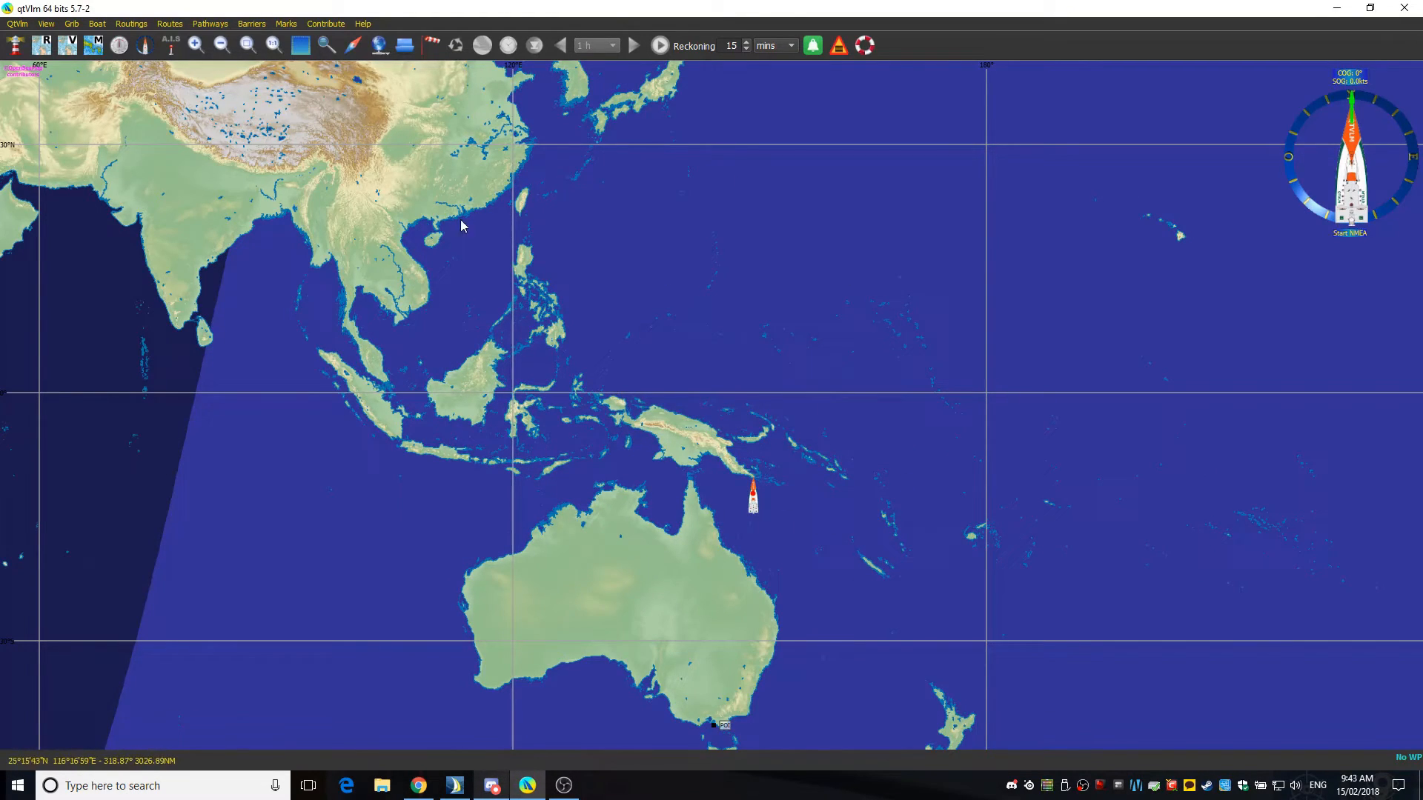
mouse_move(784, 488)
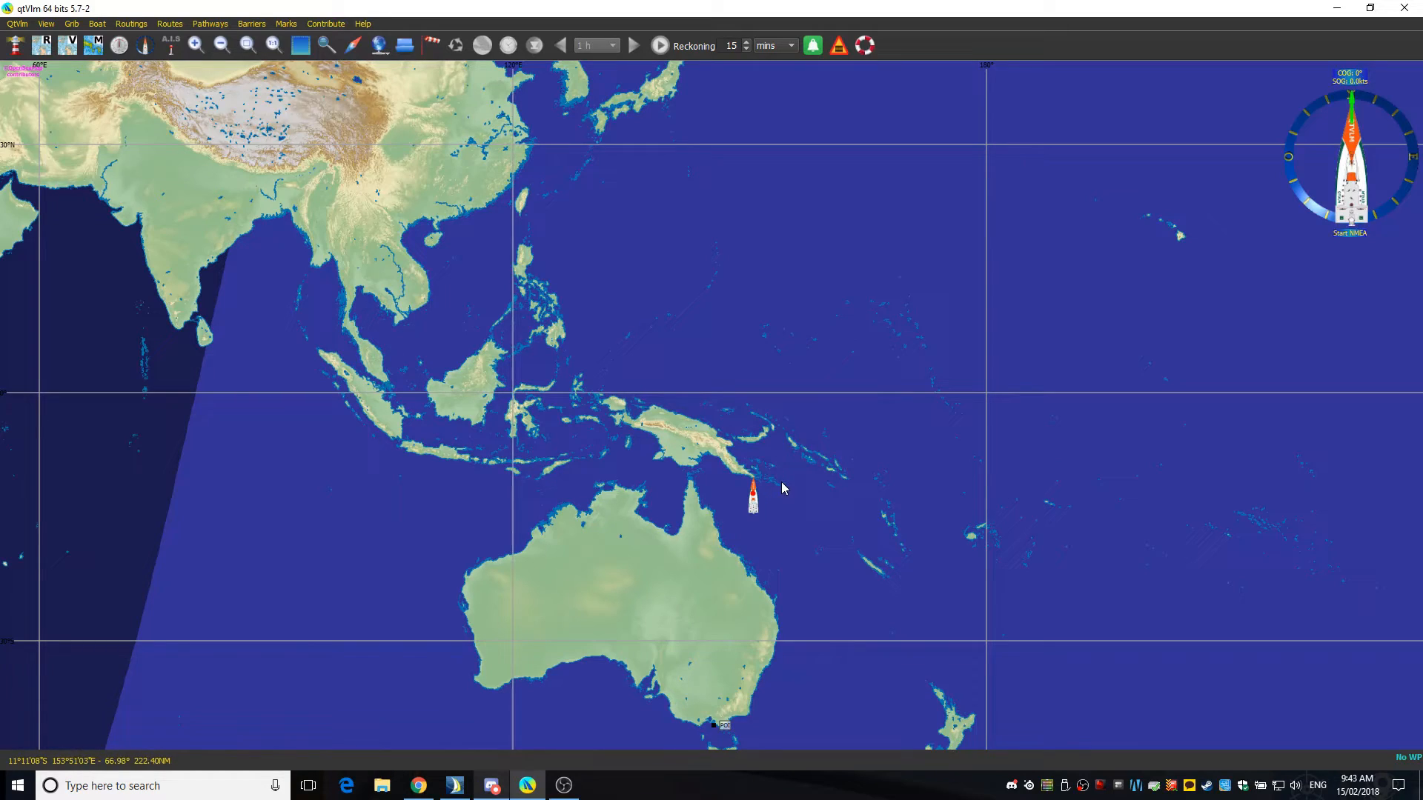
Create a new mark named MH at the boat's location, checking Sailaway's GPS.
right_click(786, 497)
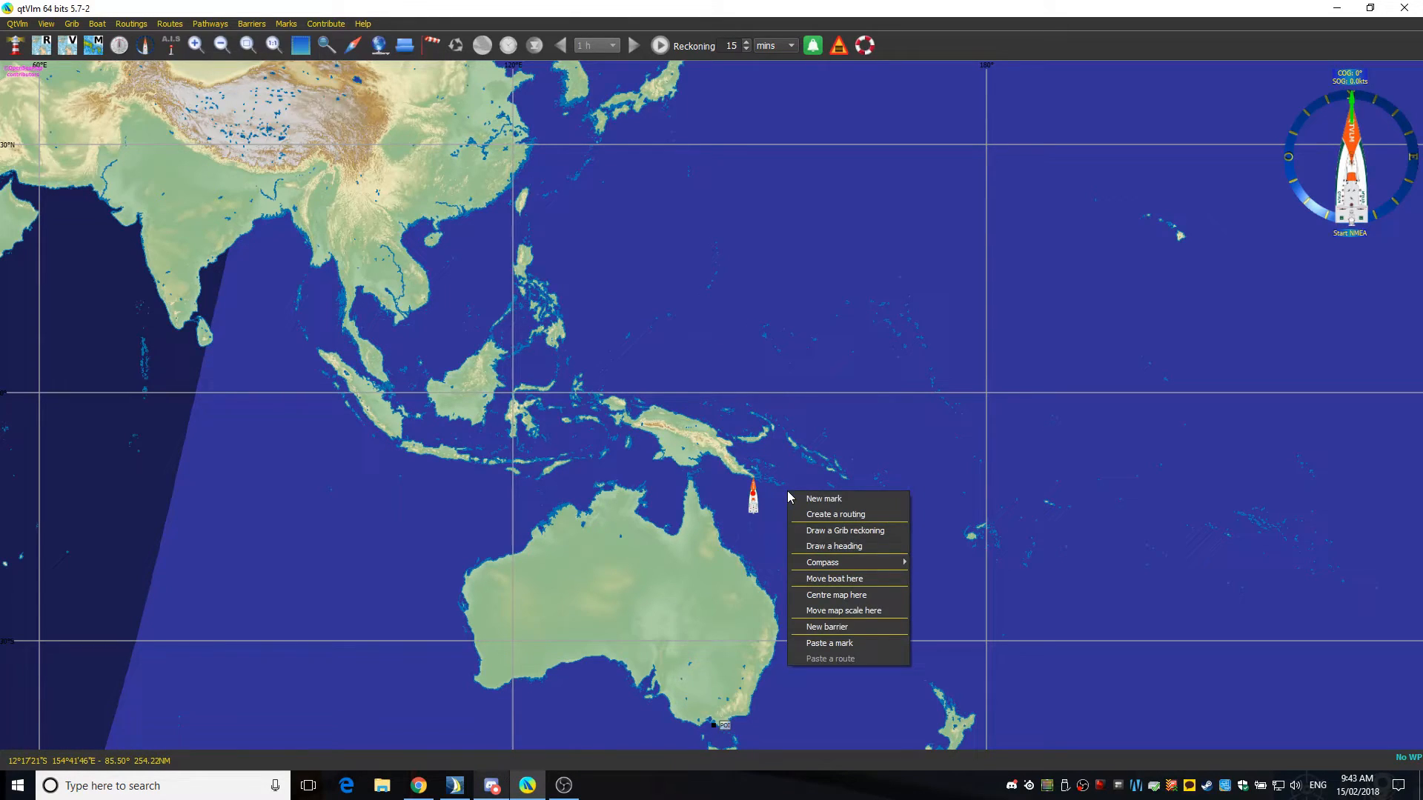
mouse_move(822, 498)
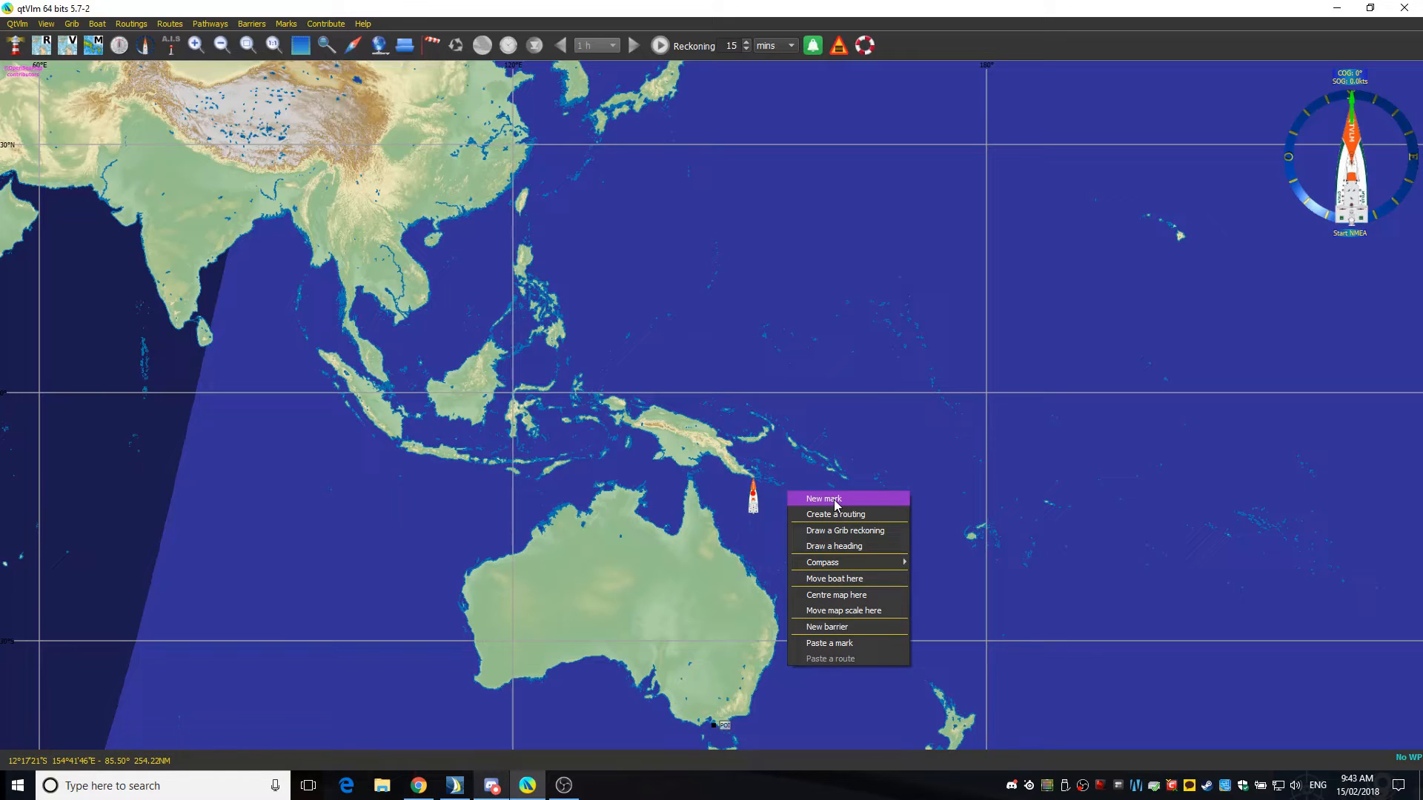
mouse_move(832, 578)
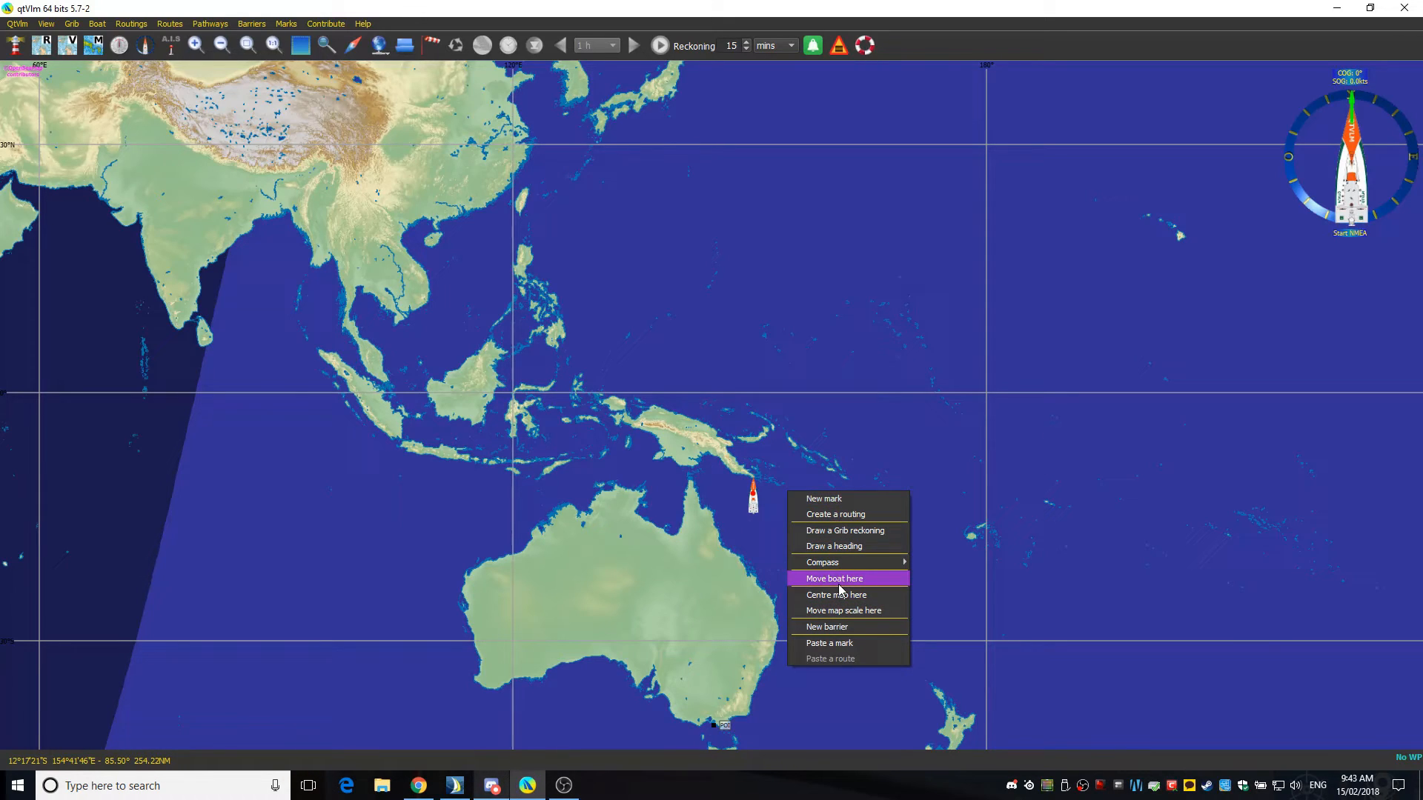
mouse_move(824, 498)
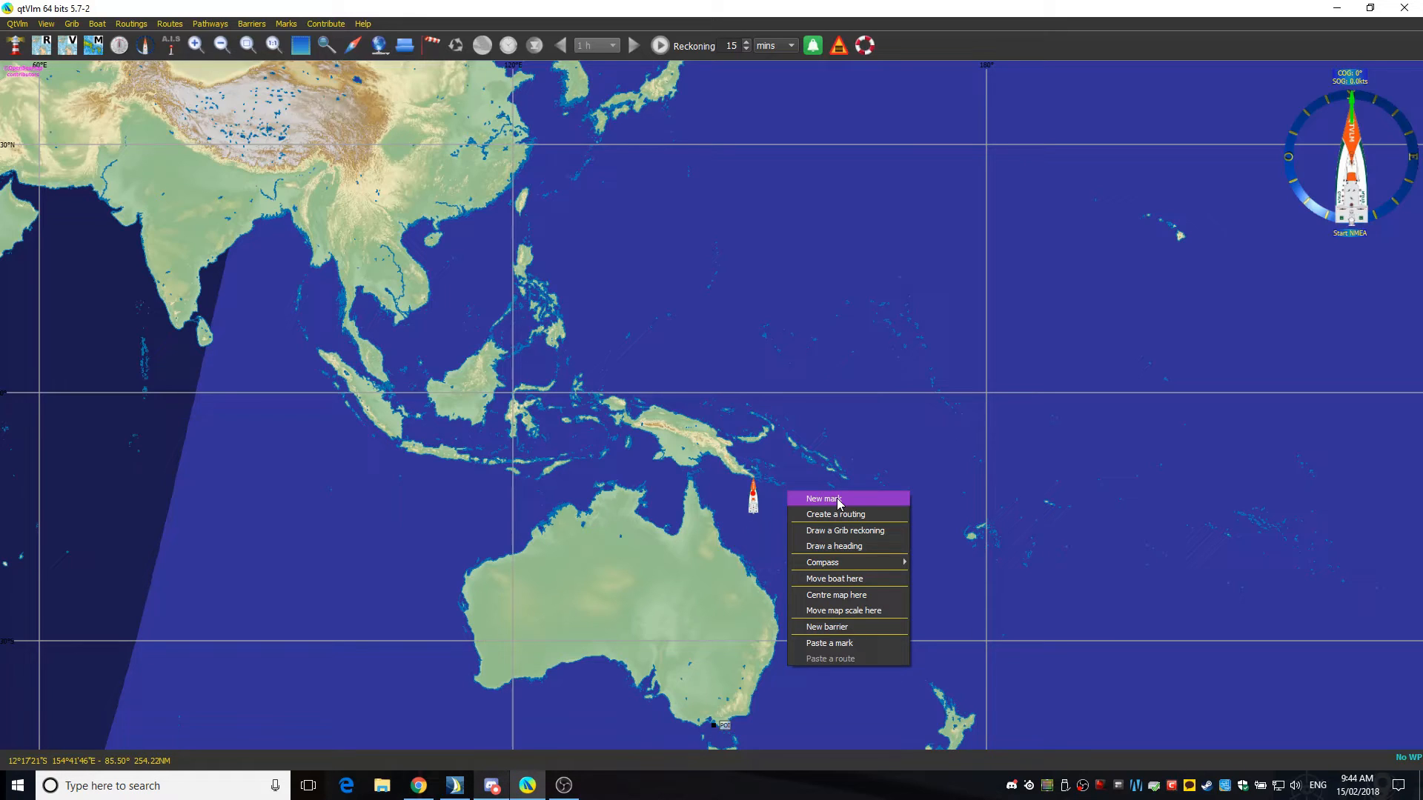
left_click(821, 498)
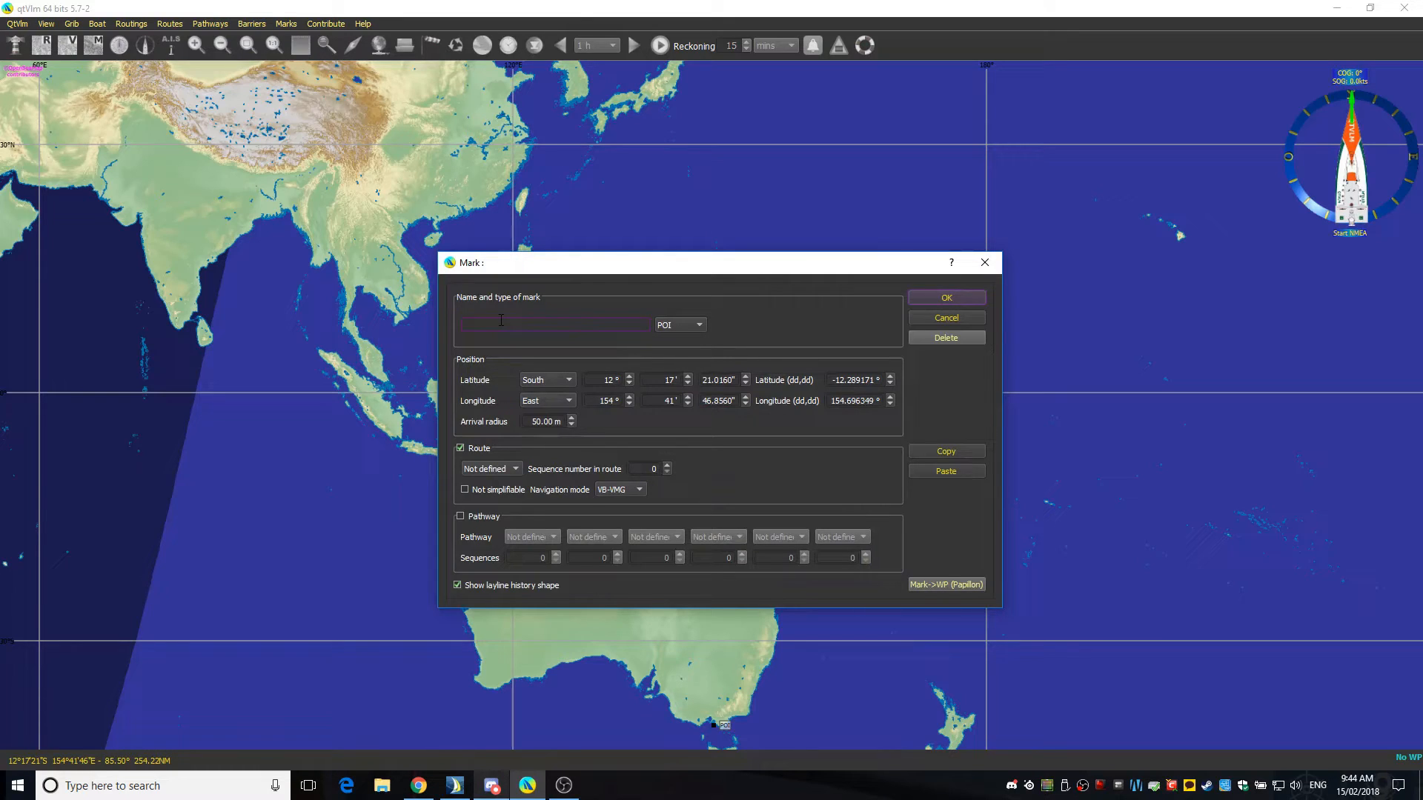
type("MH")
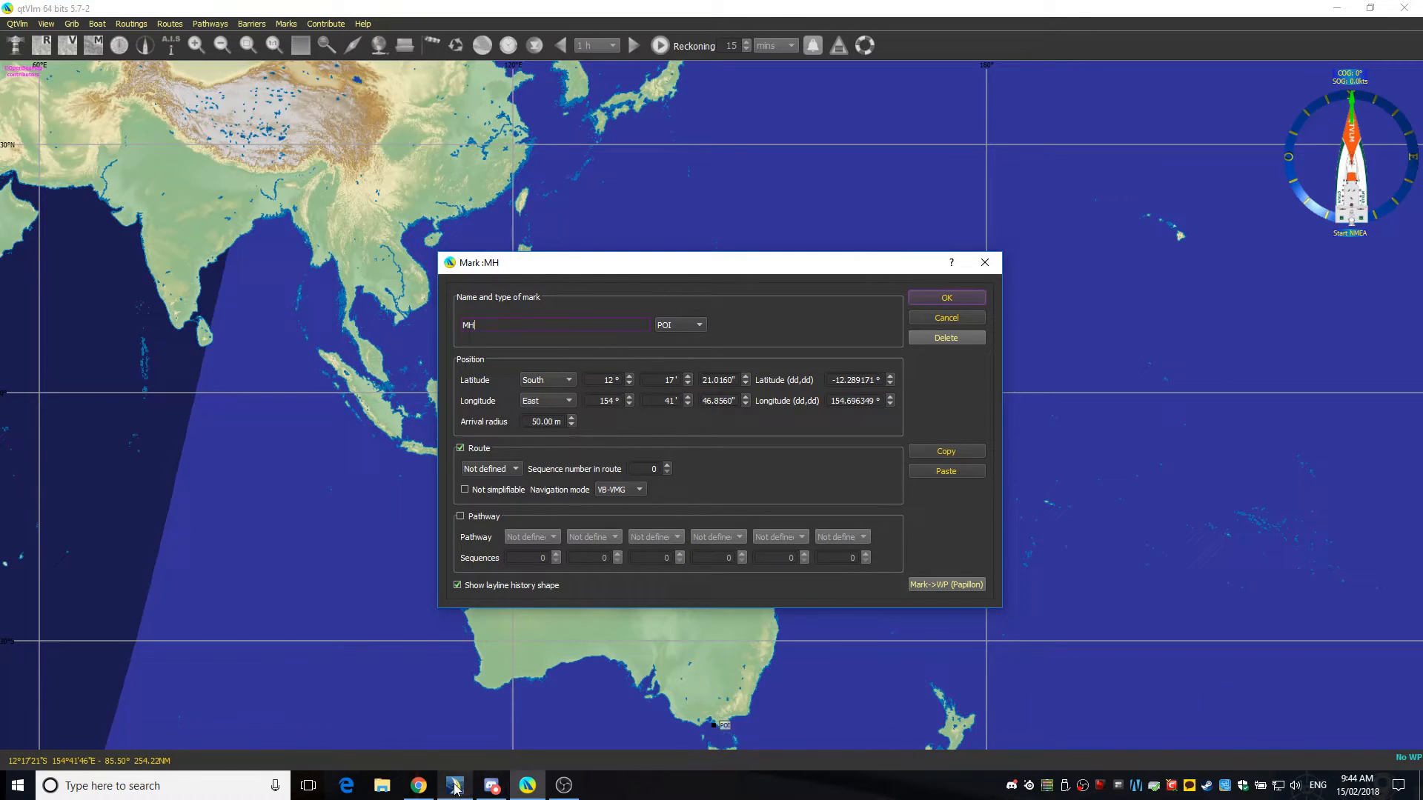
left_click(453, 785)
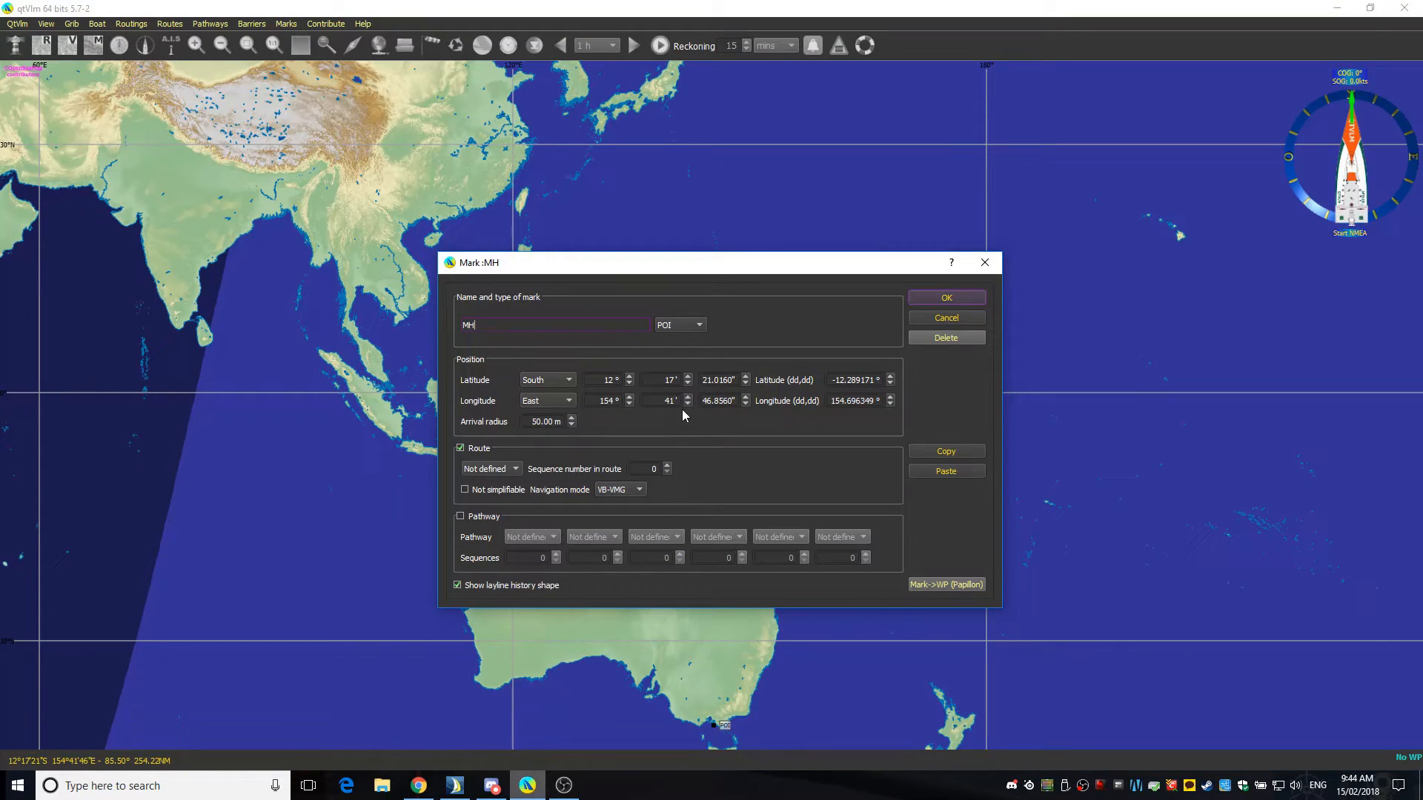
left_click(456, 786)
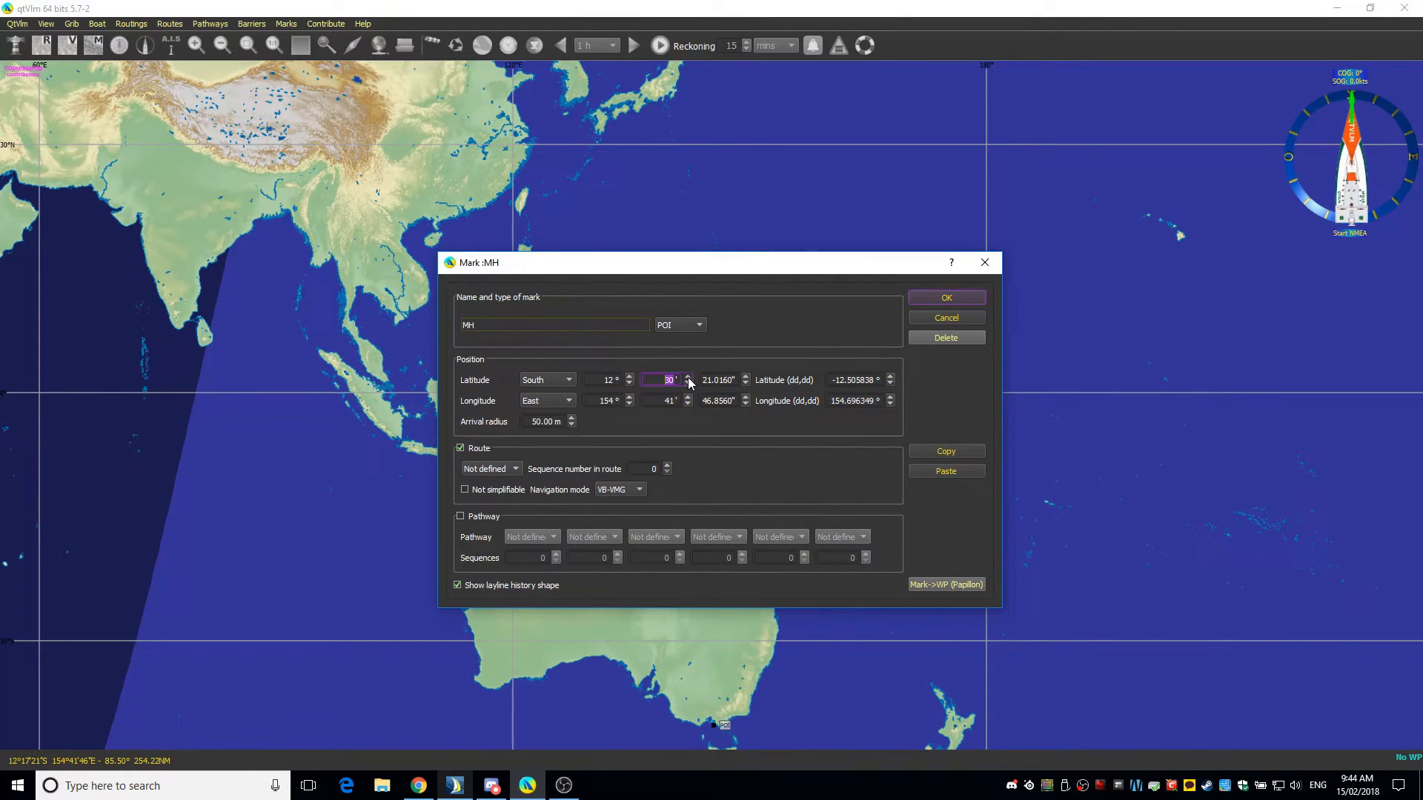
Adjust the MH mark to latitude 12°31'S and longitude 155°04'E matching Sailaway.
left_click(687, 376)
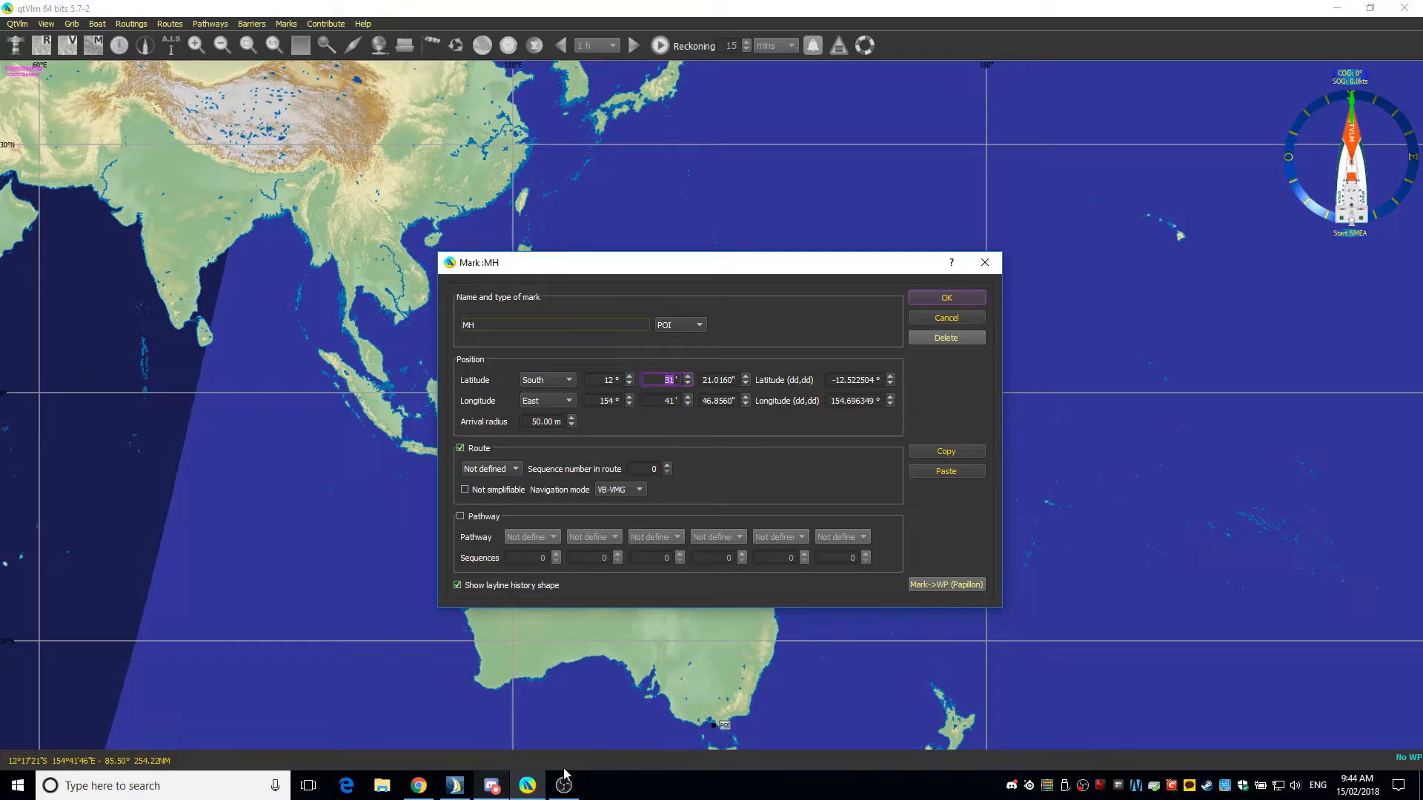
left_click(452, 785)
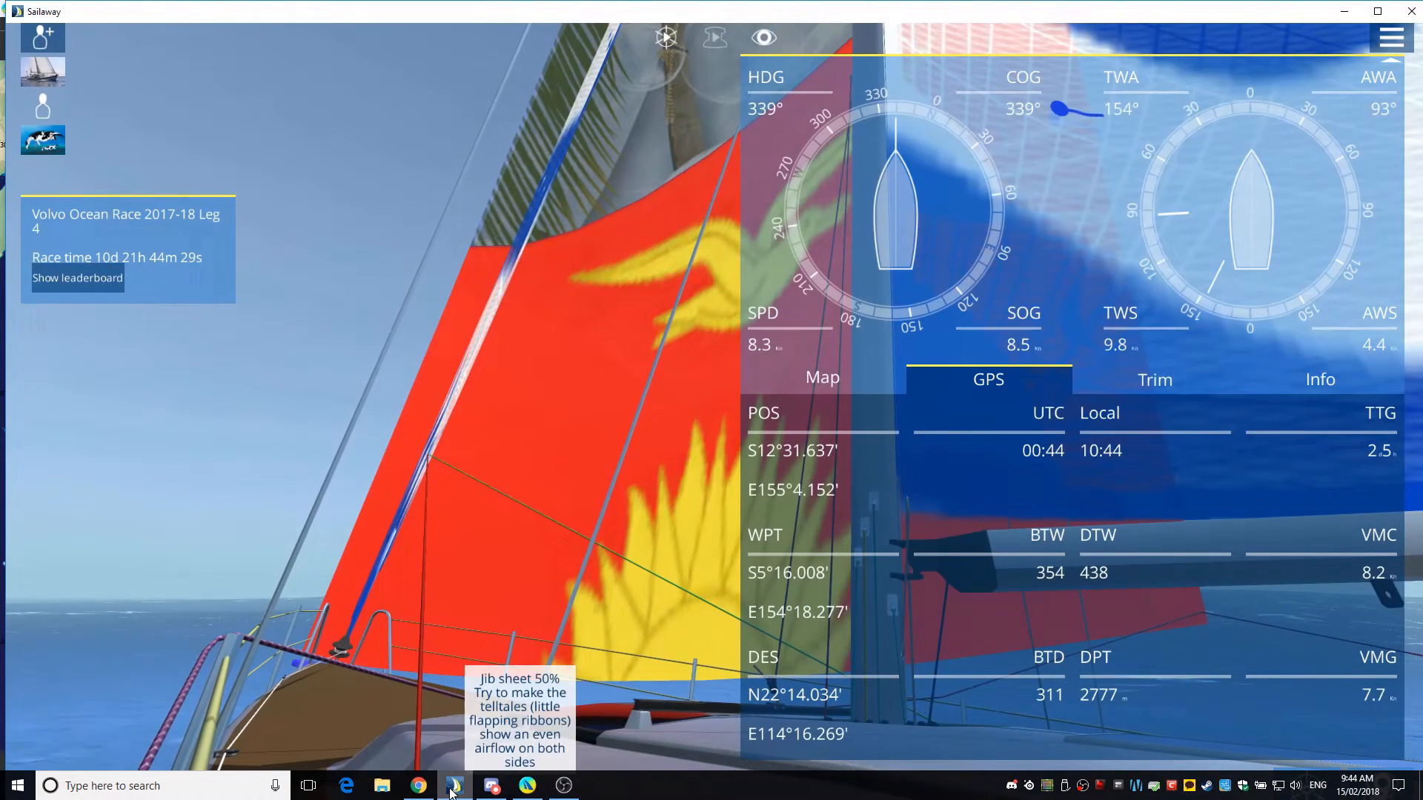
left_click(452, 786)
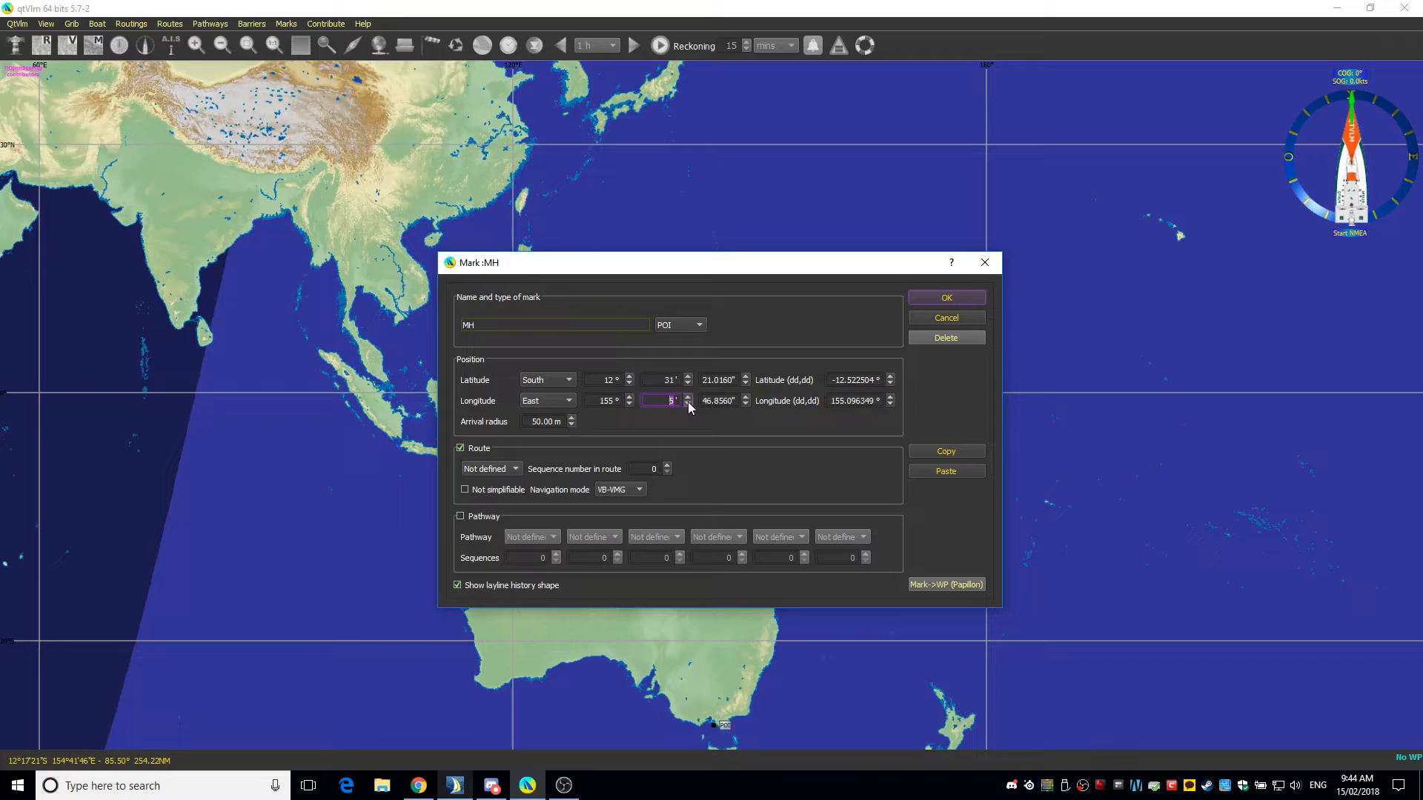
left_click(687, 404)
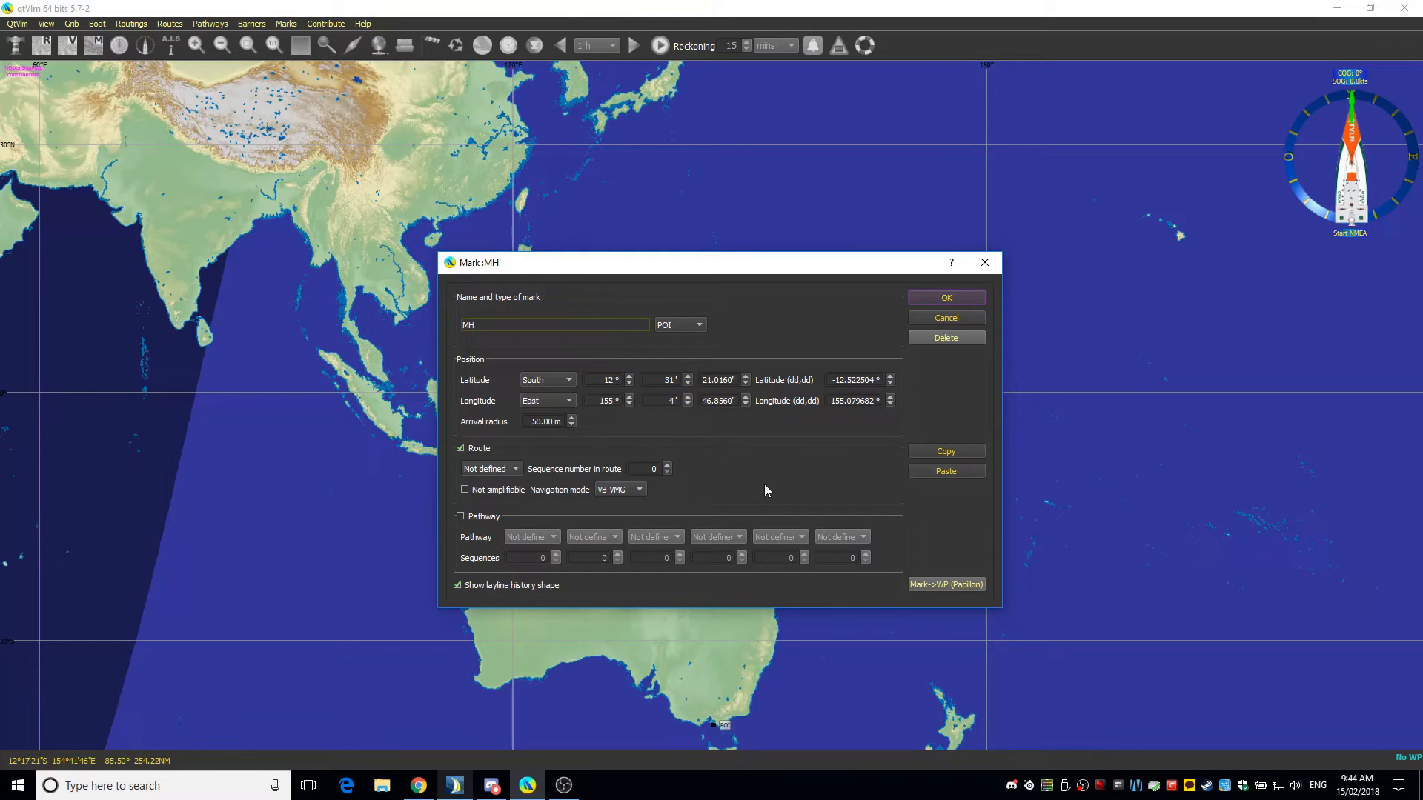
left_click(454, 785)
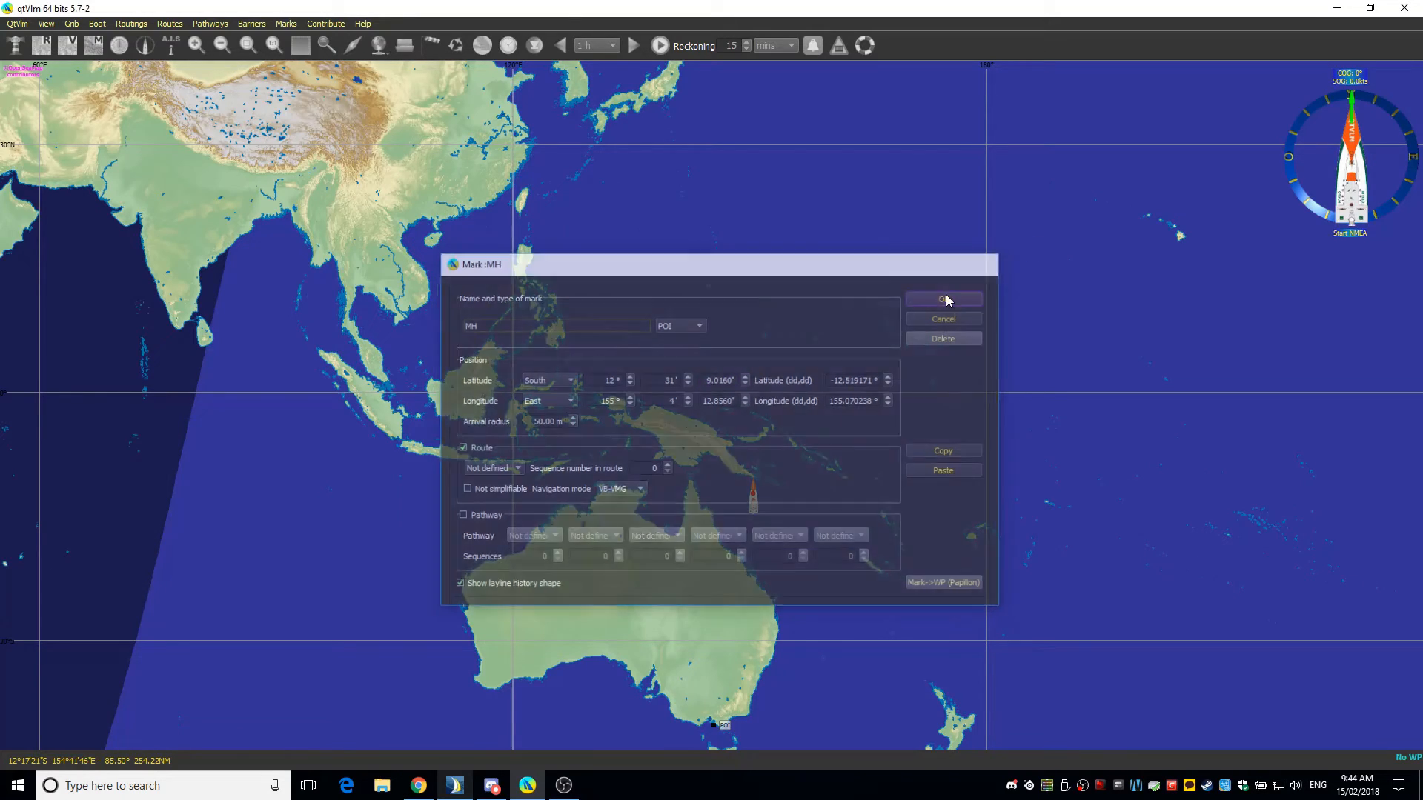
Confirm the MH mark and start a new mark off the south China coast.
left_click(943, 299)
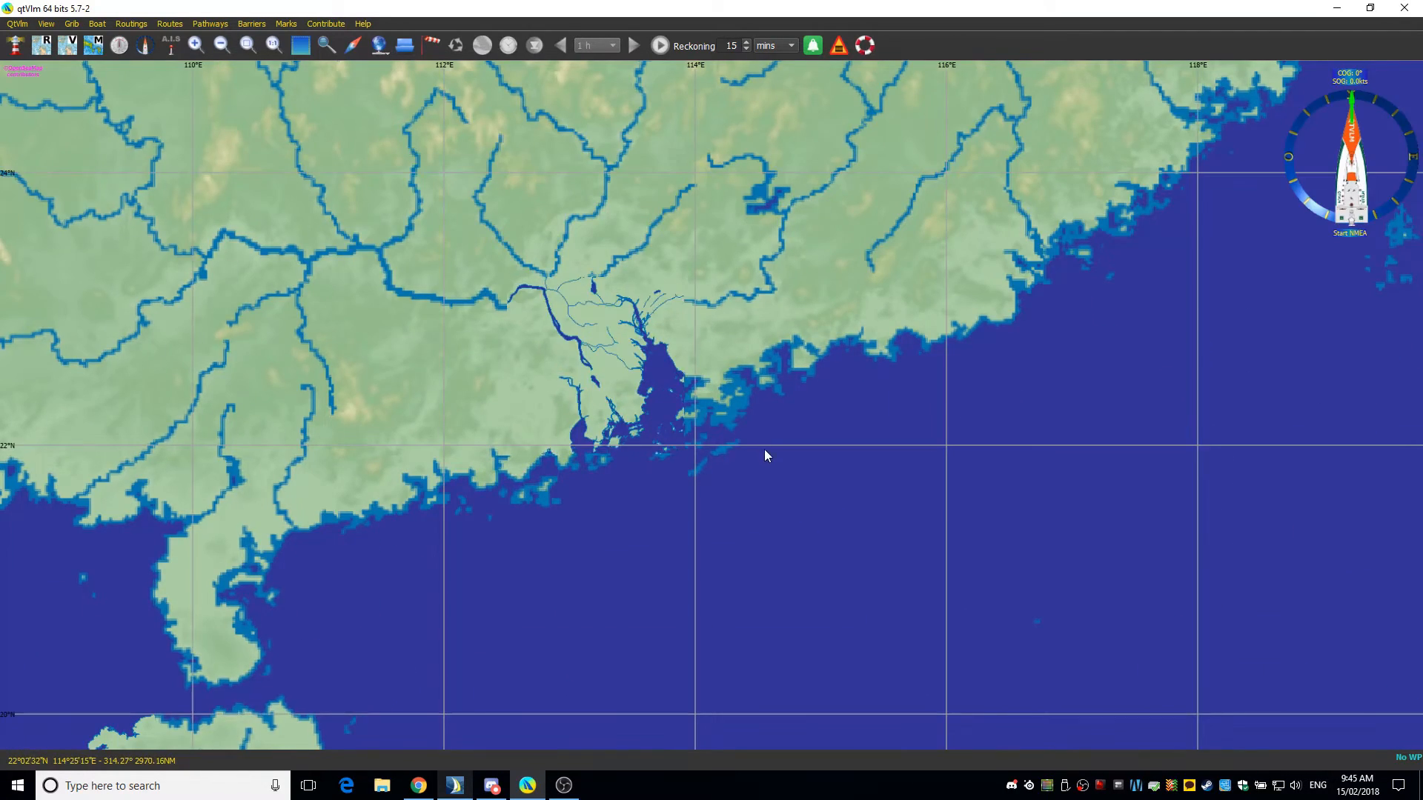
right_click(766, 457)
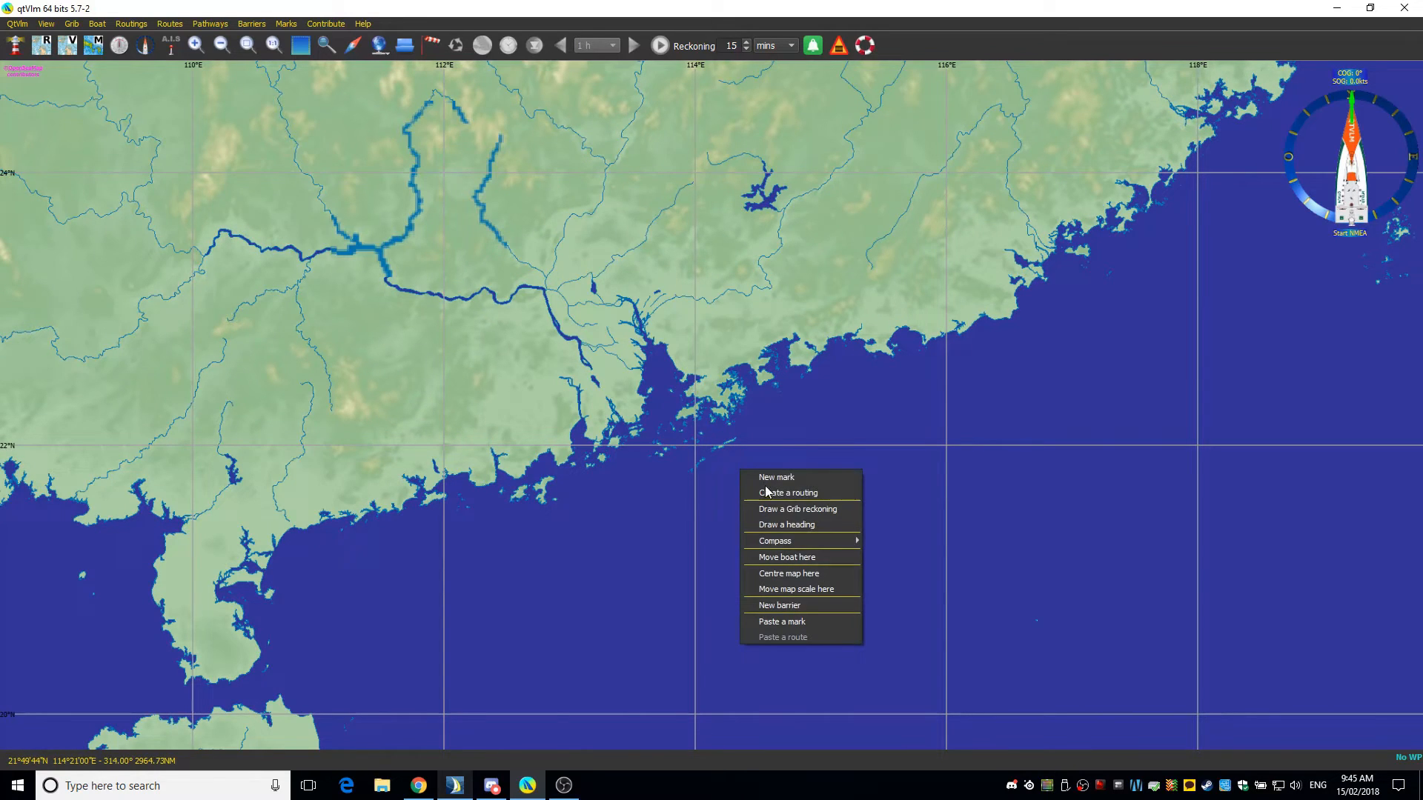
left_click(776, 477)
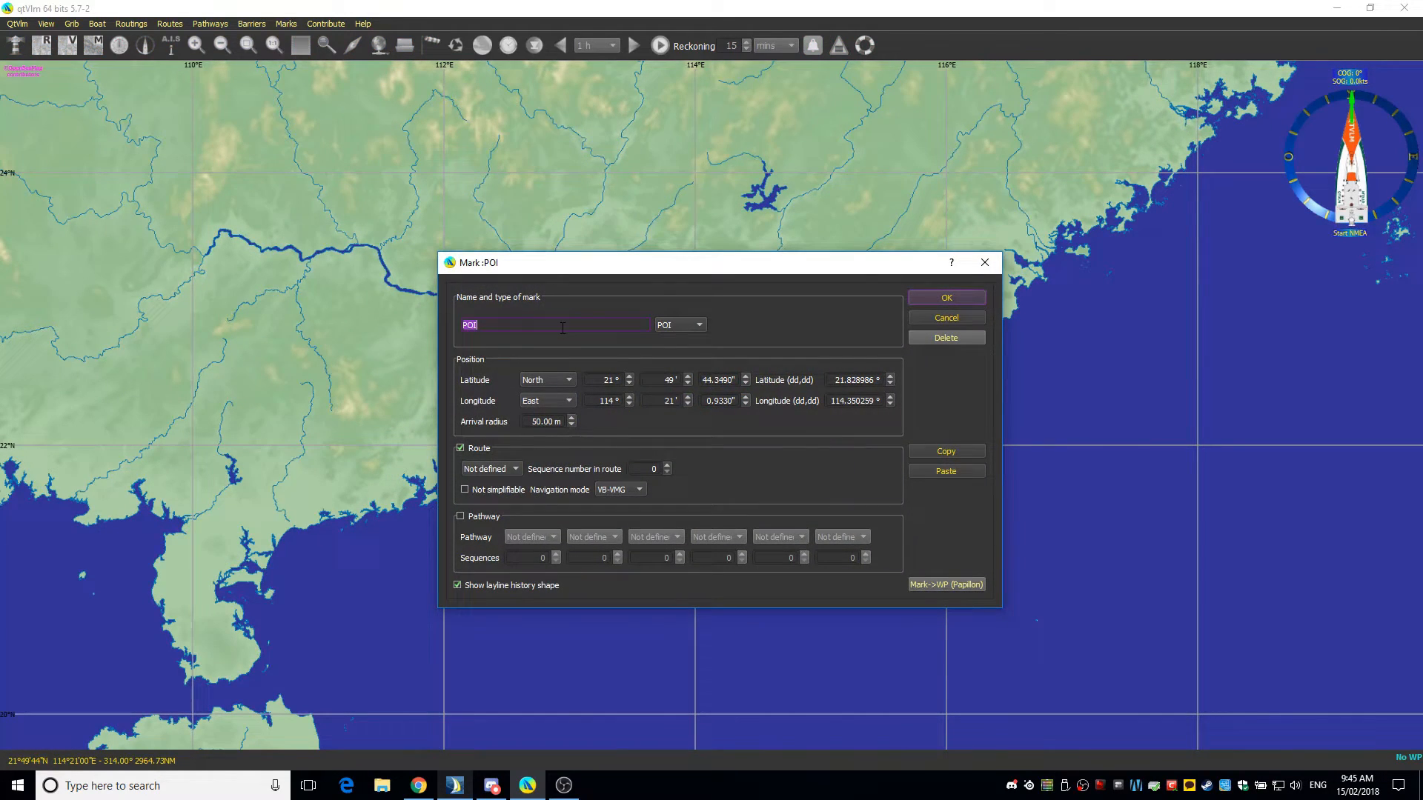
Name the new mark End, confirm it, and zoom out to see both marks.
type("End")
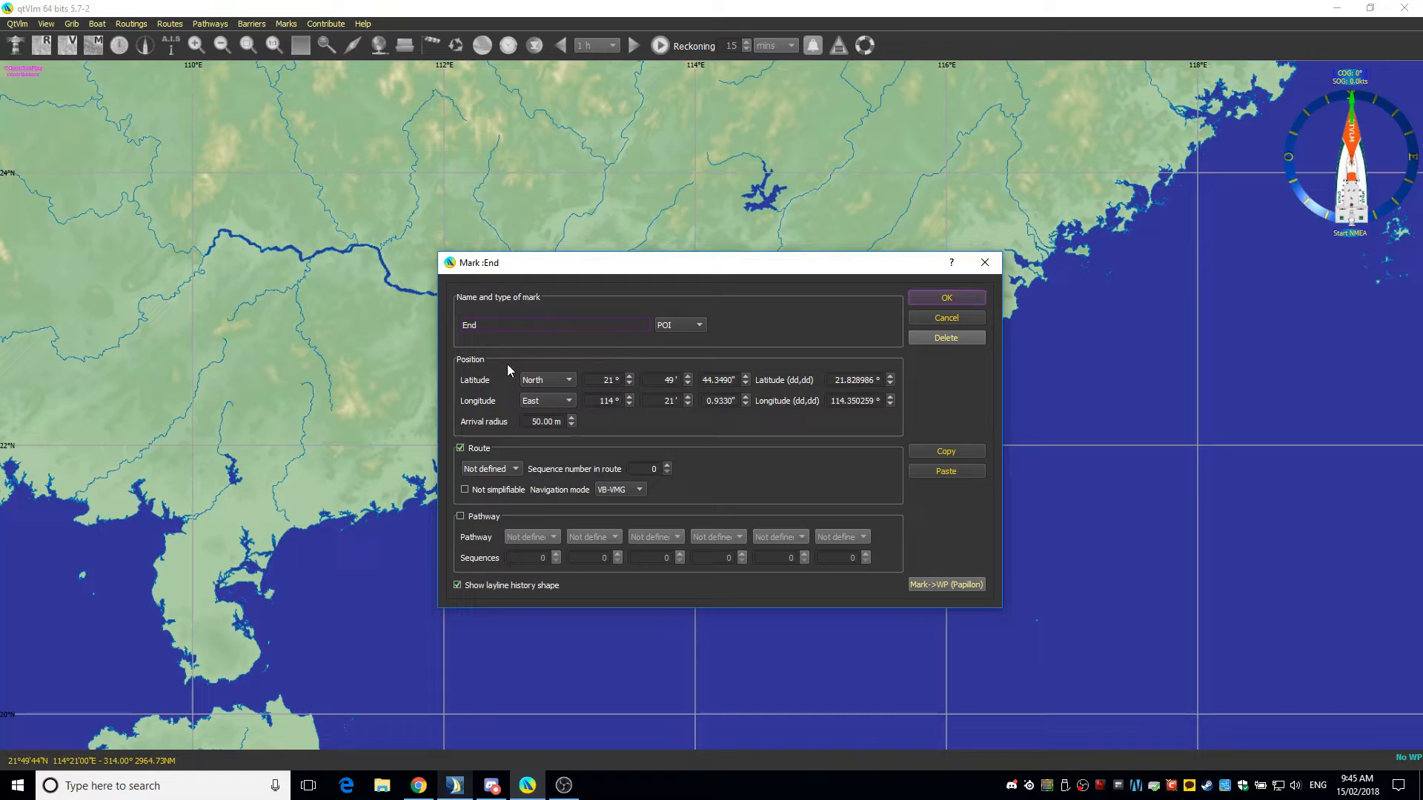
left_click(945, 298)
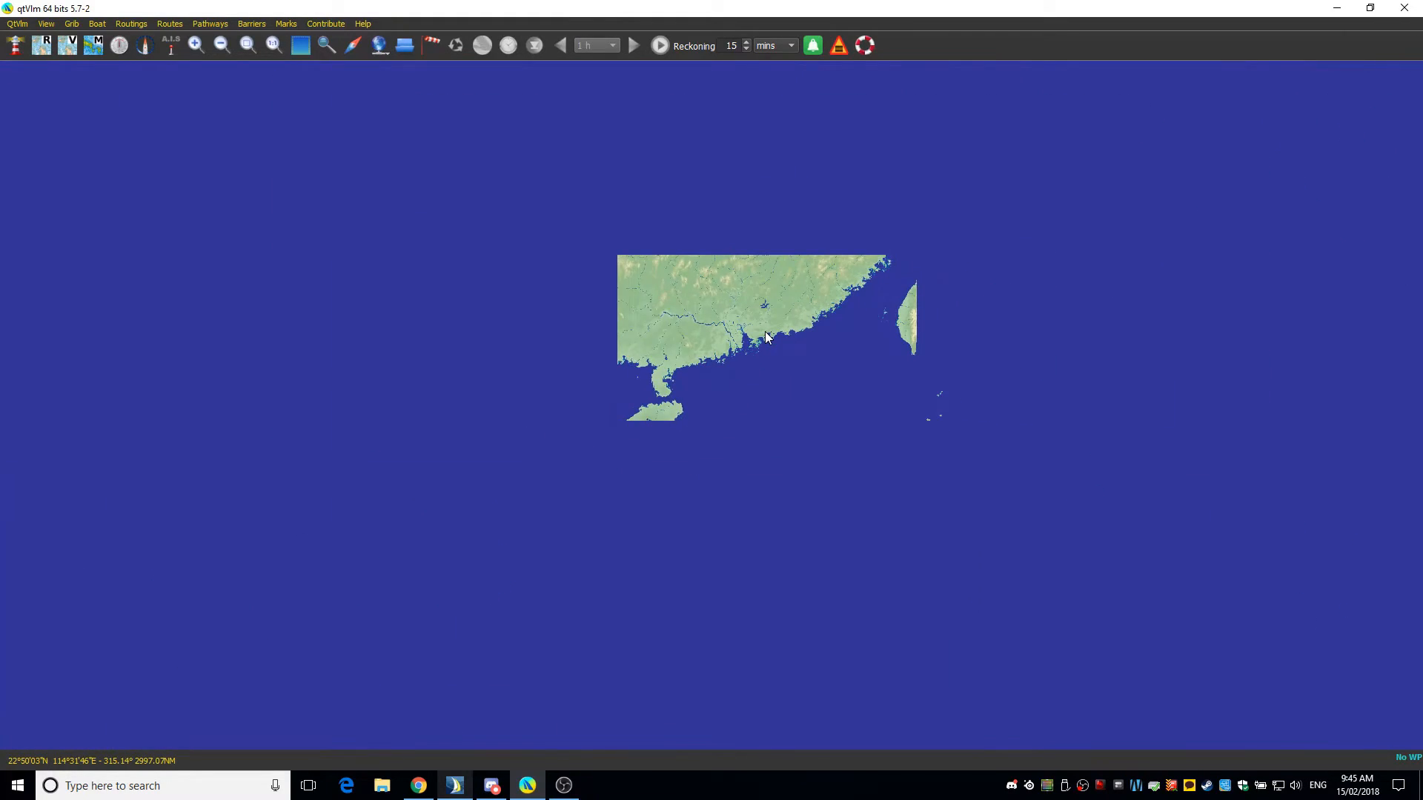
left_click(221, 45)
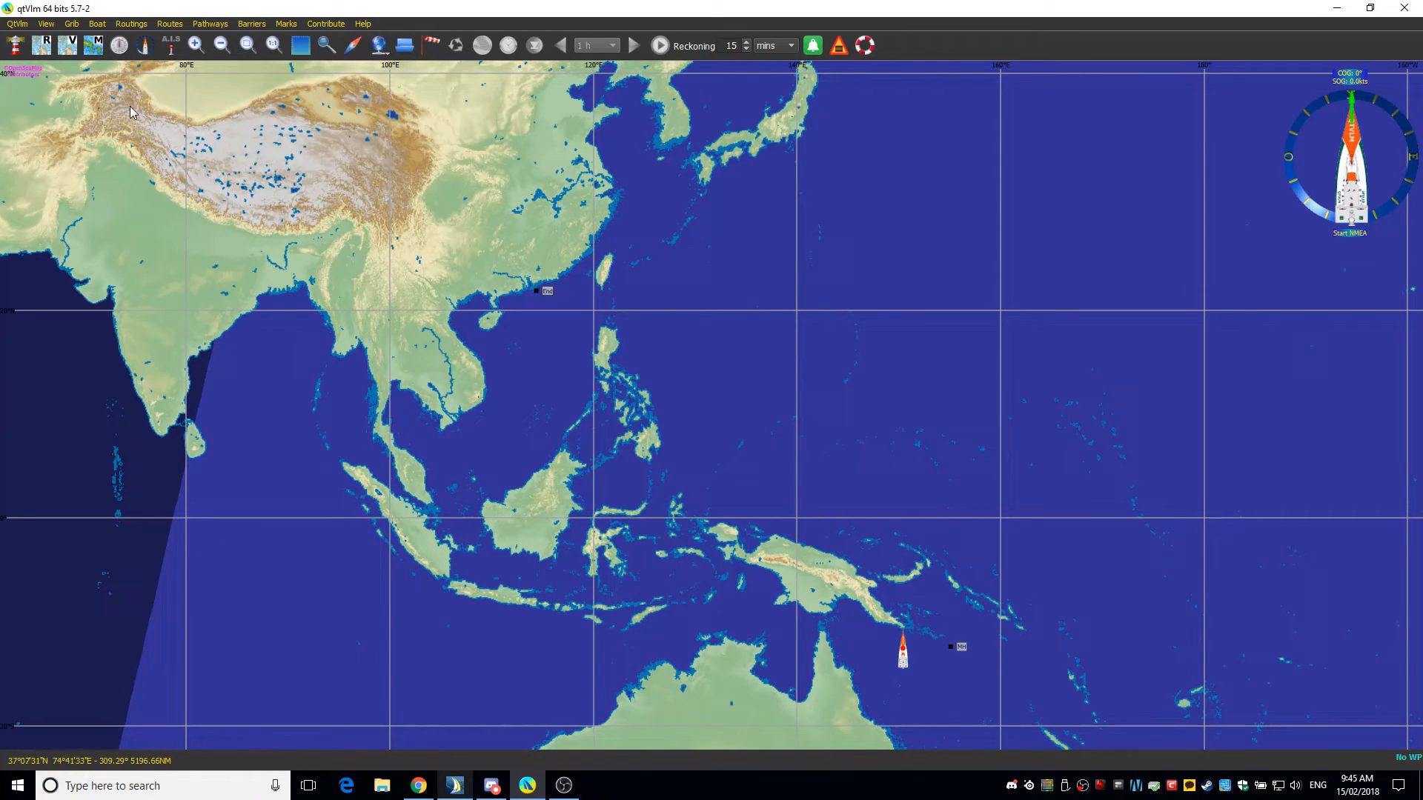
Name the boat MH in the Boat settings.
left_click(96, 24)
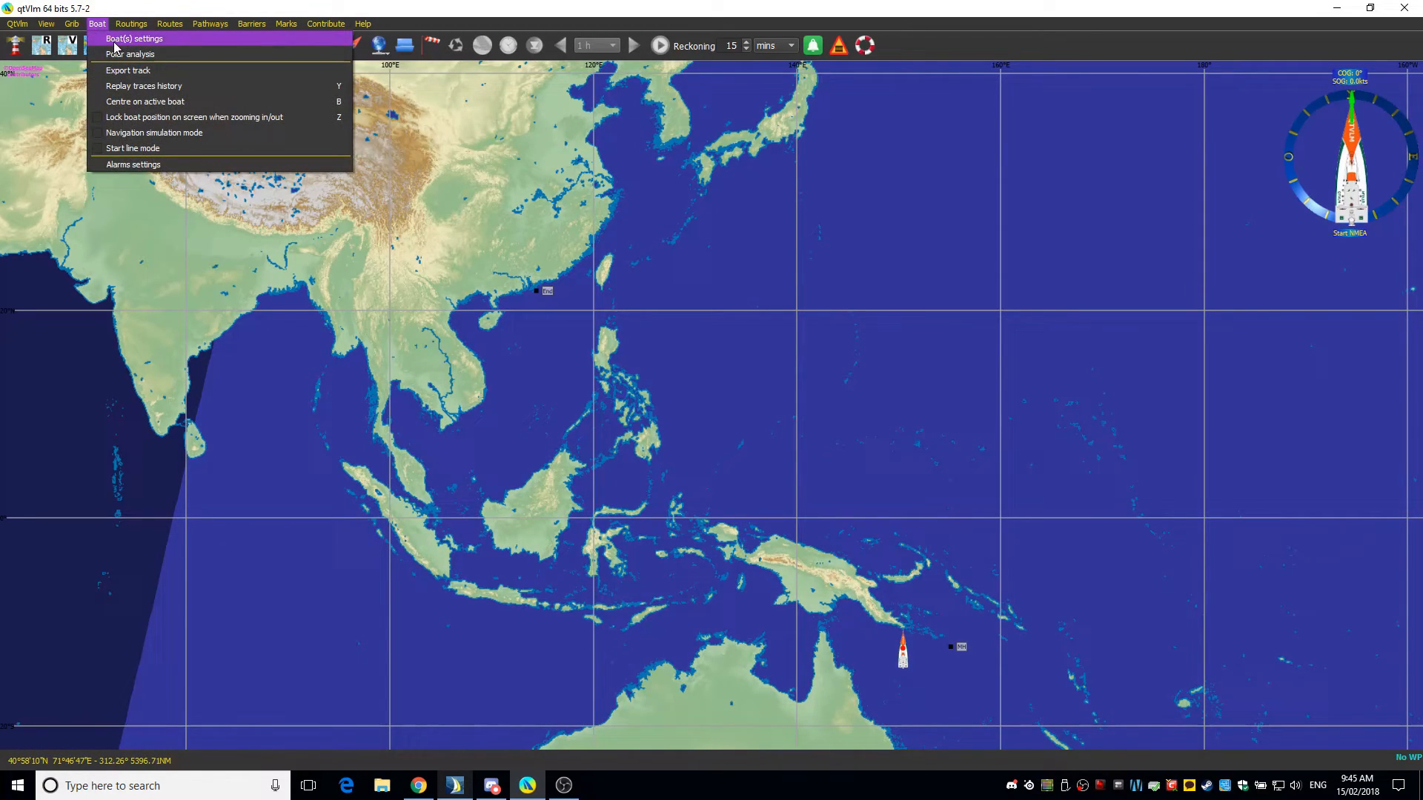
left_click(133, 38)
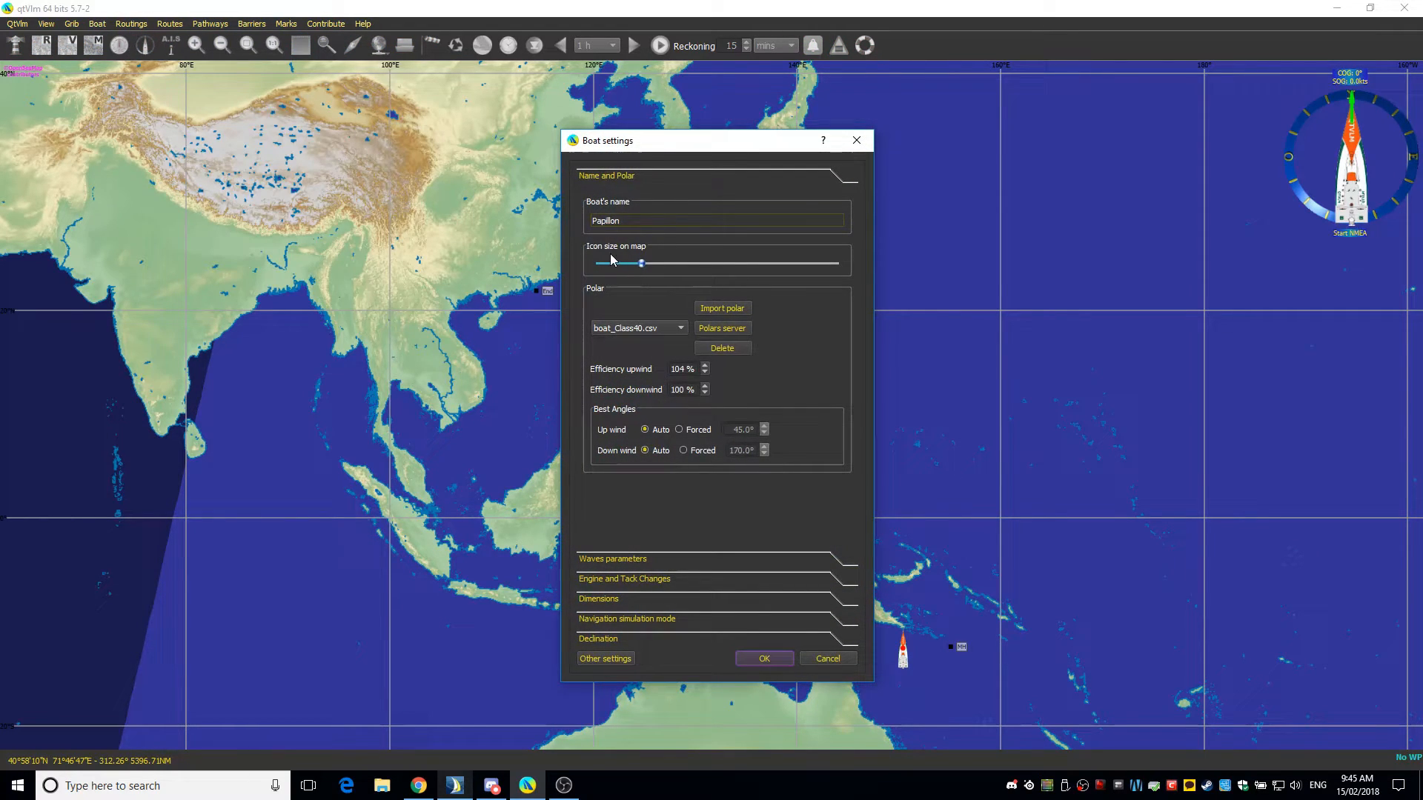
left_click(715, 220)
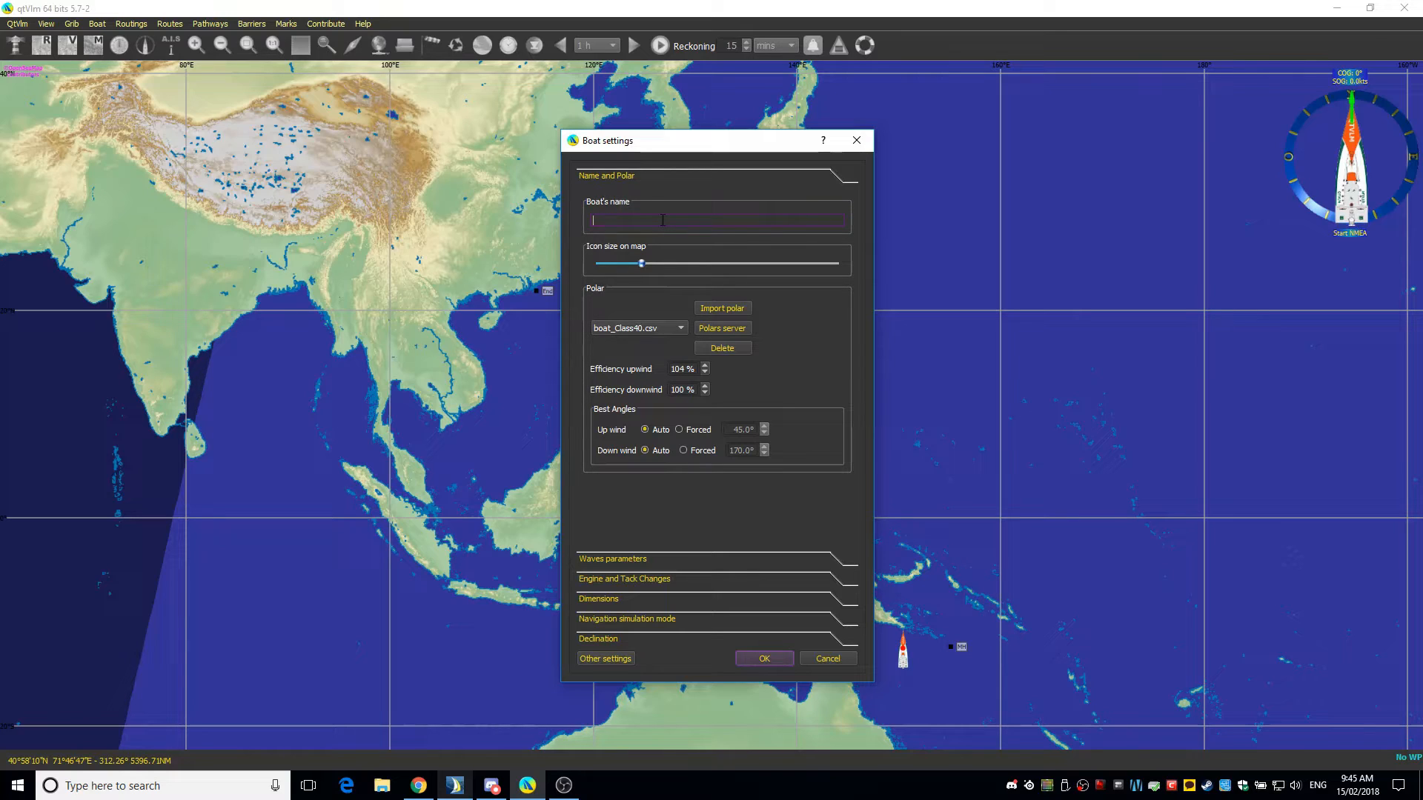
type("MH")
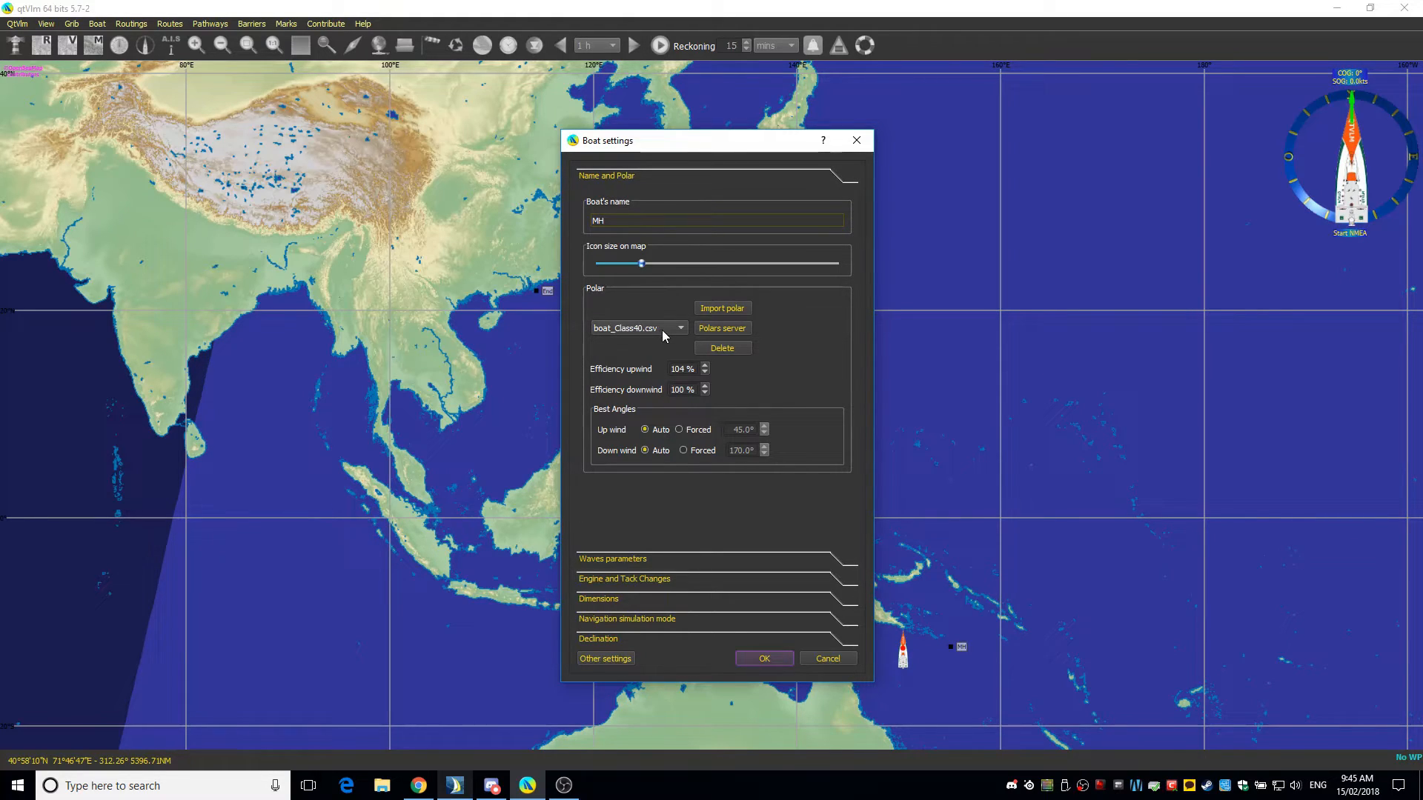
mouse_move(662, 339)
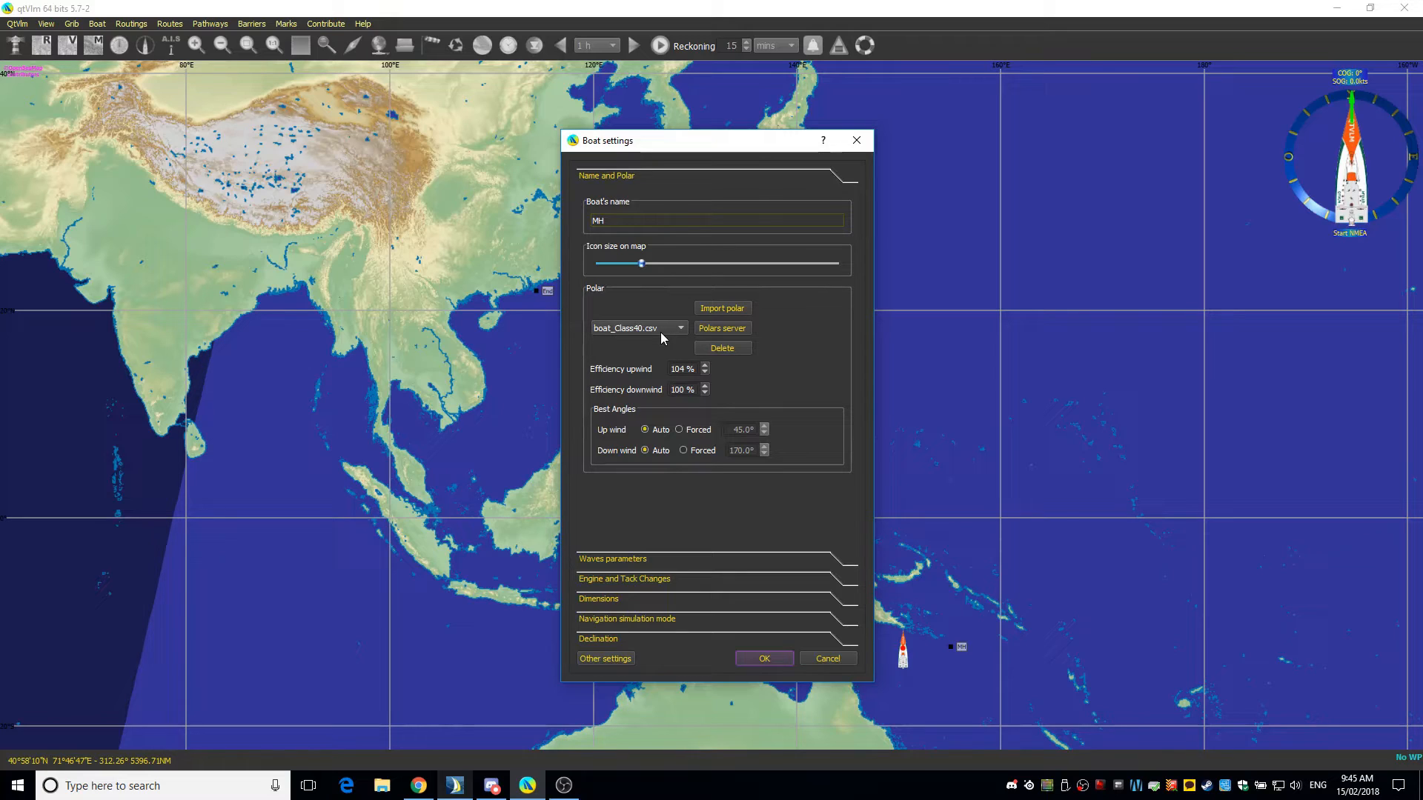
mouse_move(643, 340)
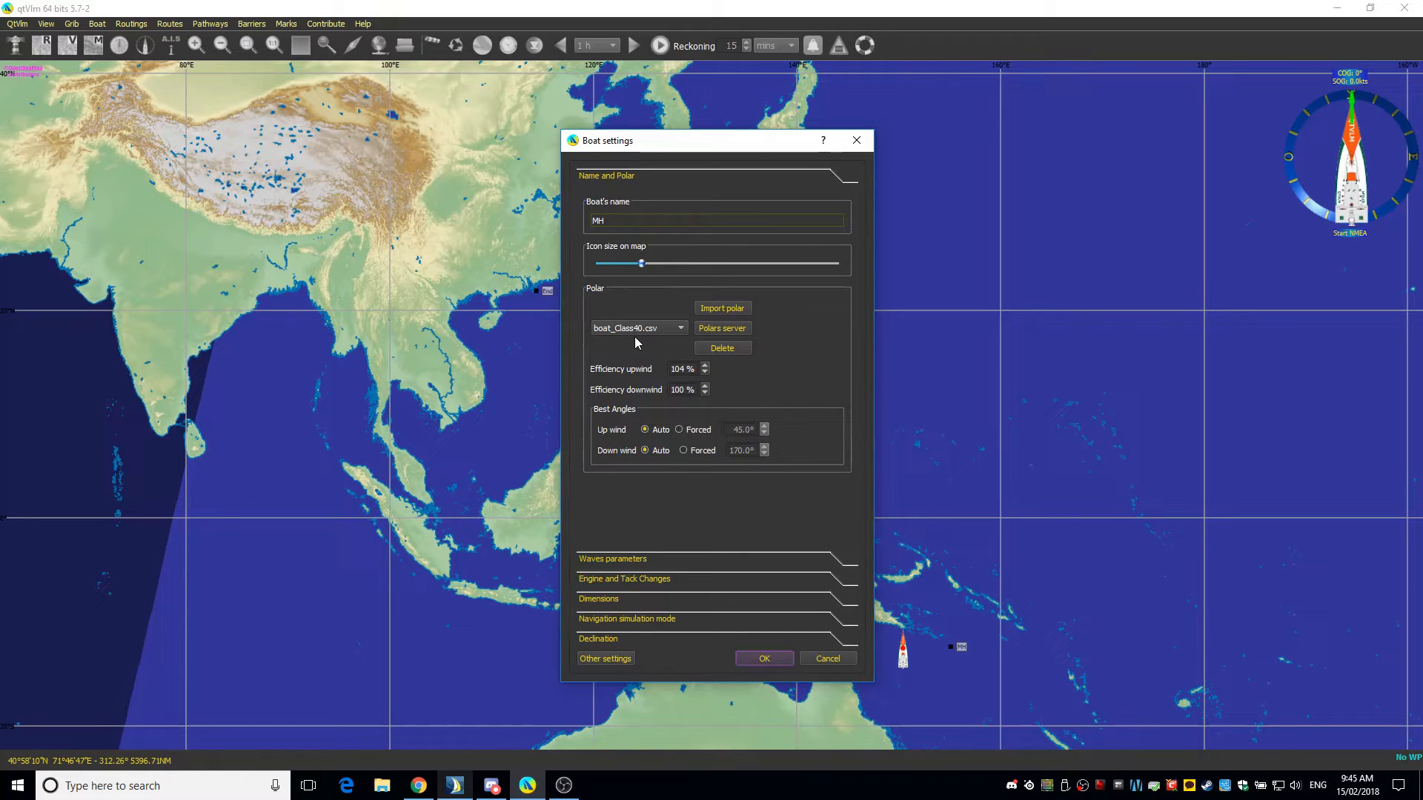
mouse_move(621, 346)
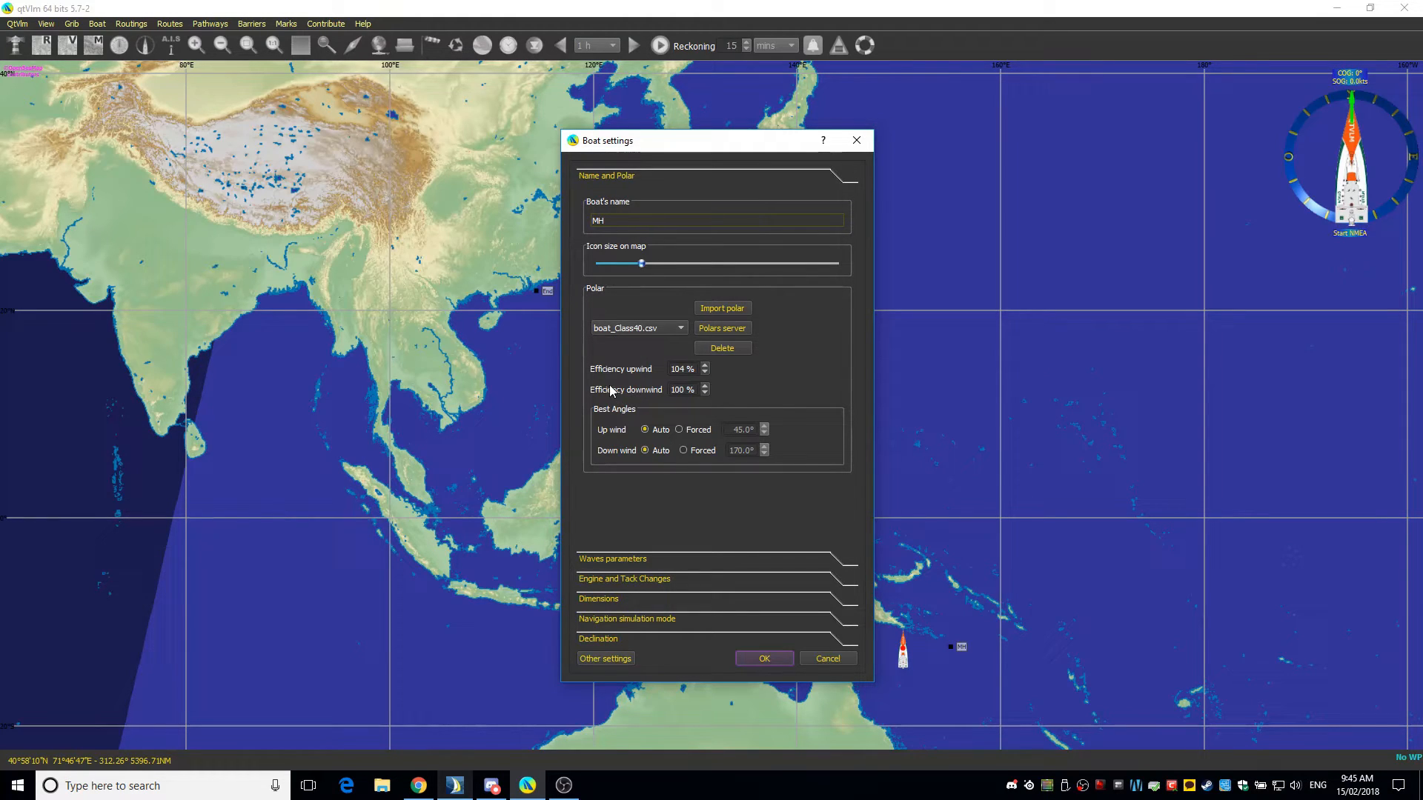
mouse_move(647, 352)
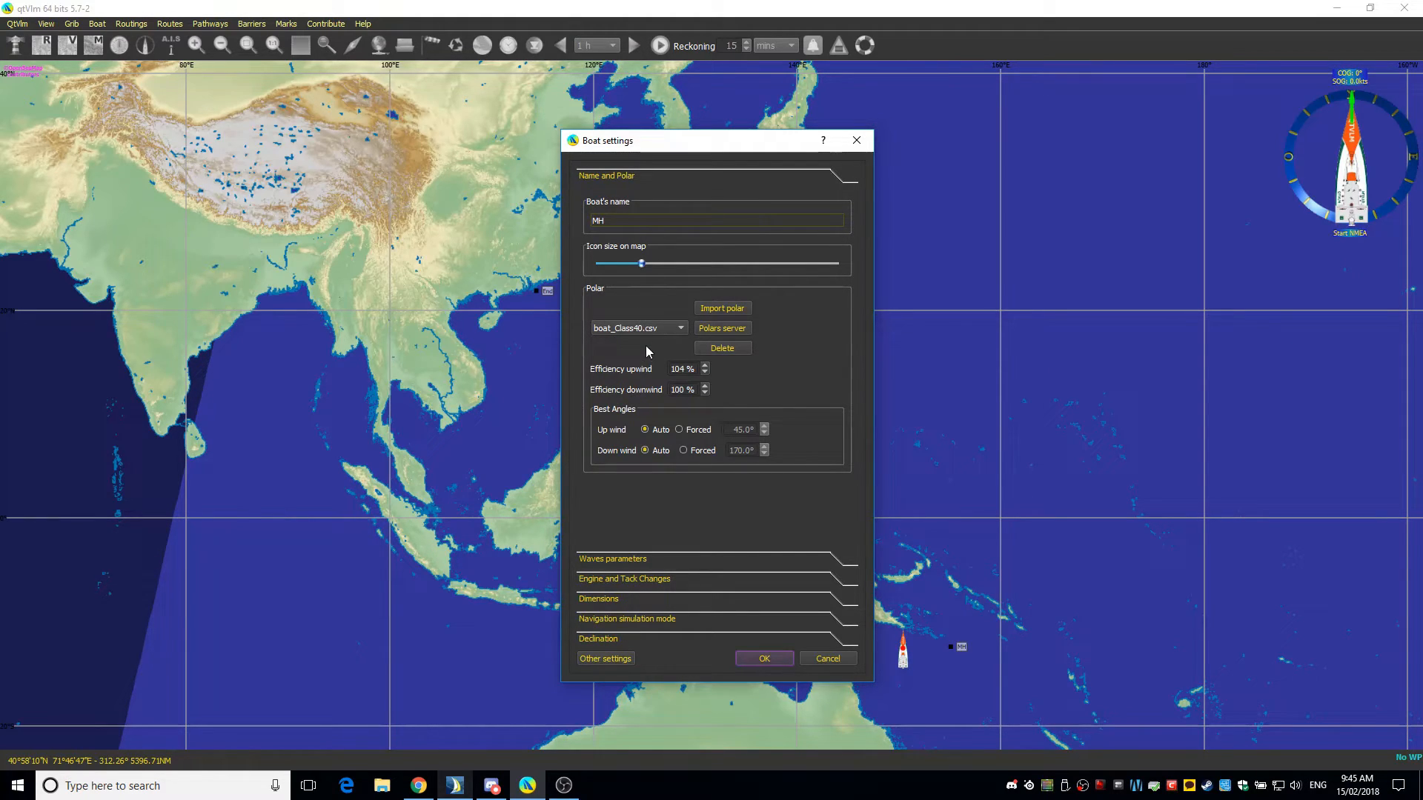
mouse_move(699, 388)
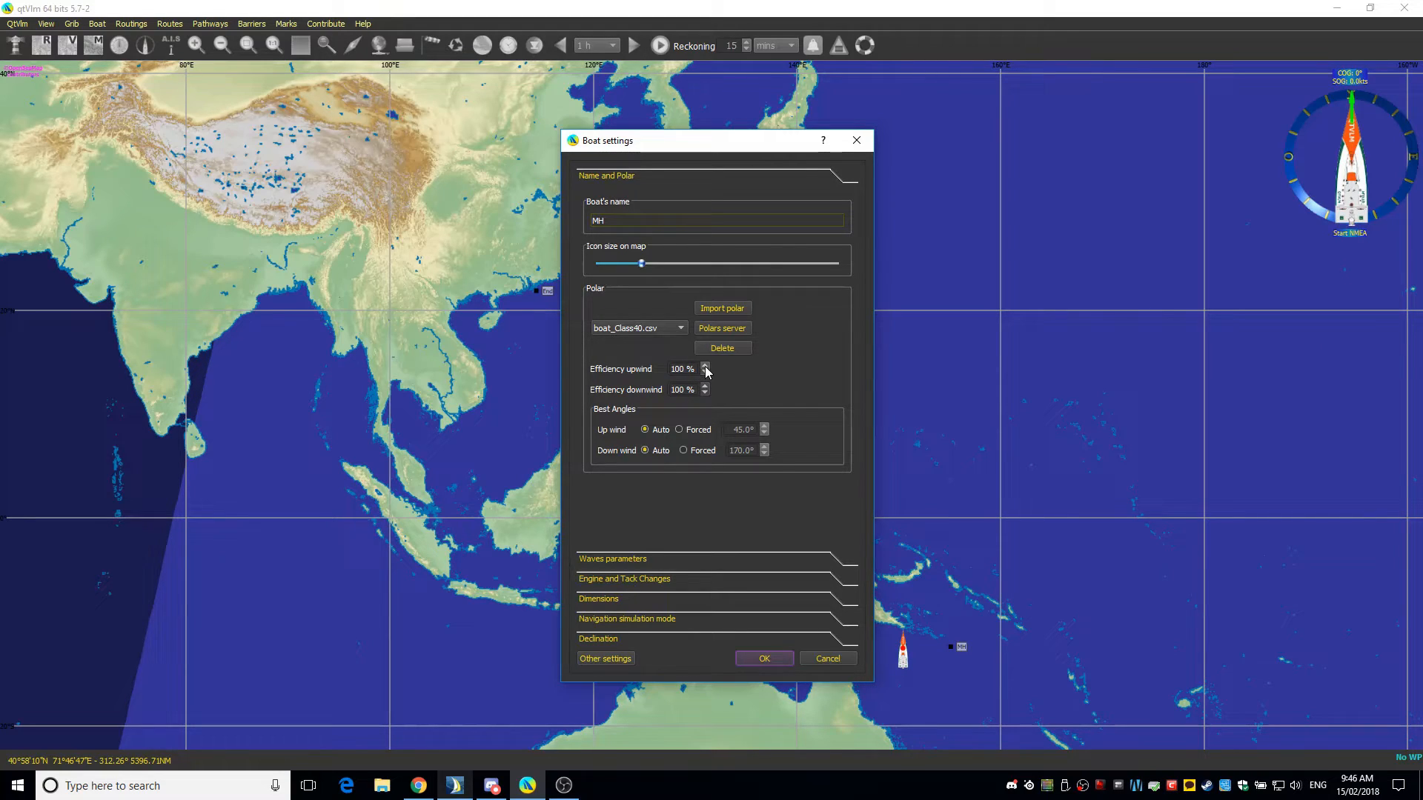
Set upwind and downwind efficiency to 104% and save the boat settings.
left_click(704, 387)
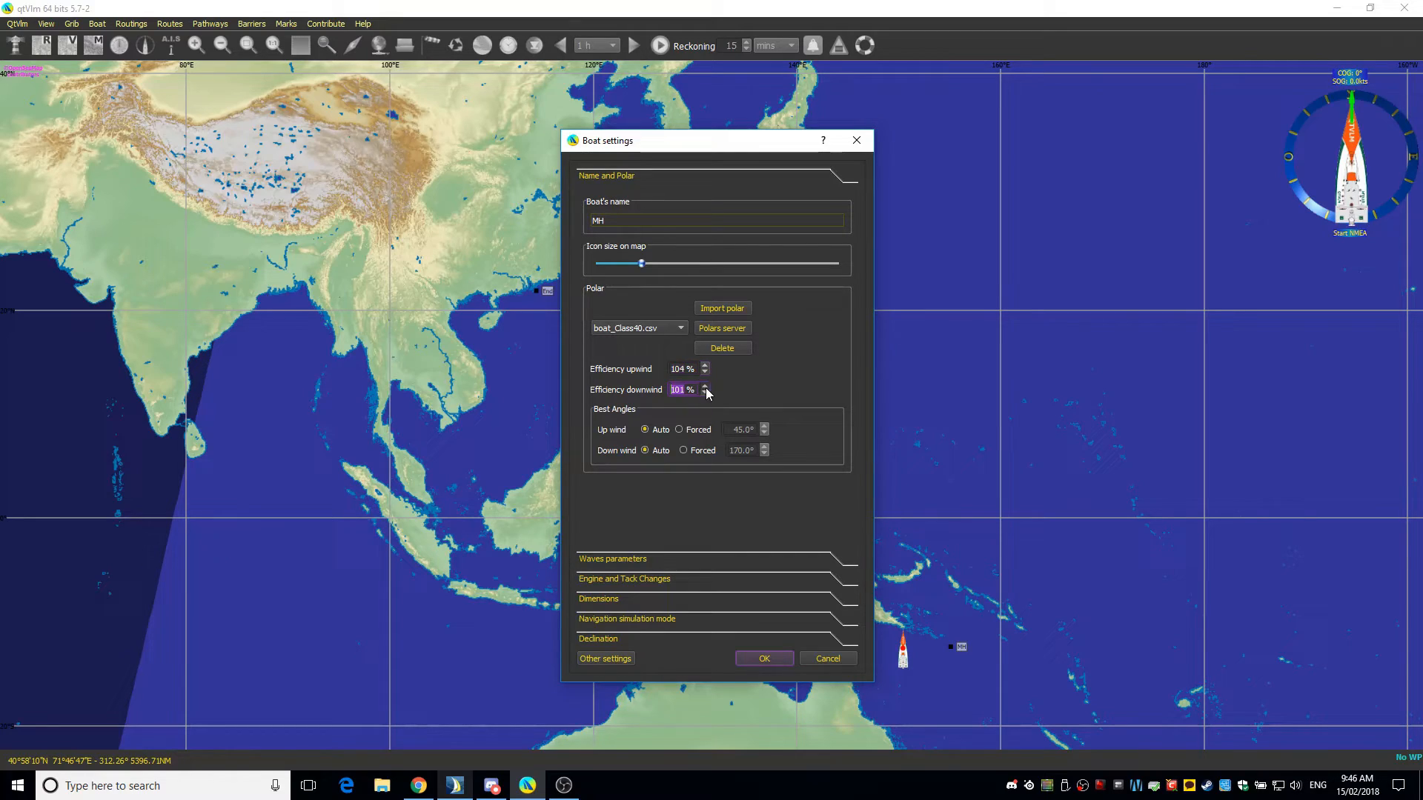
left_click(704, 387)
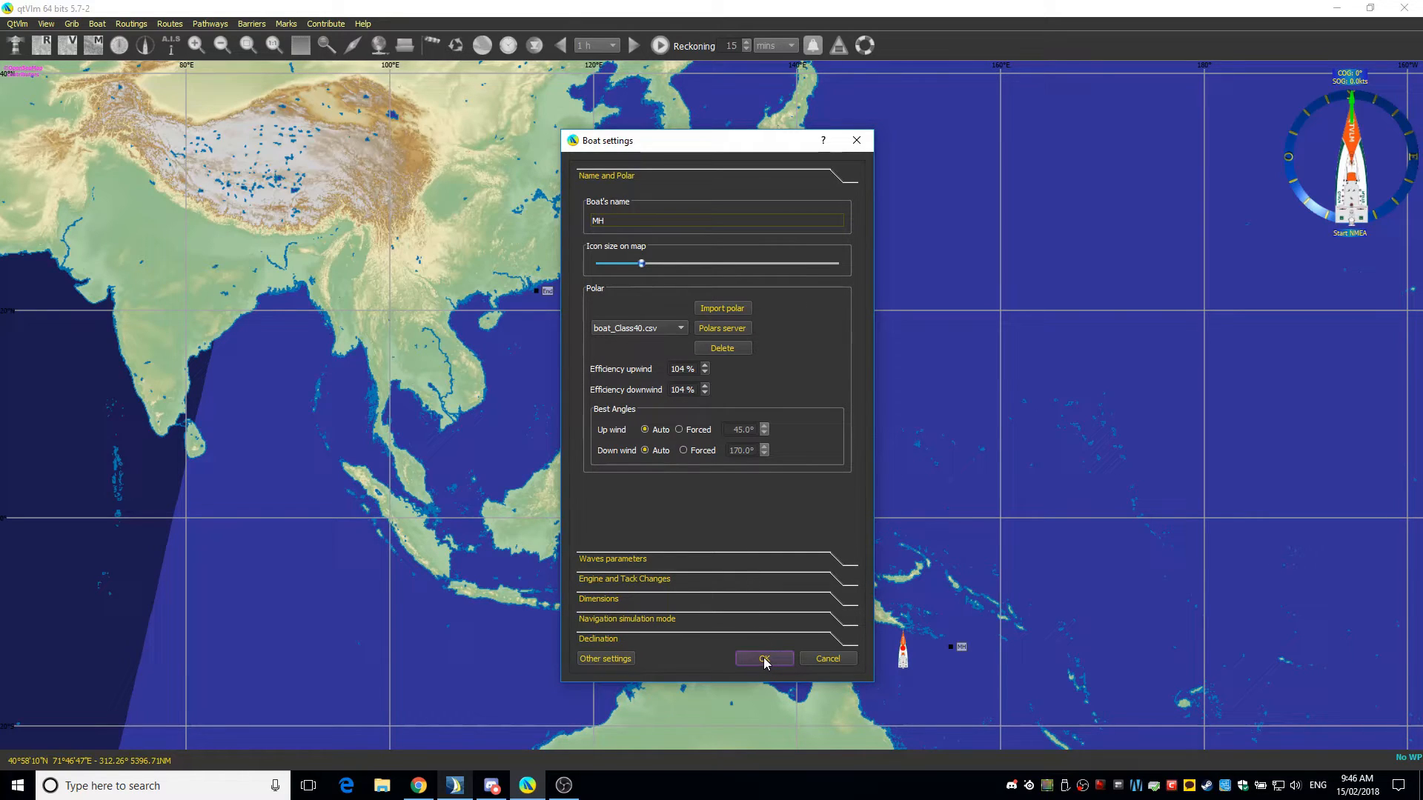
left_click(762, 658)
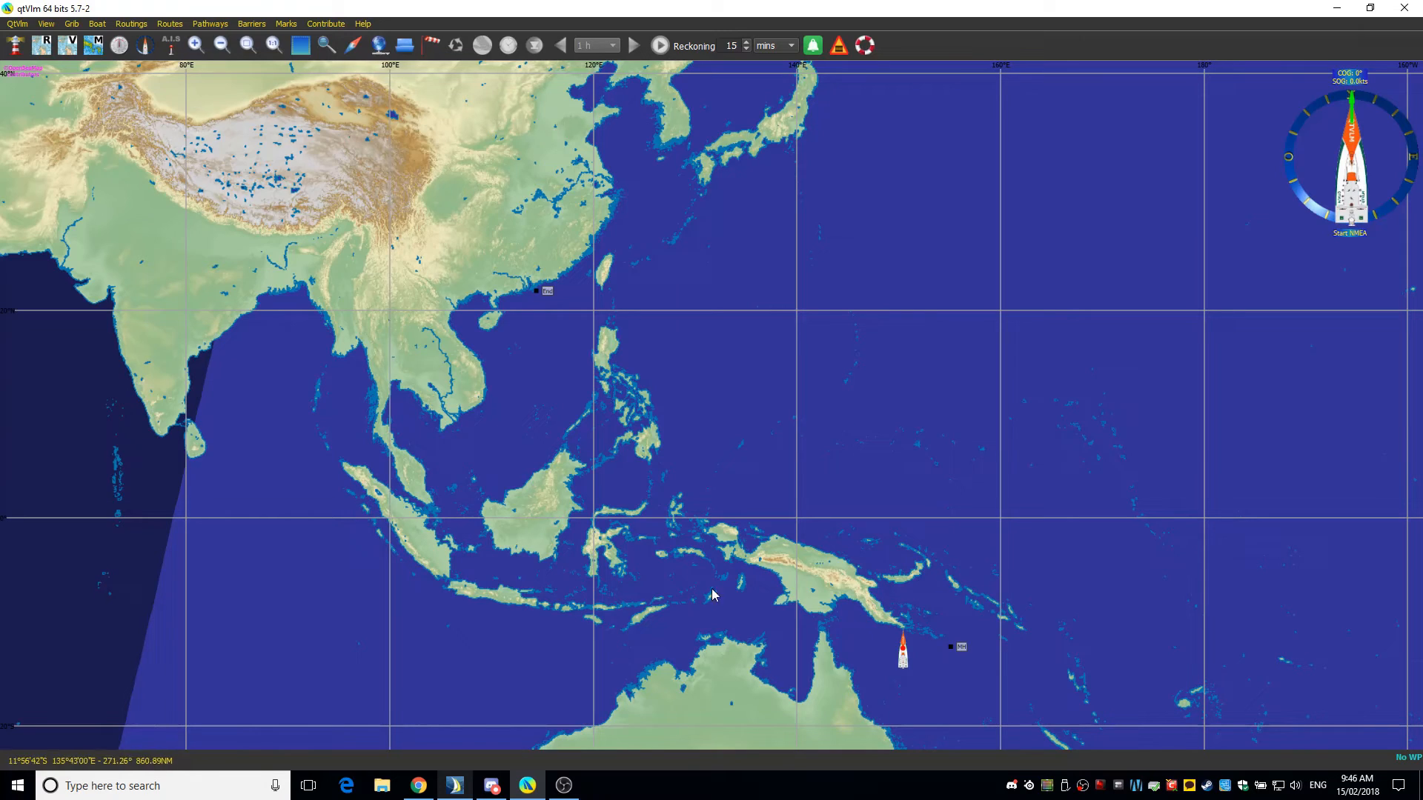
left_click(97, 24)
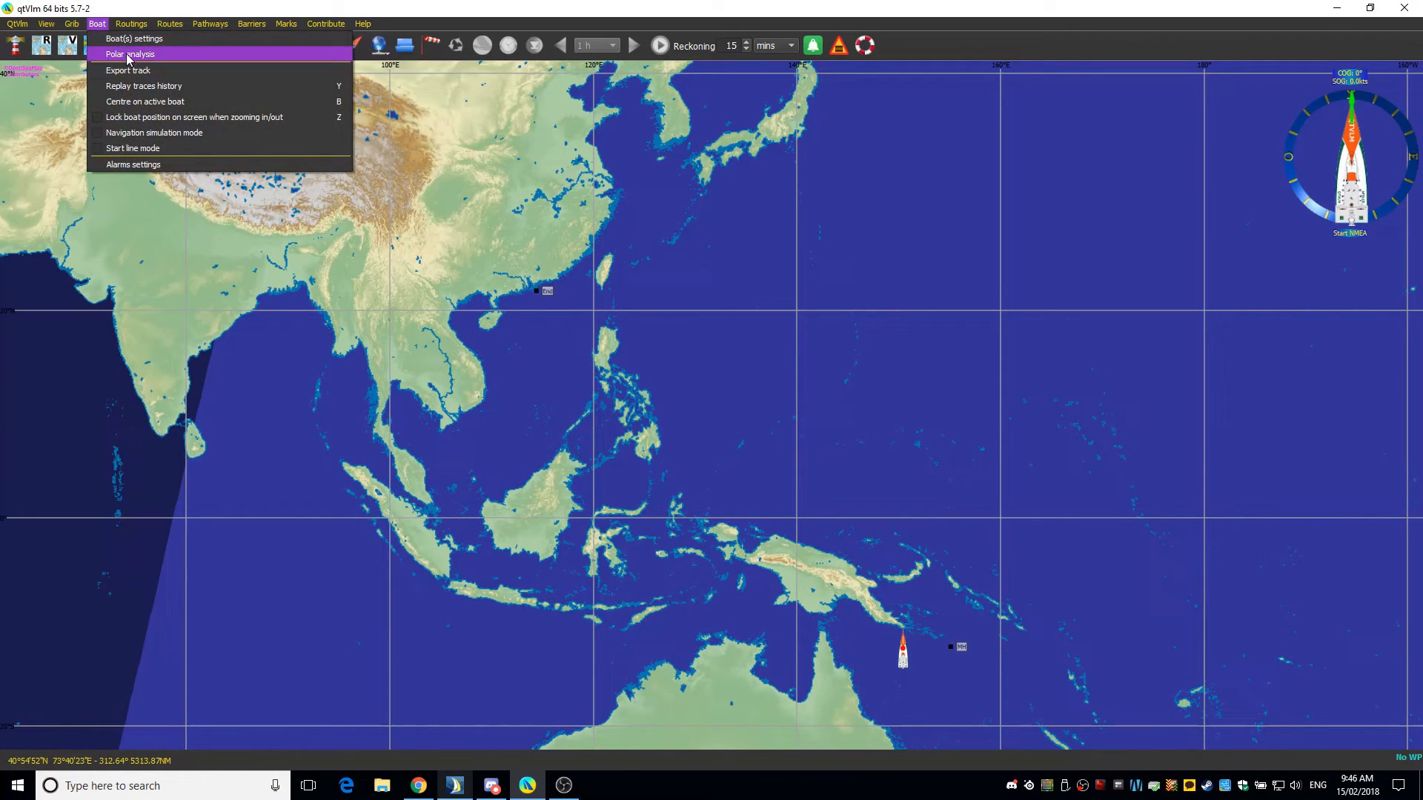
left_click(134, 38)
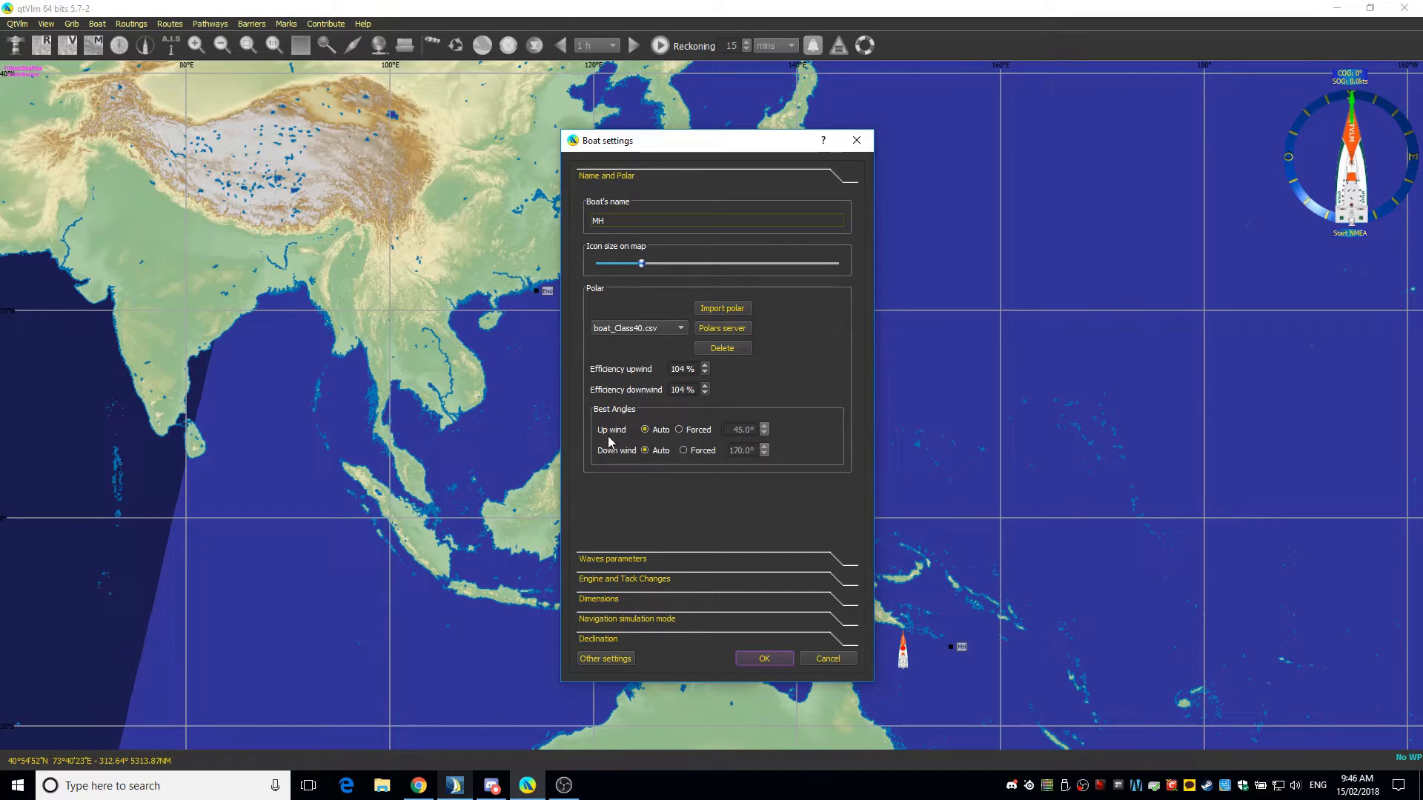
mouse_move(690, 472)
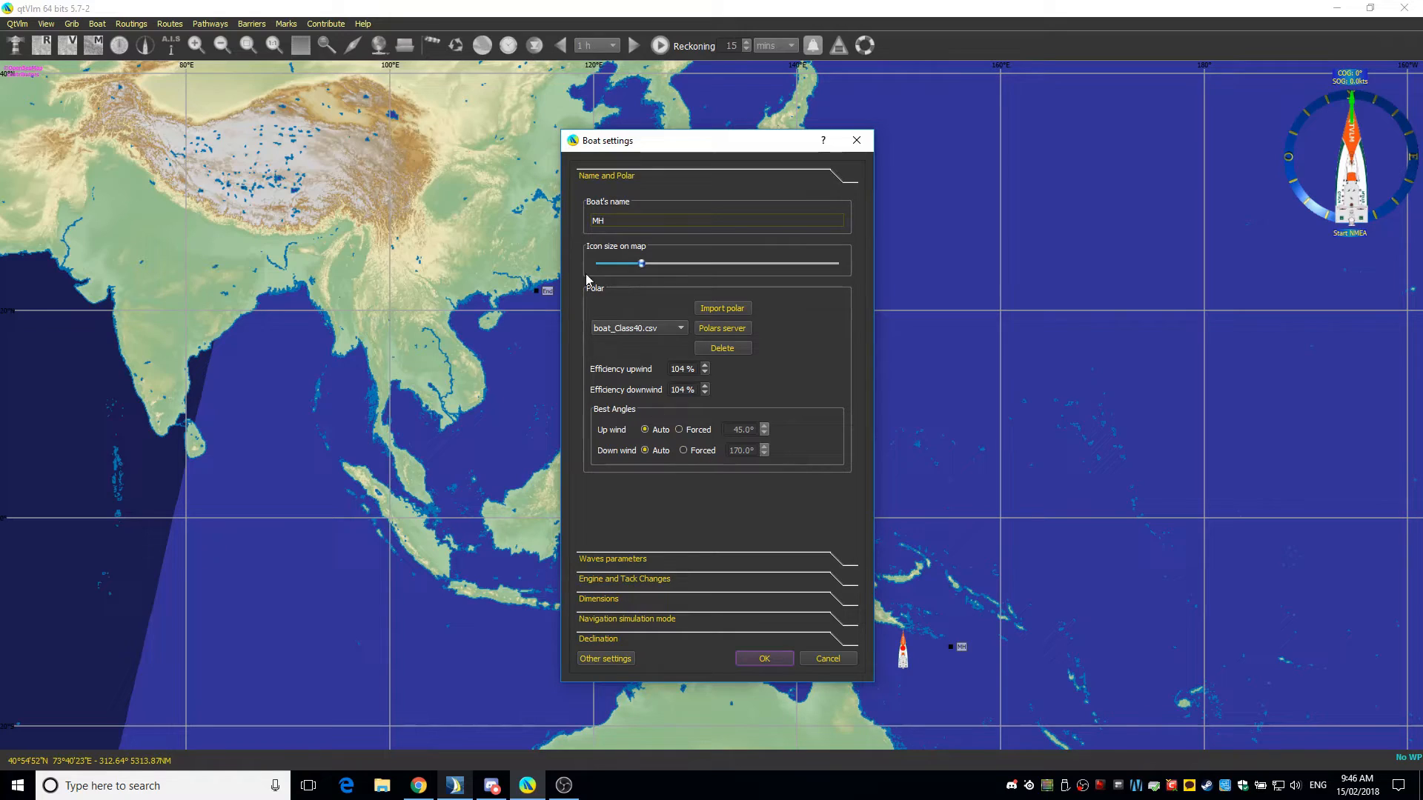
mouse_move(668, 444)
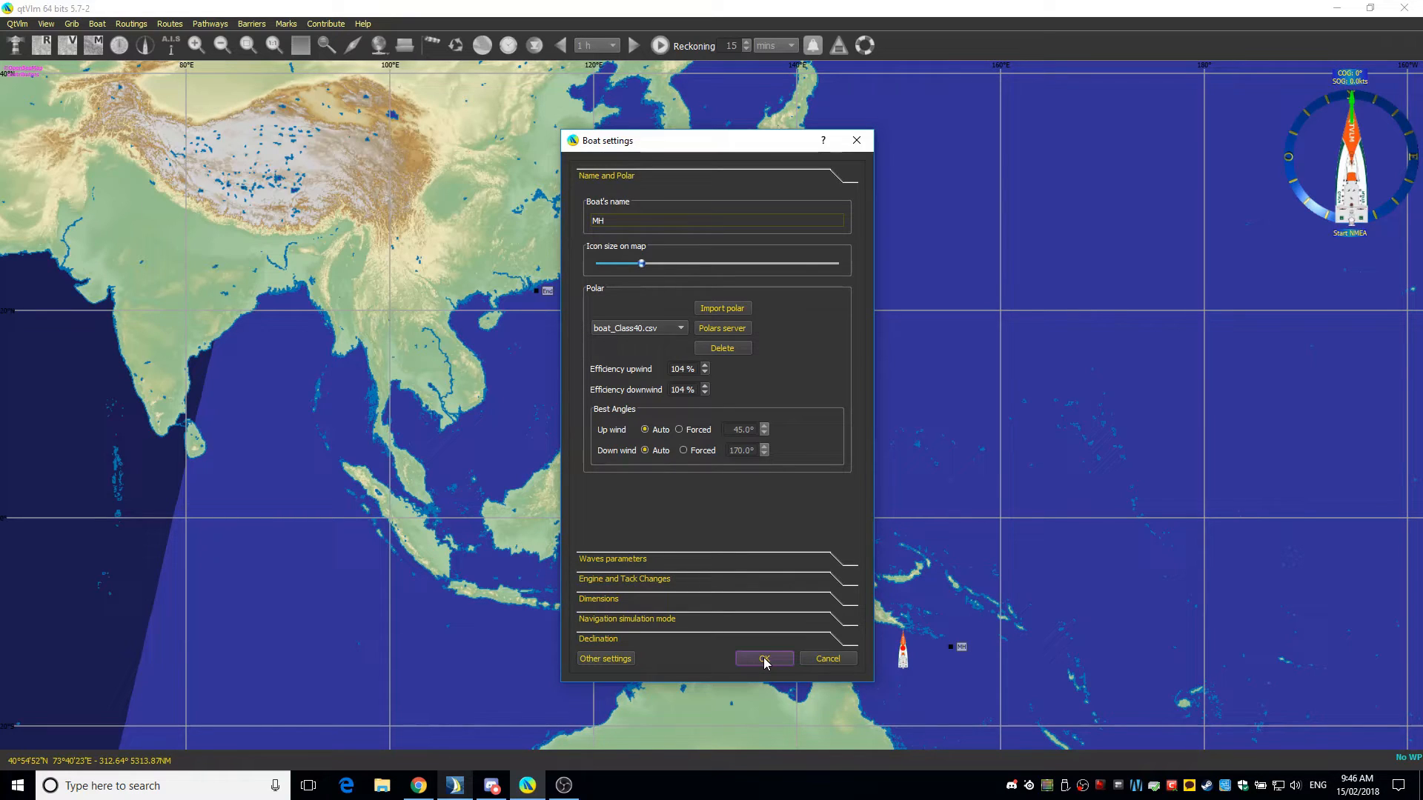
left_click(764, 658)
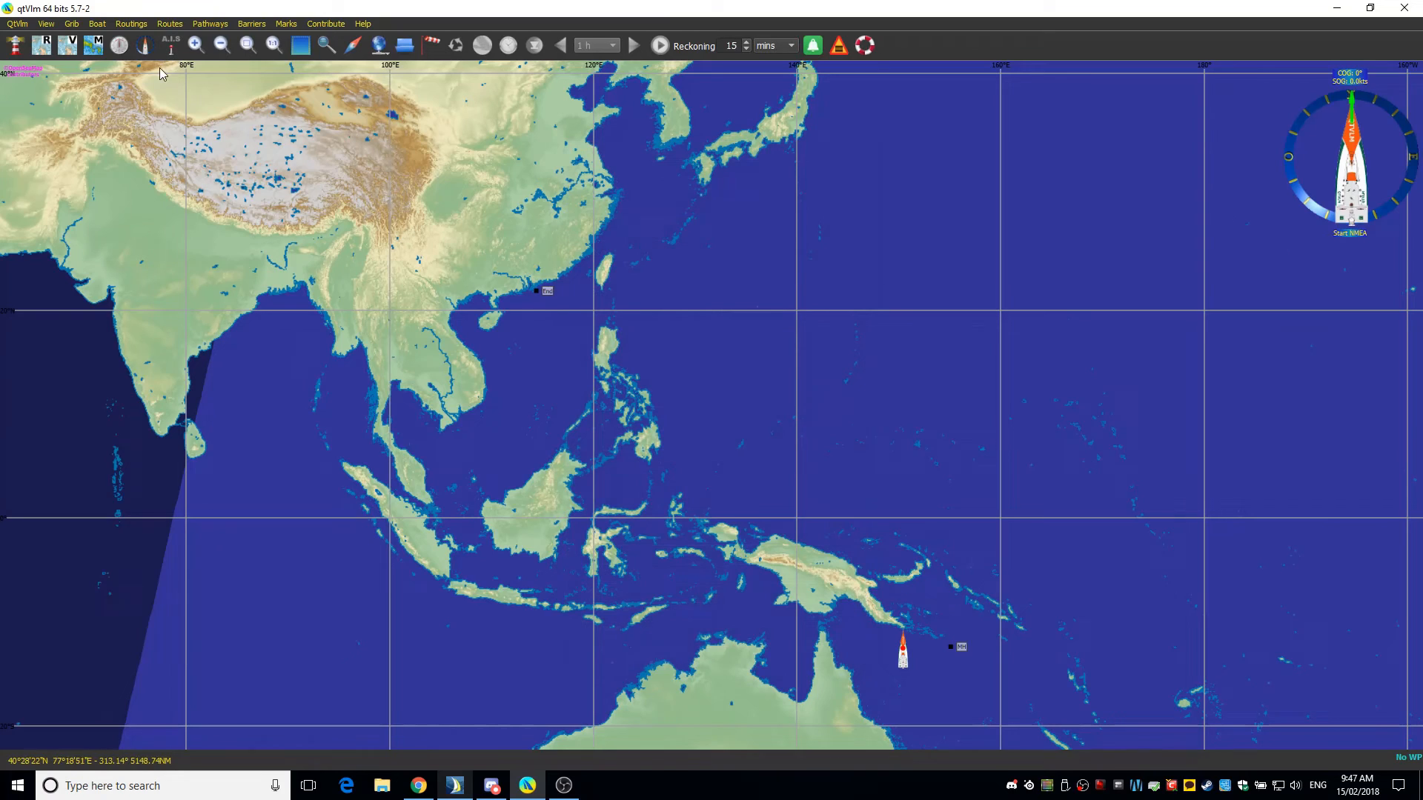
Load the newest GFS .grb file into grib slot 1 and acknowledge the file info.
left_click(71, 24)
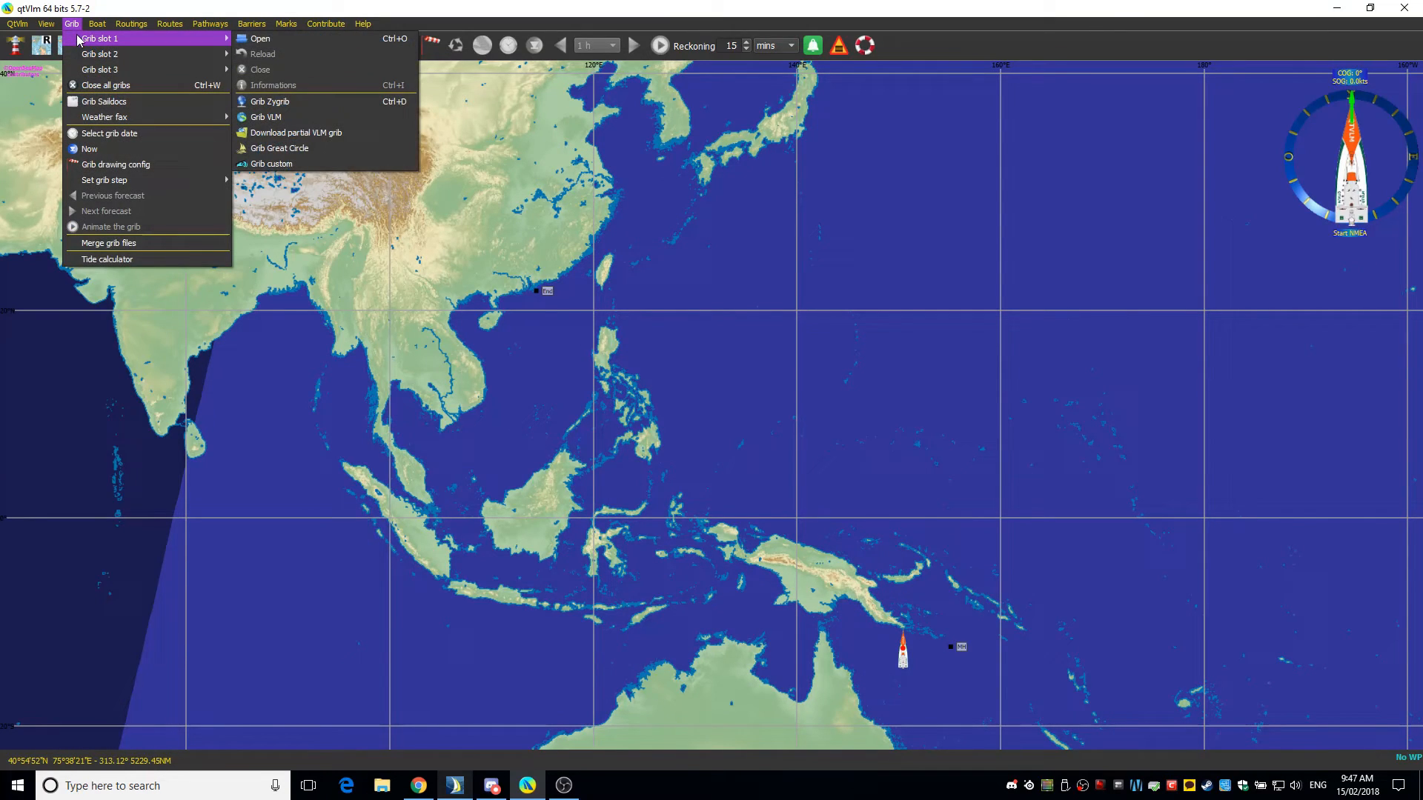
left_click(259, 38)
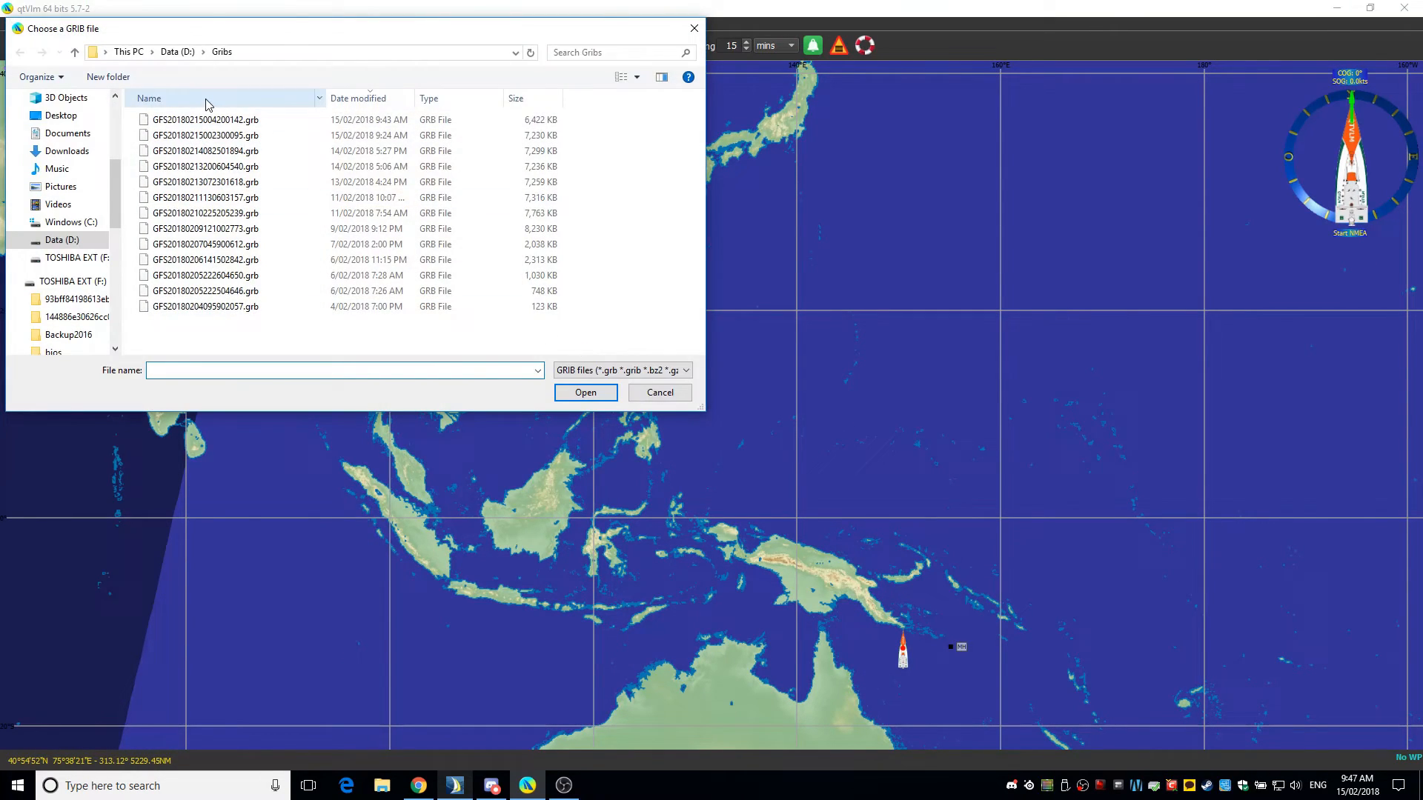
left_click(585, 392)
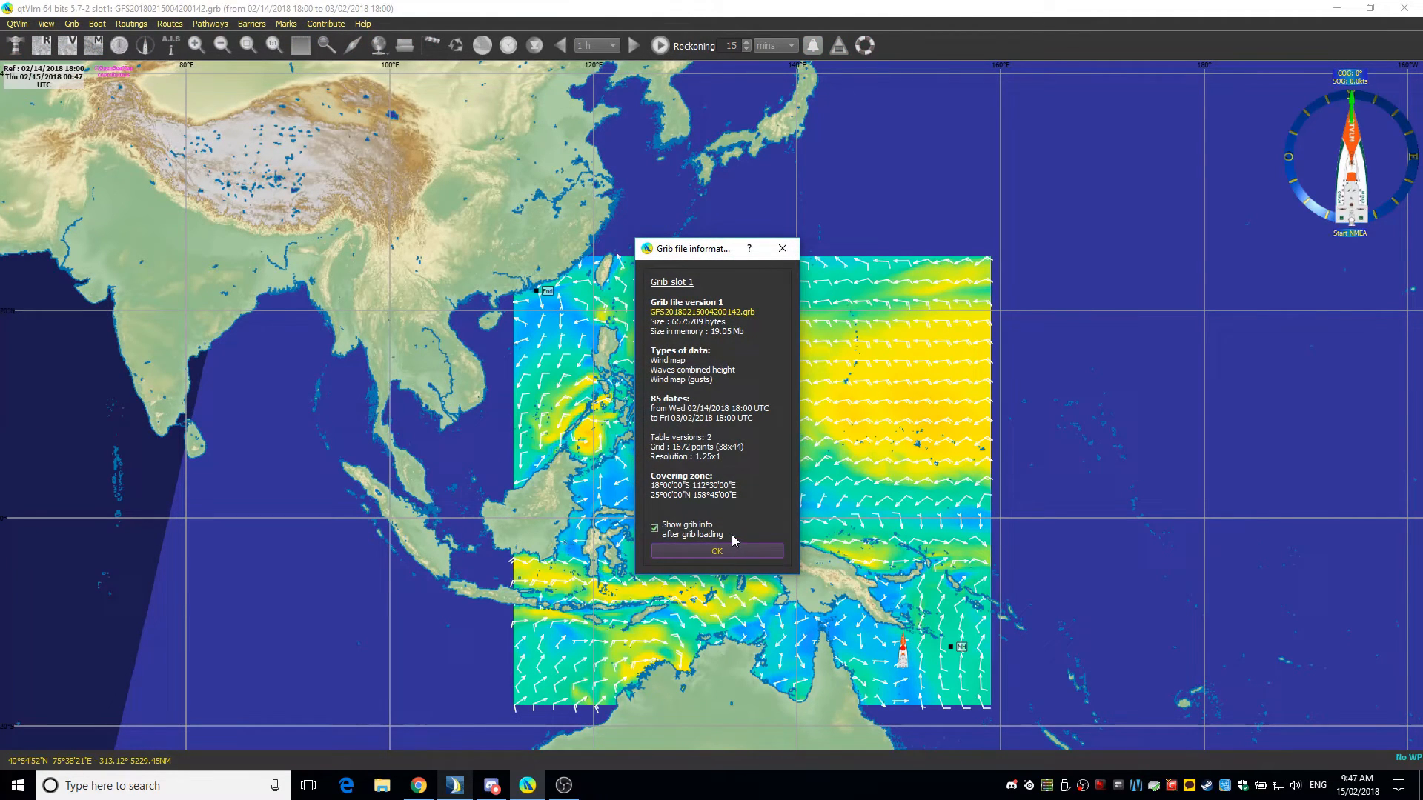
left_click(716, 550)
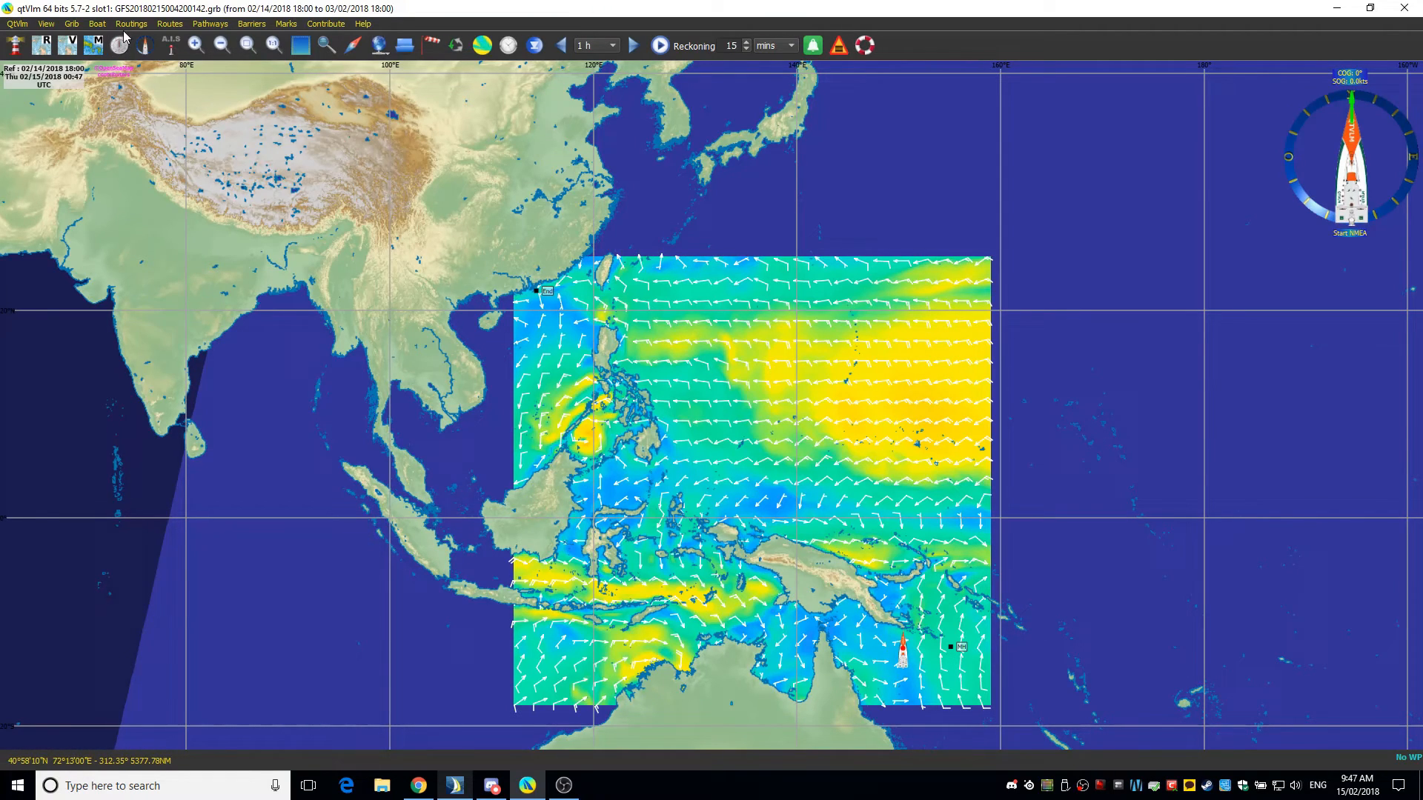
Create routing 'Test' from MH to End, review Advanced settings, and launch the calculation.
left_click(131, 23)
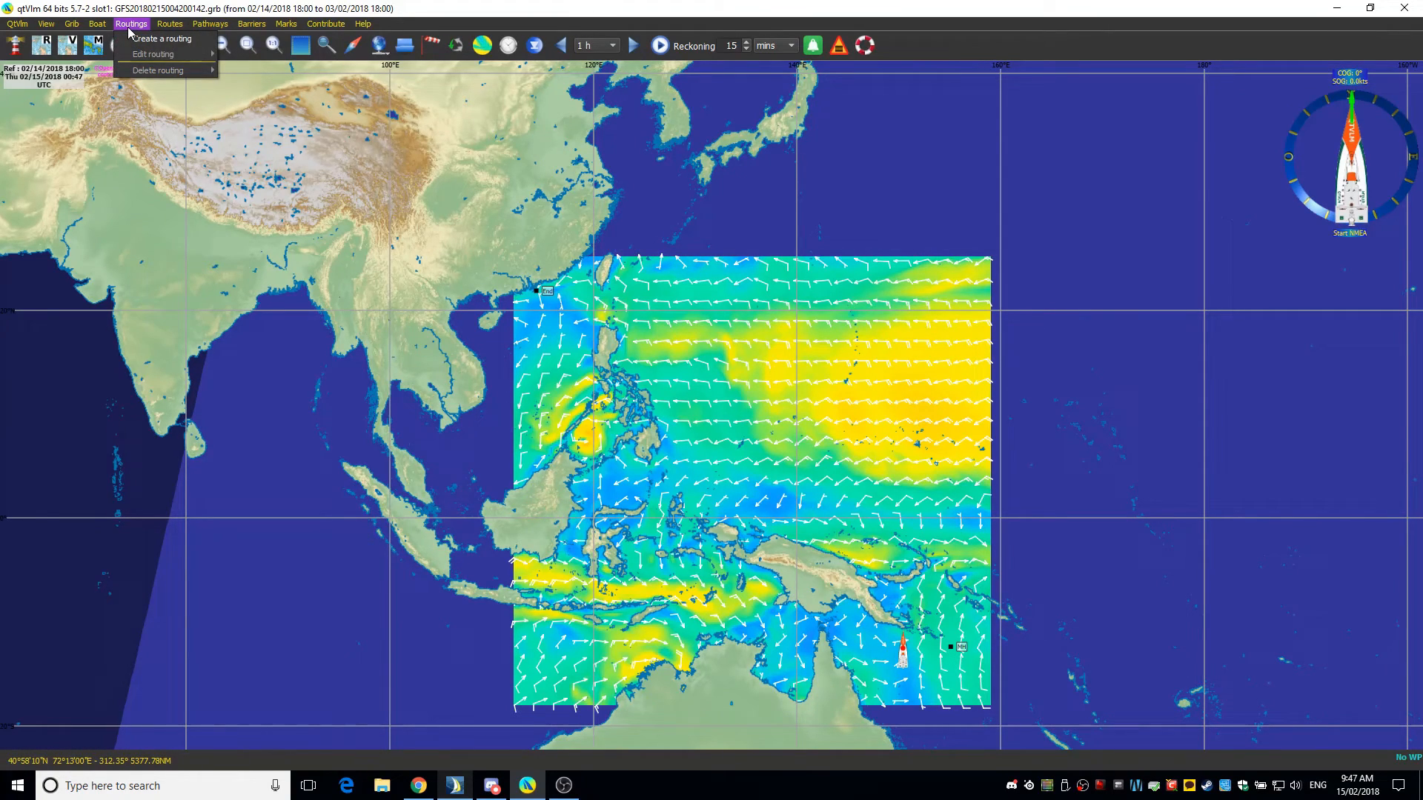
left_click(162, 38)
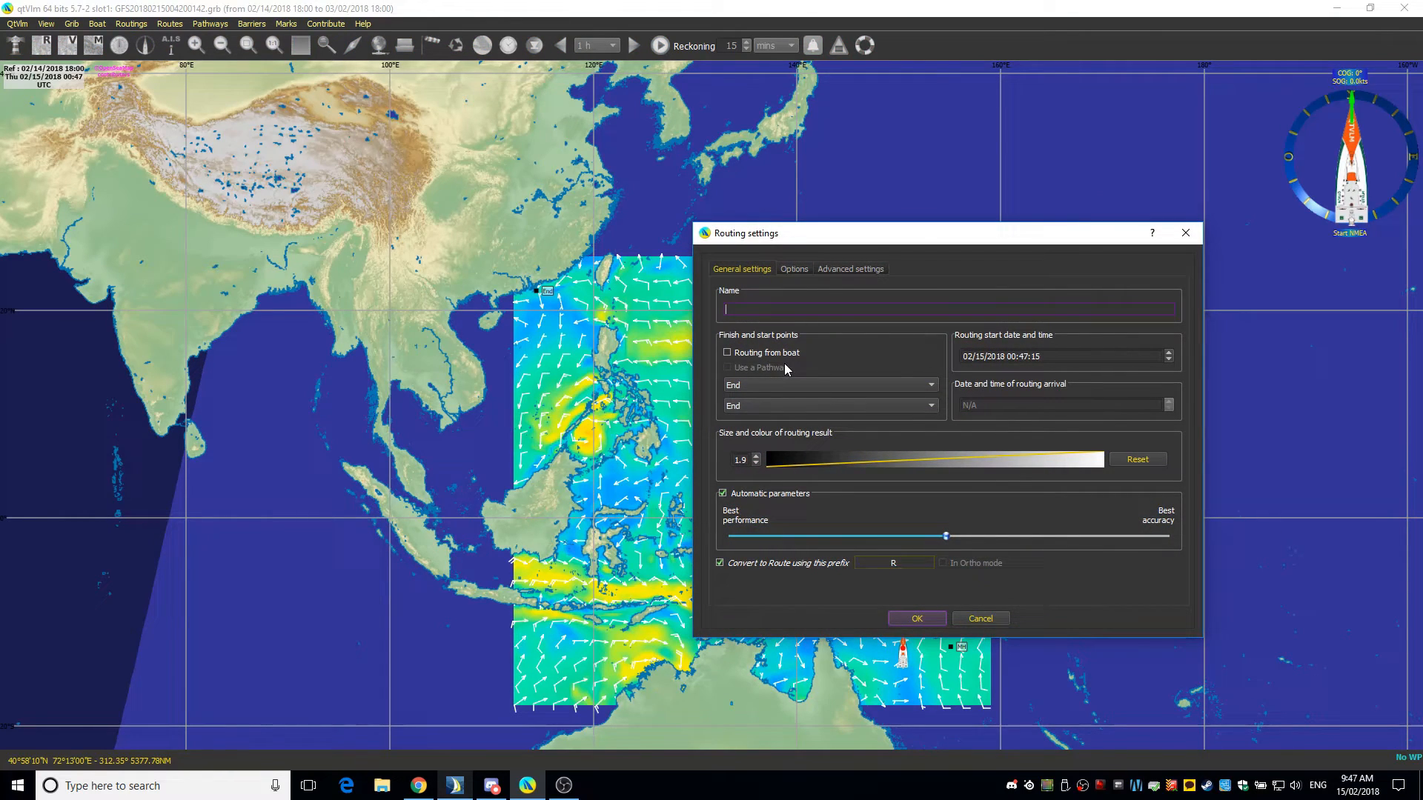
type("Test")
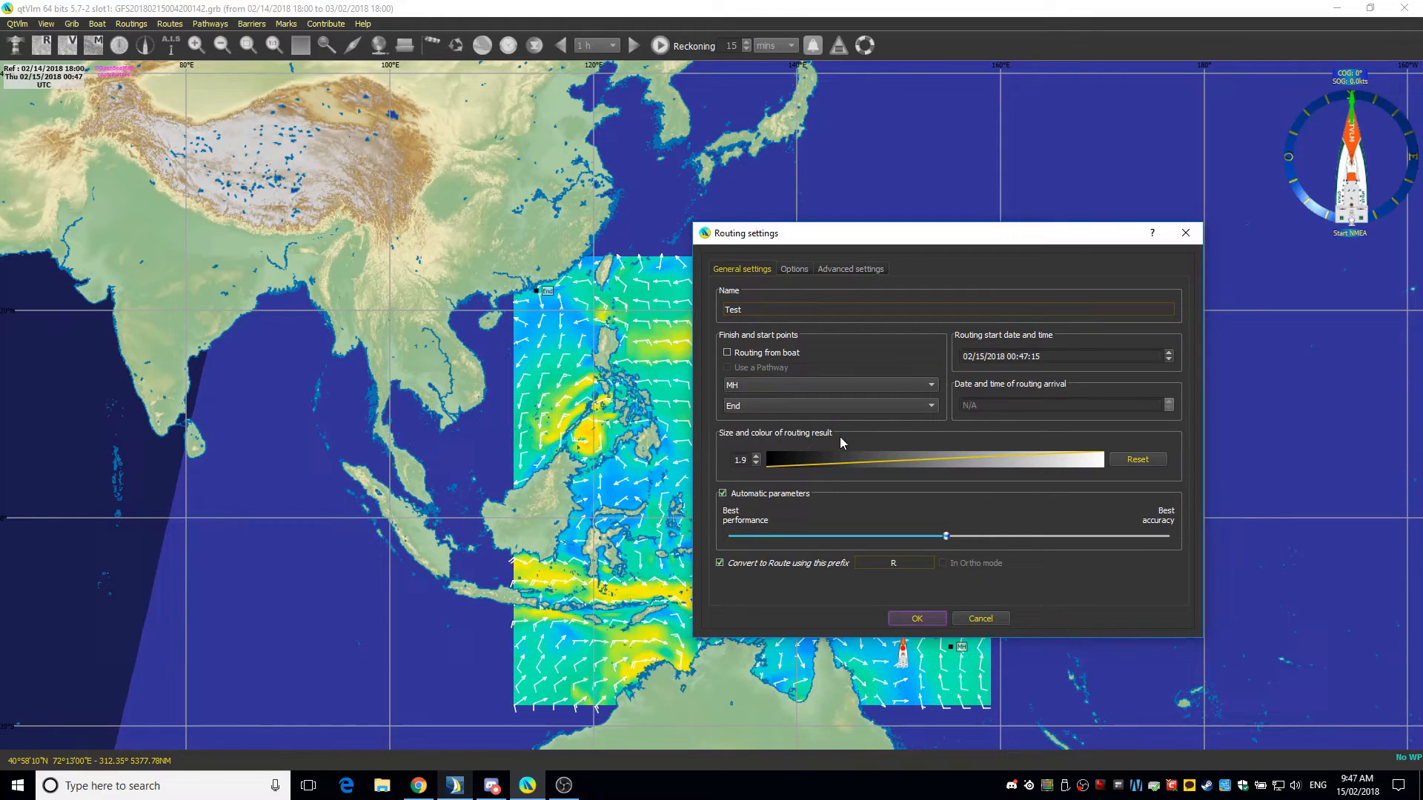
mouse_move(748, 392)
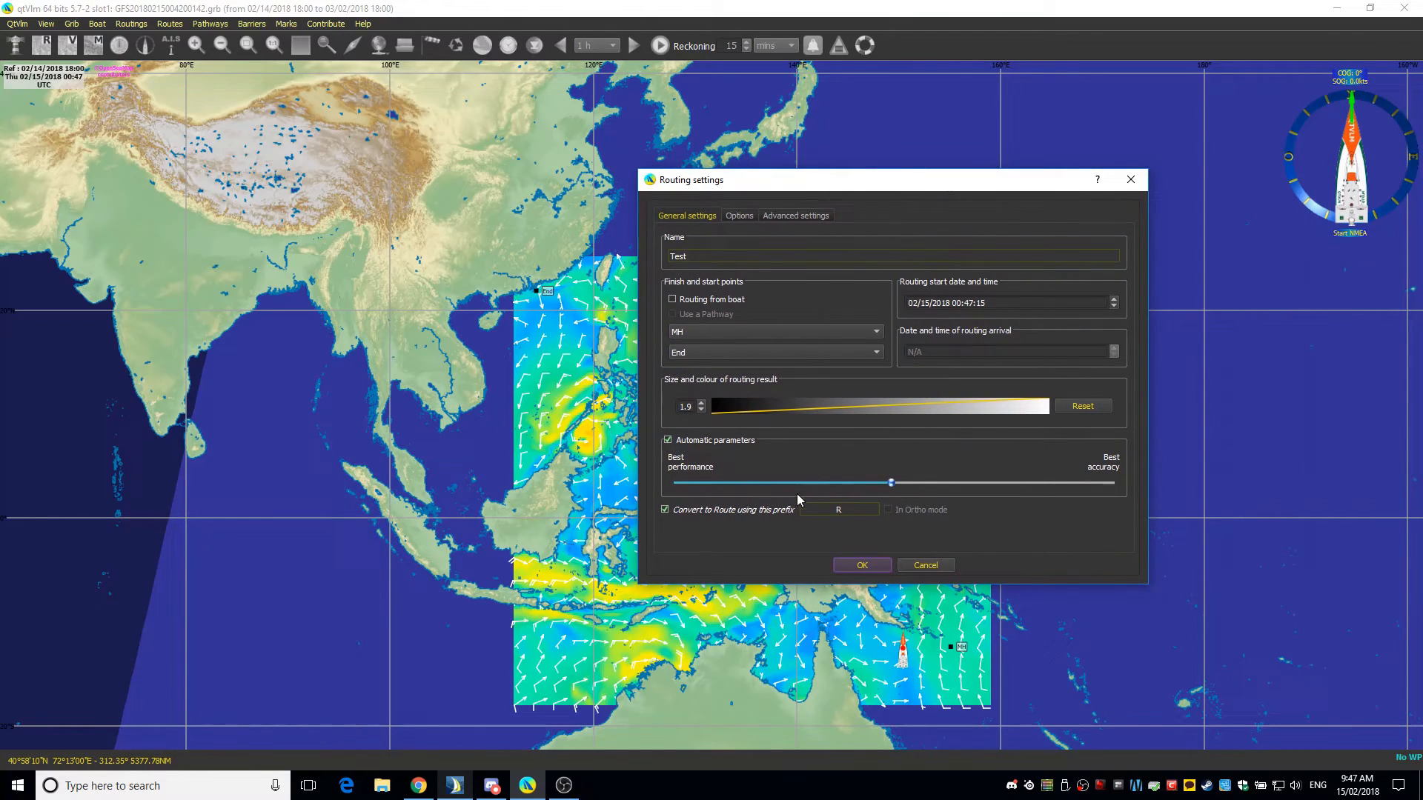
mouse_move(787, 288)
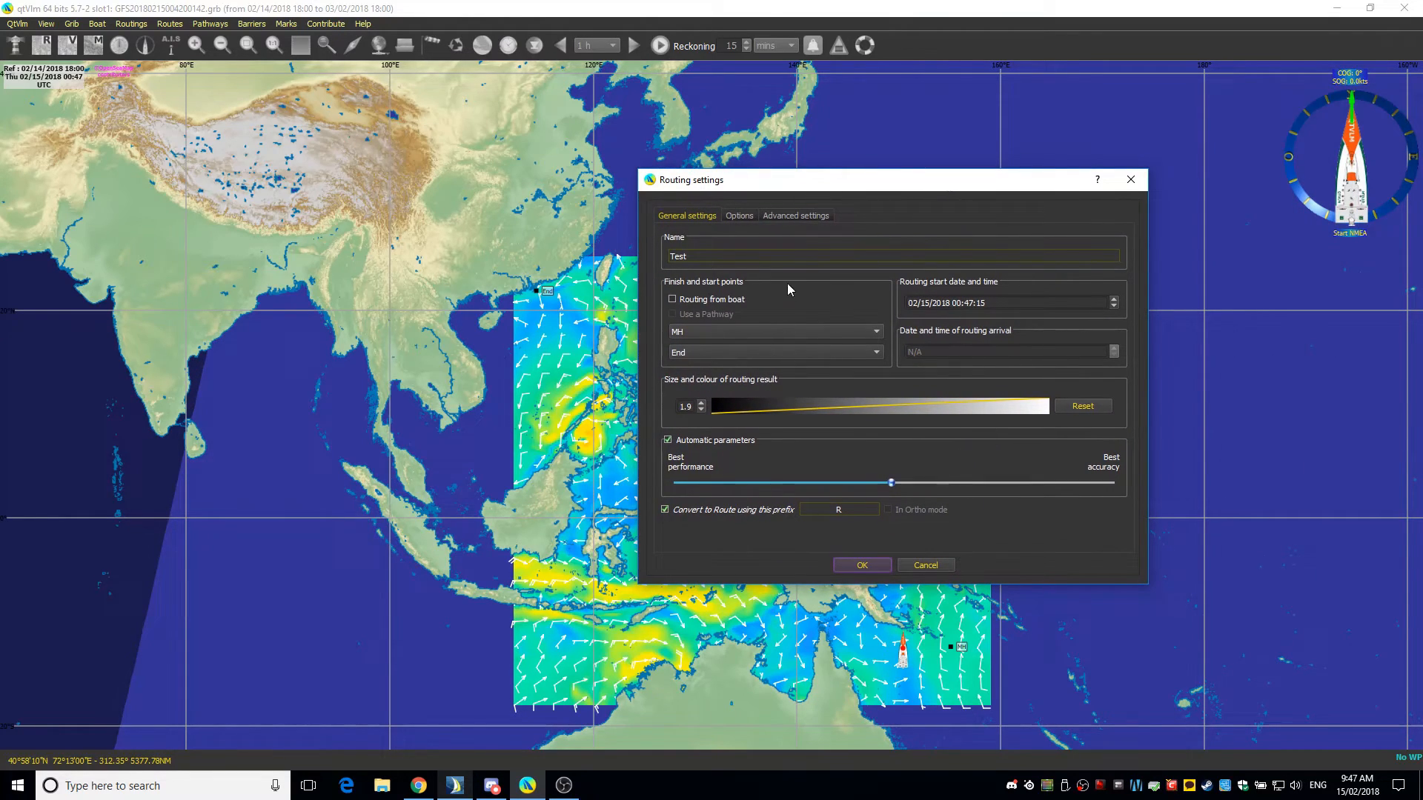
left_click(795, 215)
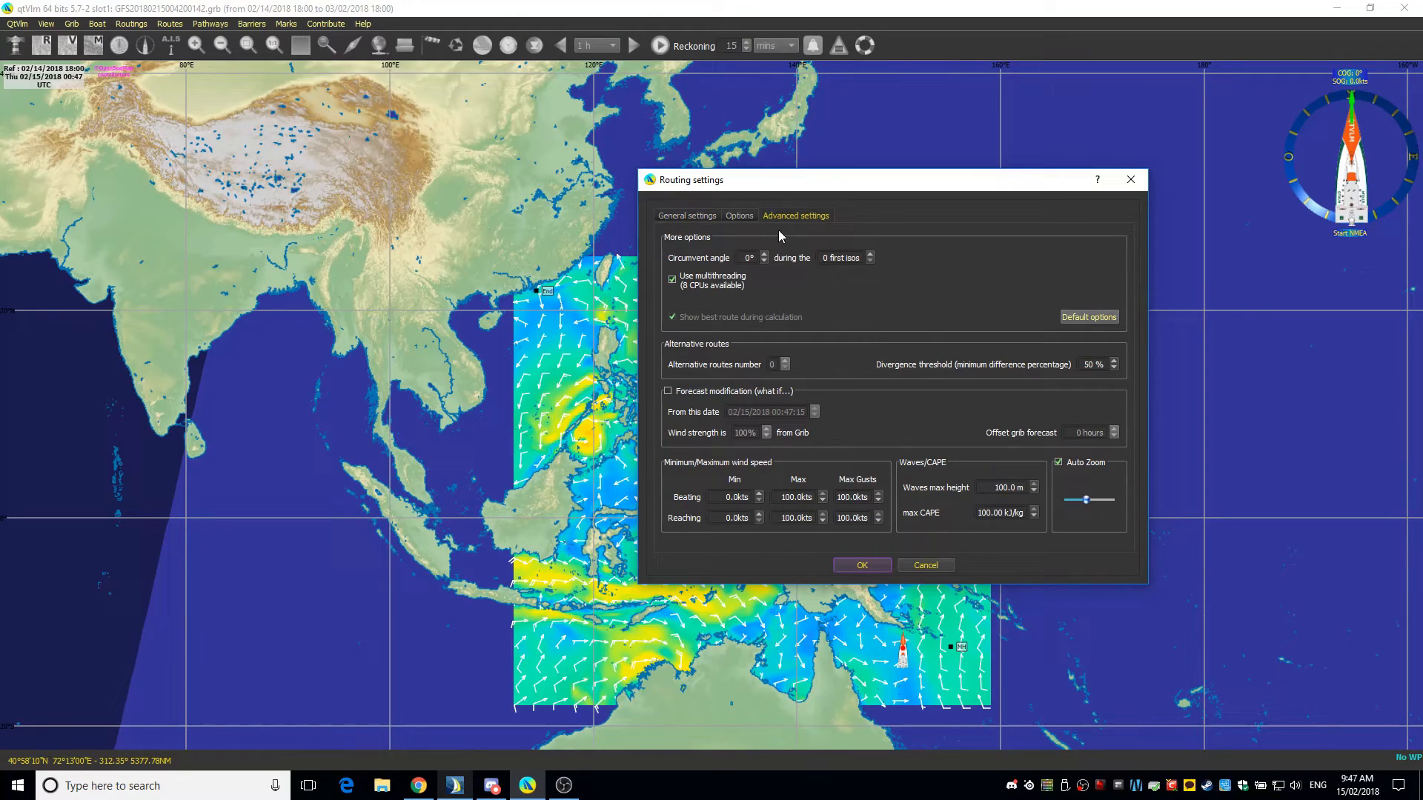
left_click(686, 215)
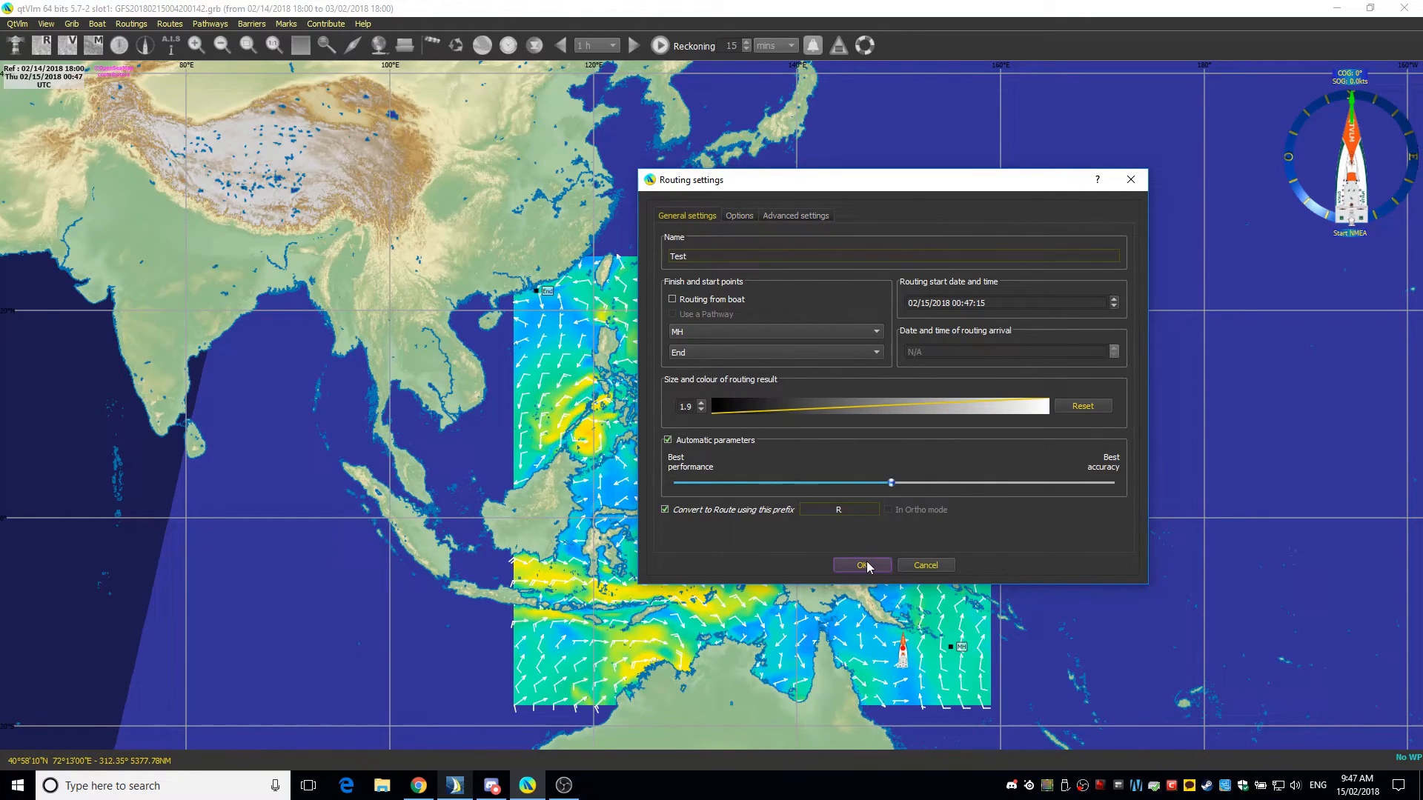
left_click(860, 565)
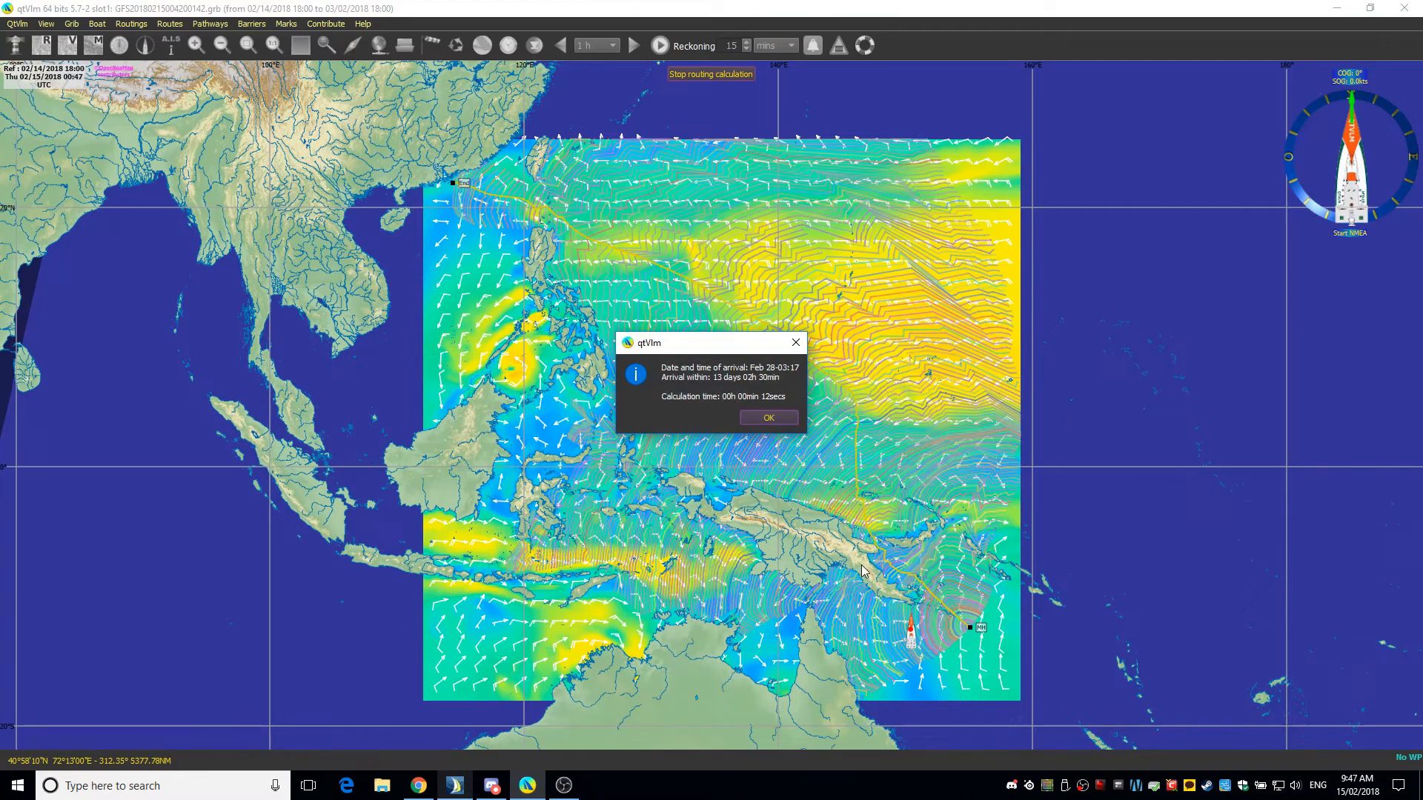
Dismiss the arrival summary to reveal the computed route line from MH to End.
left_click(768, 417)
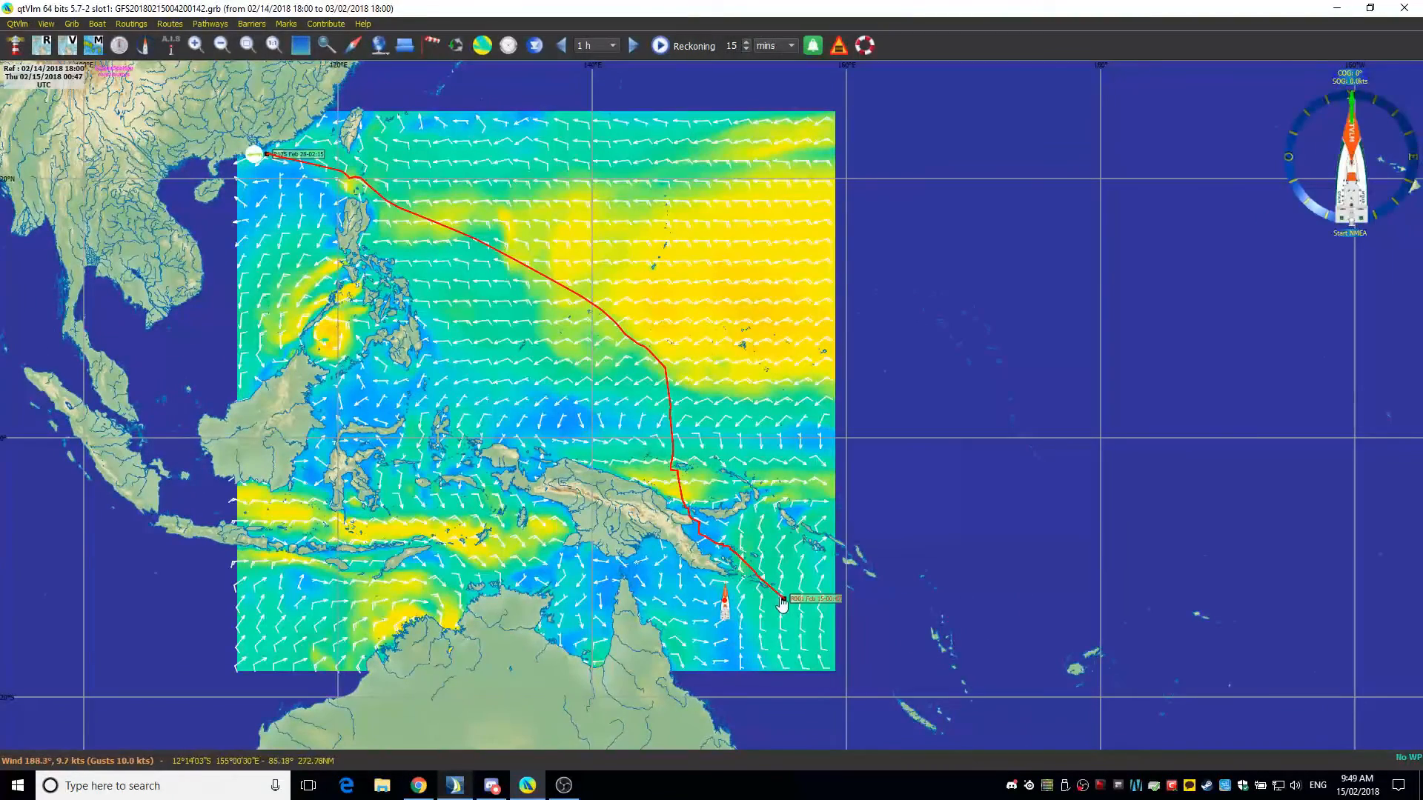
mouse_move(688, 581)
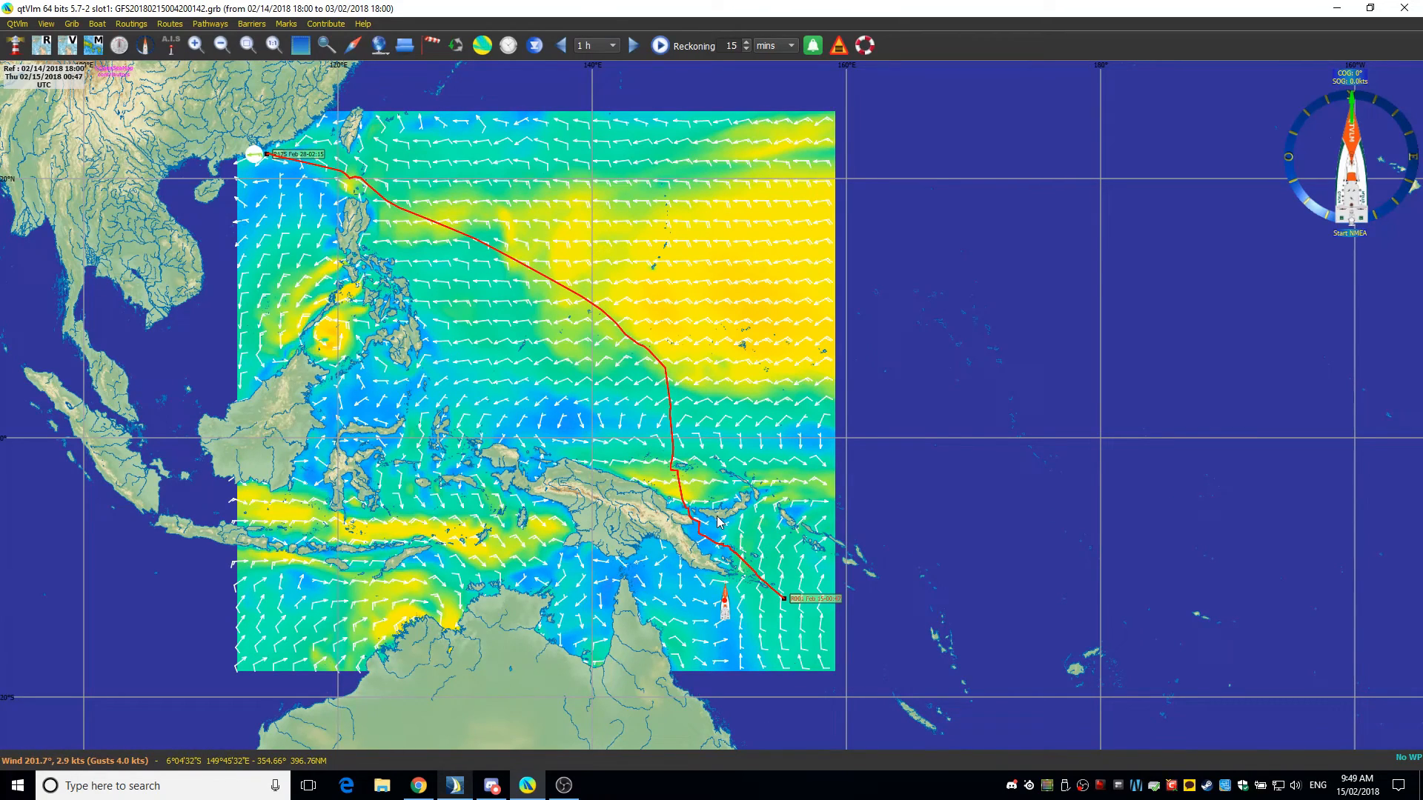
mouse_move(606, 381)
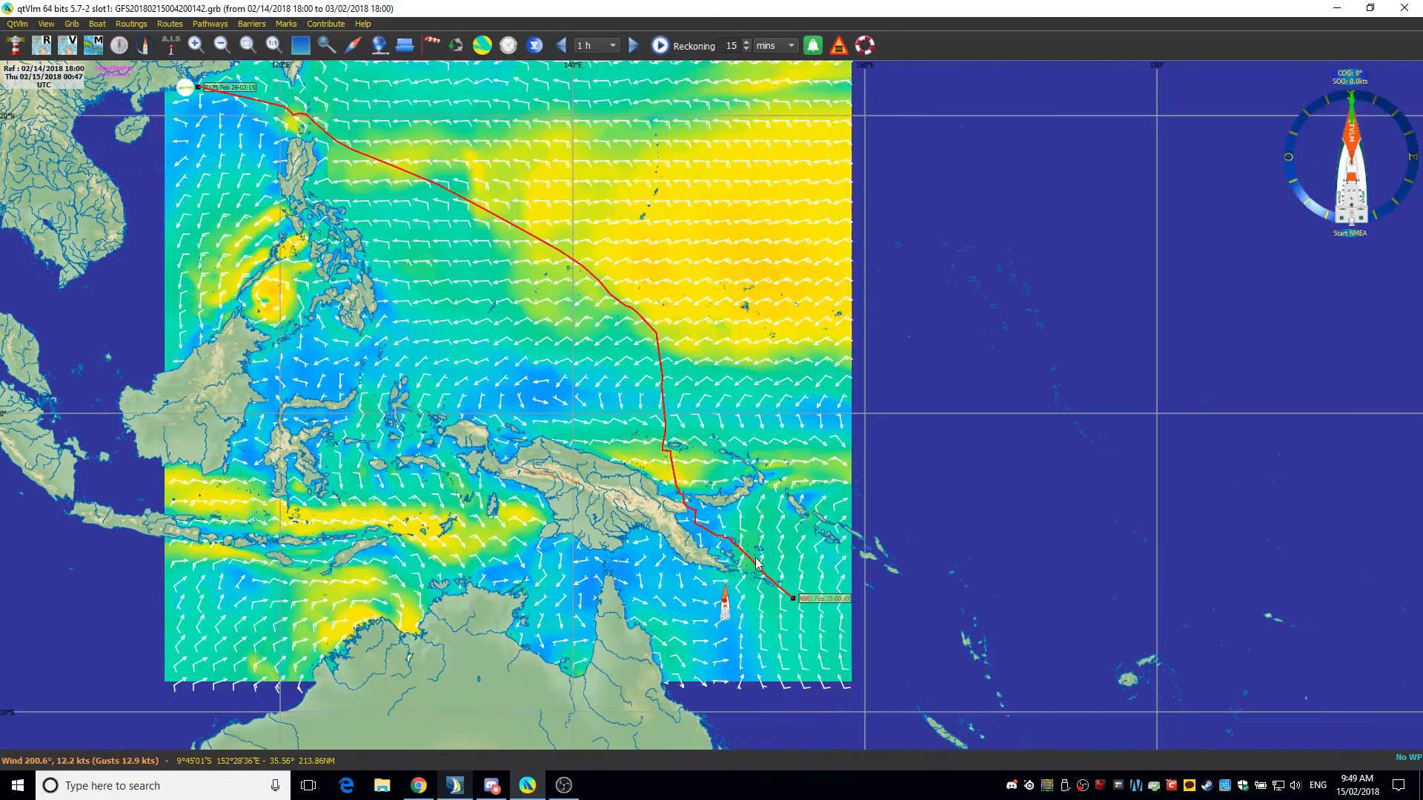
right_click(757, 562)
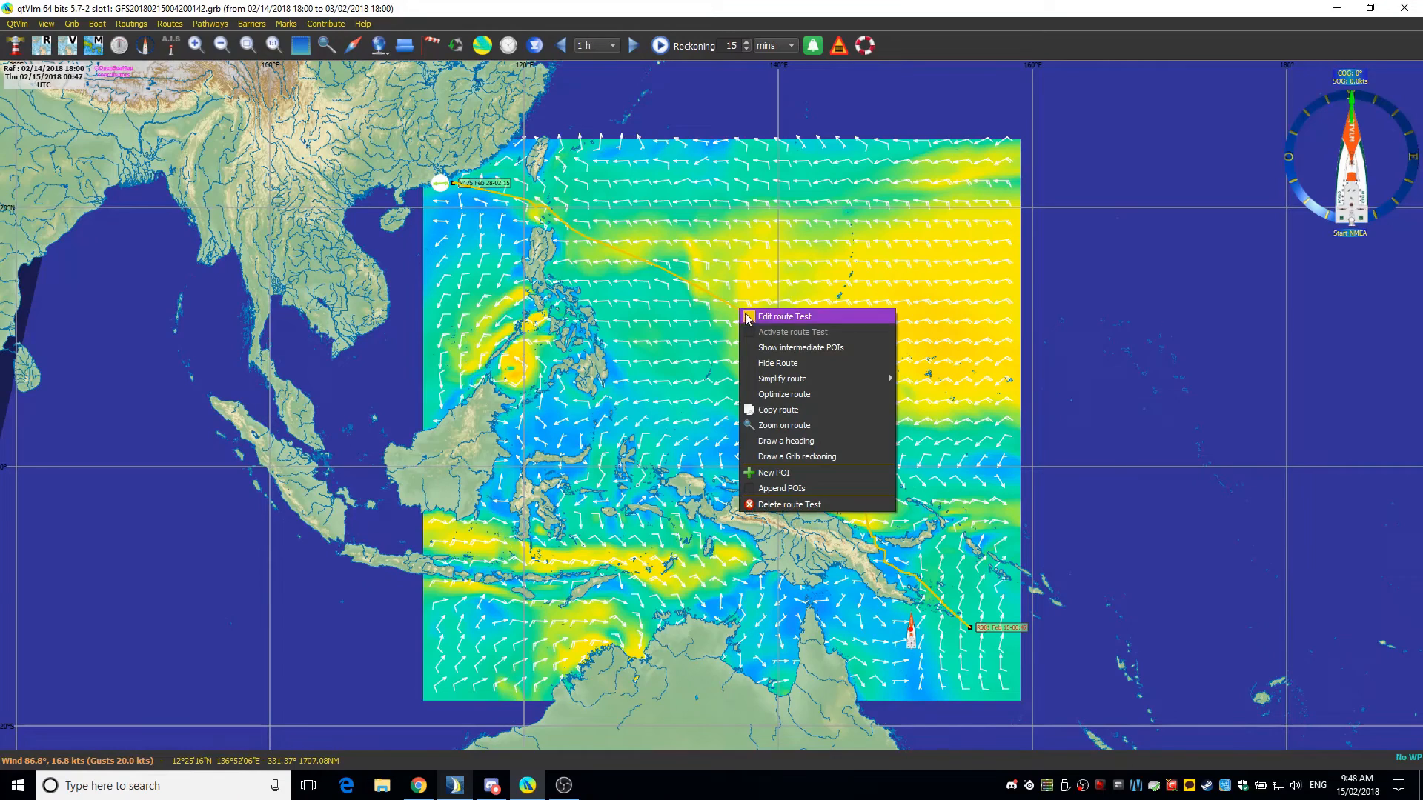
mouse_move(793, 440)
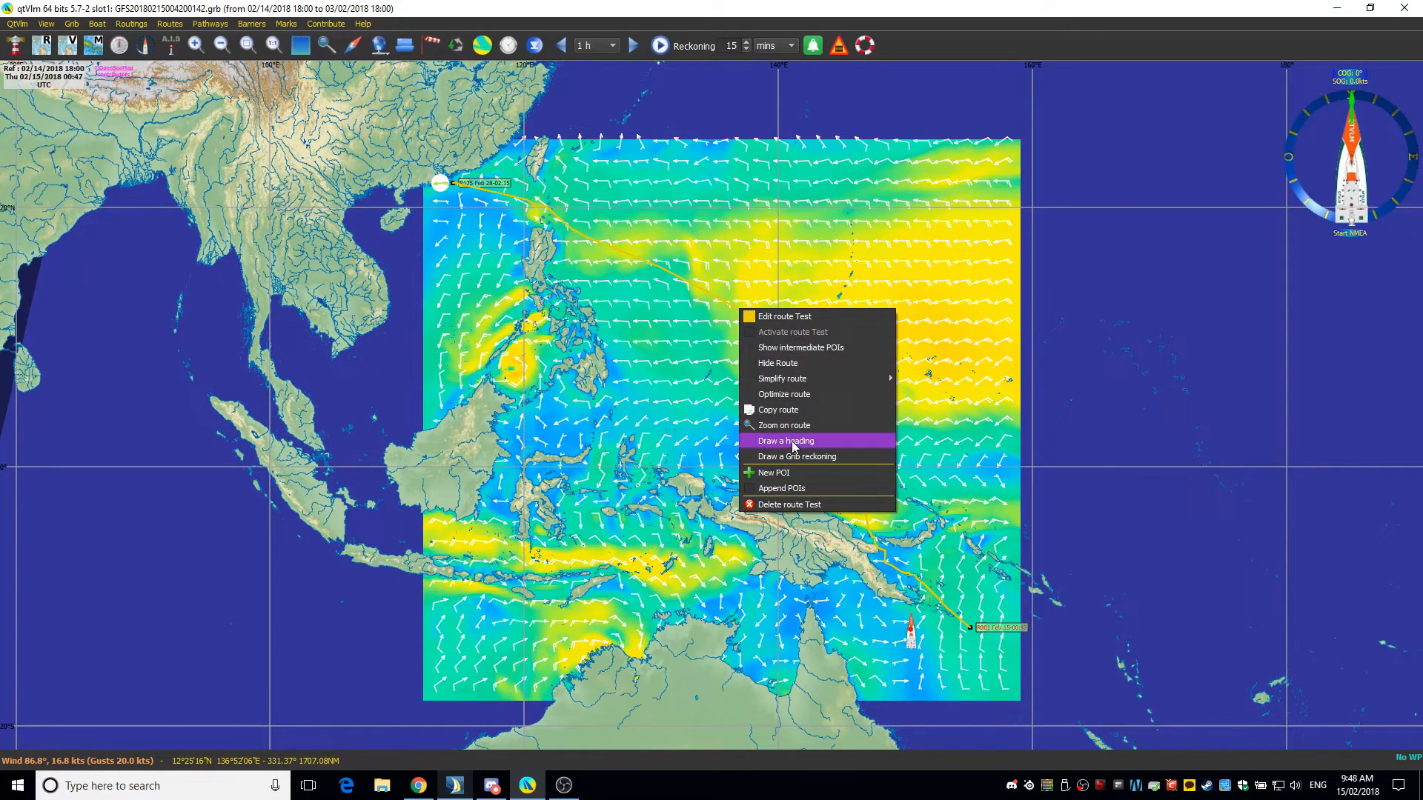
mouse_move(802, 363)
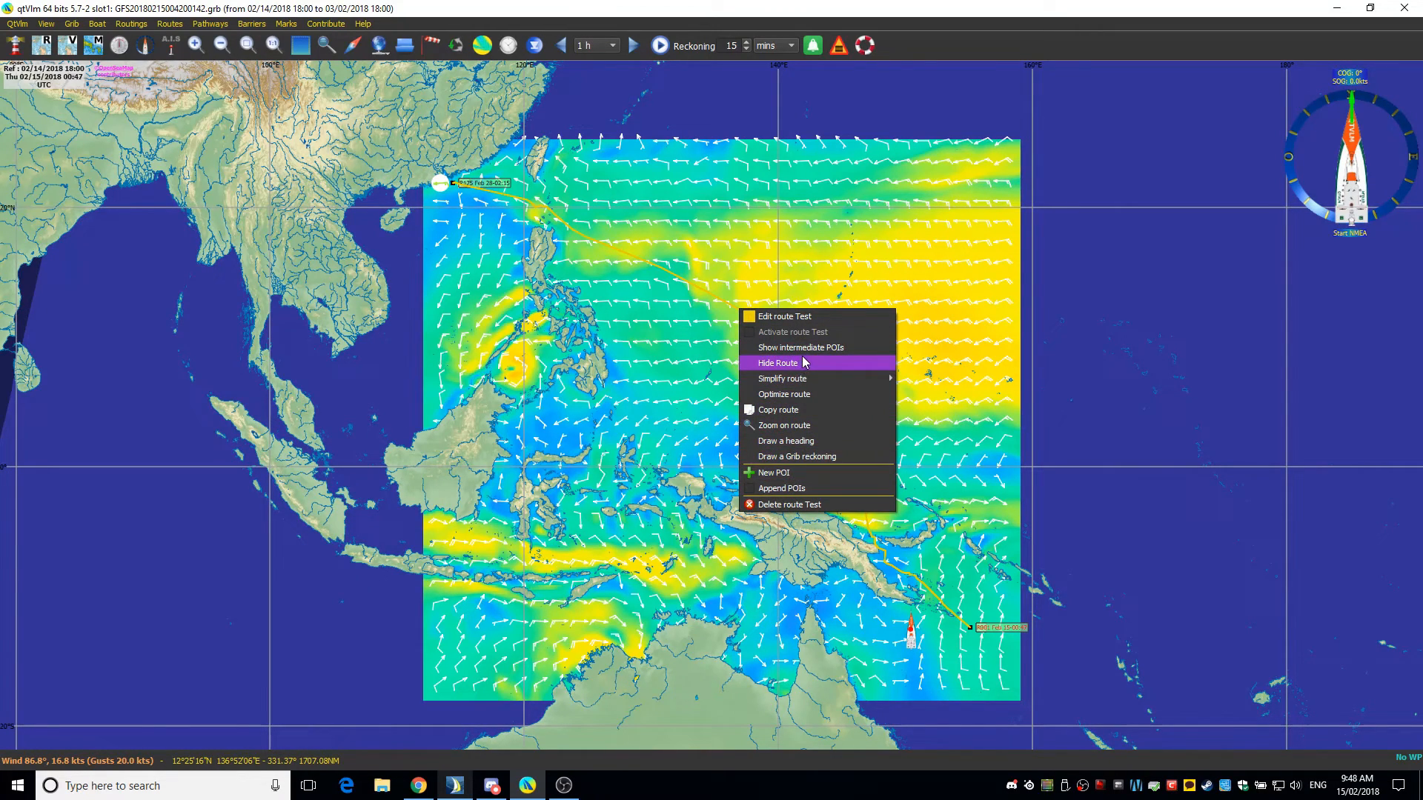
left_click(784, 316)
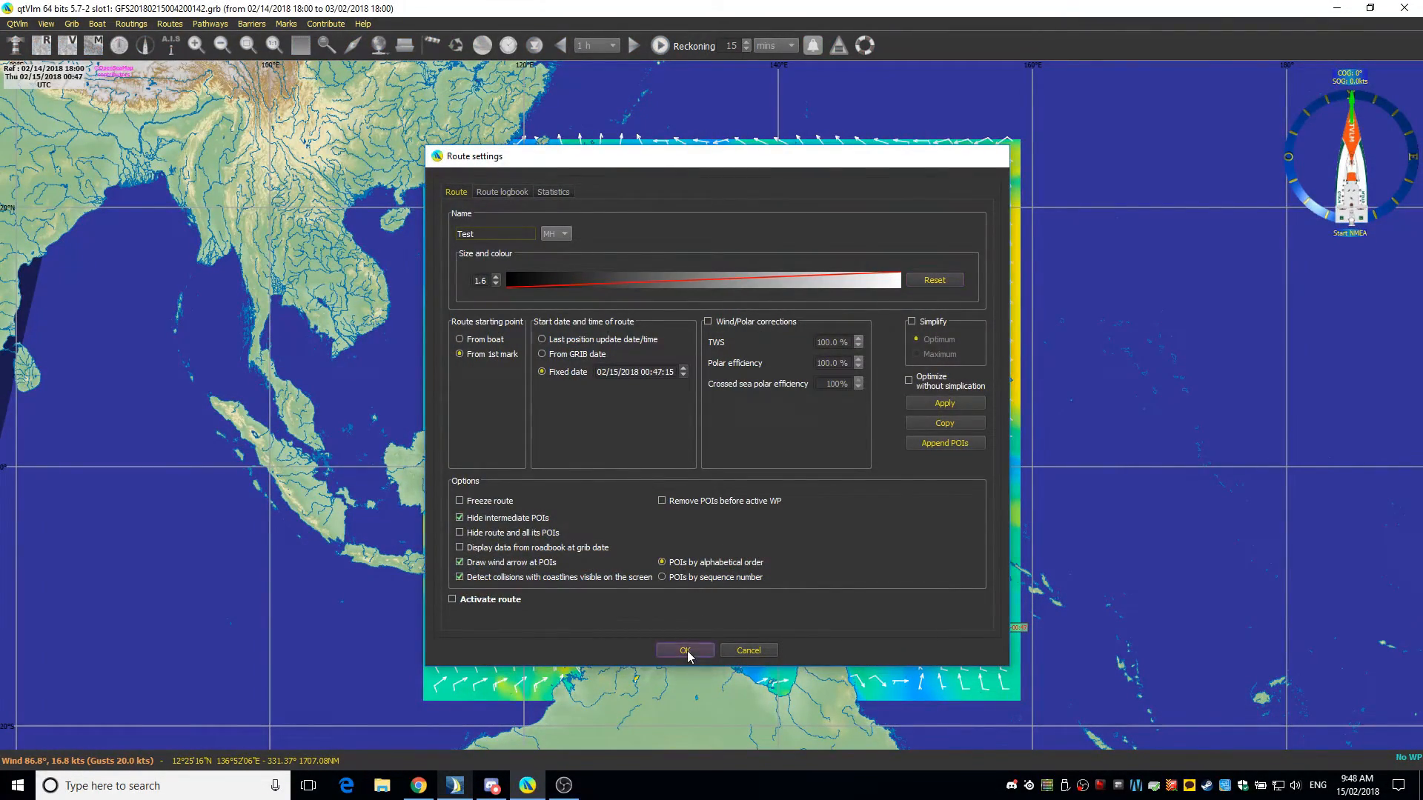
left_click(683, 650)
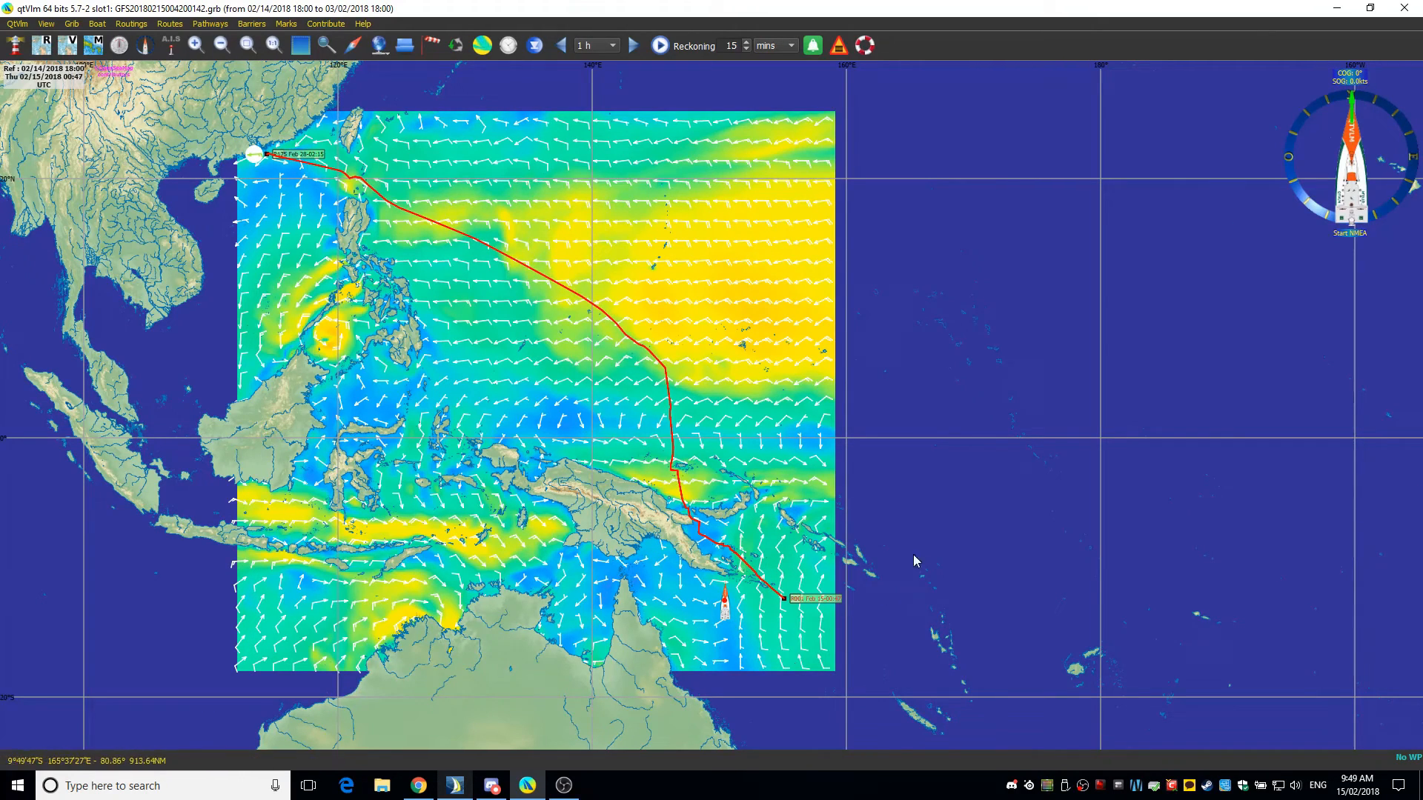
mouse_move(748, 574)
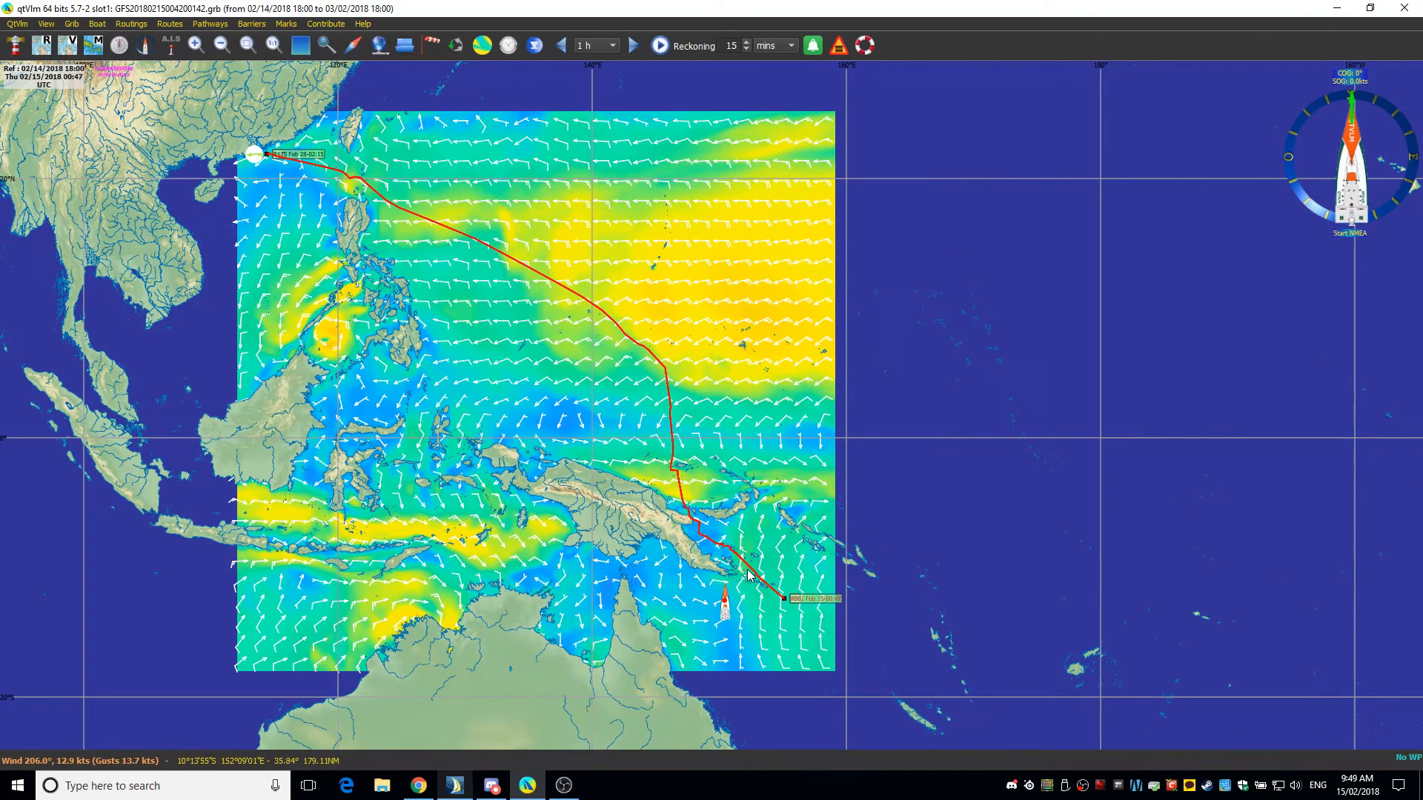
mouse_move(726, 517)
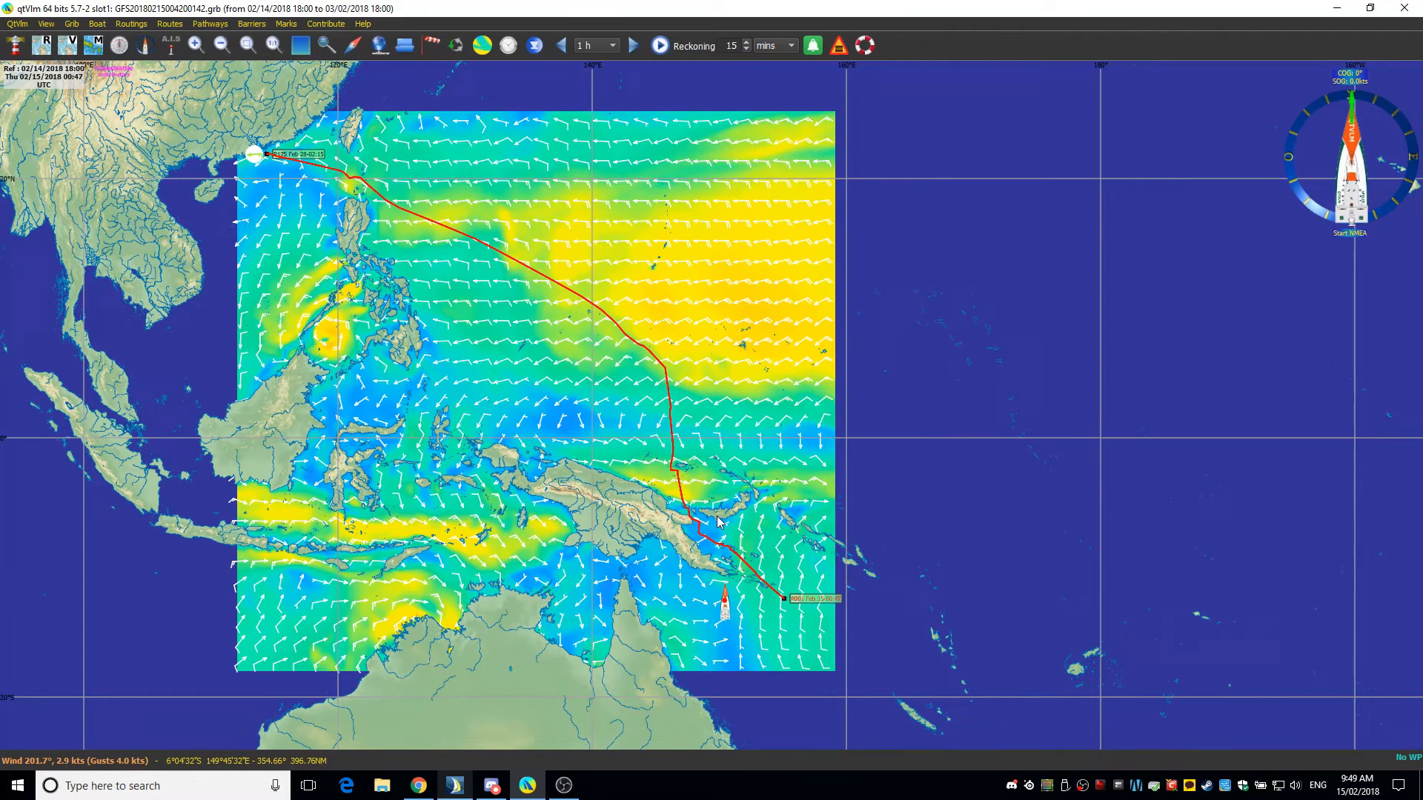
mouse_move(630, 352)
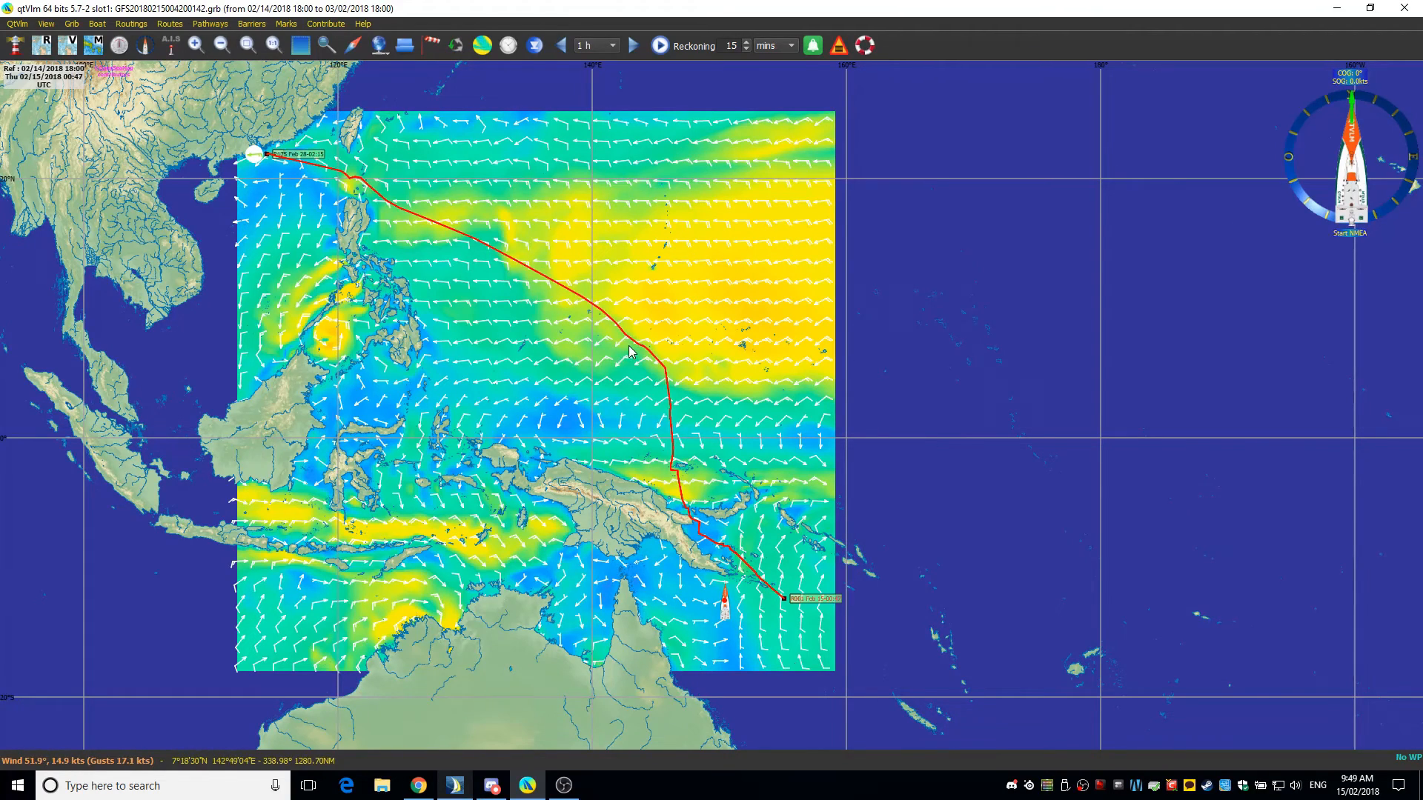
mouse_move(634, 352)
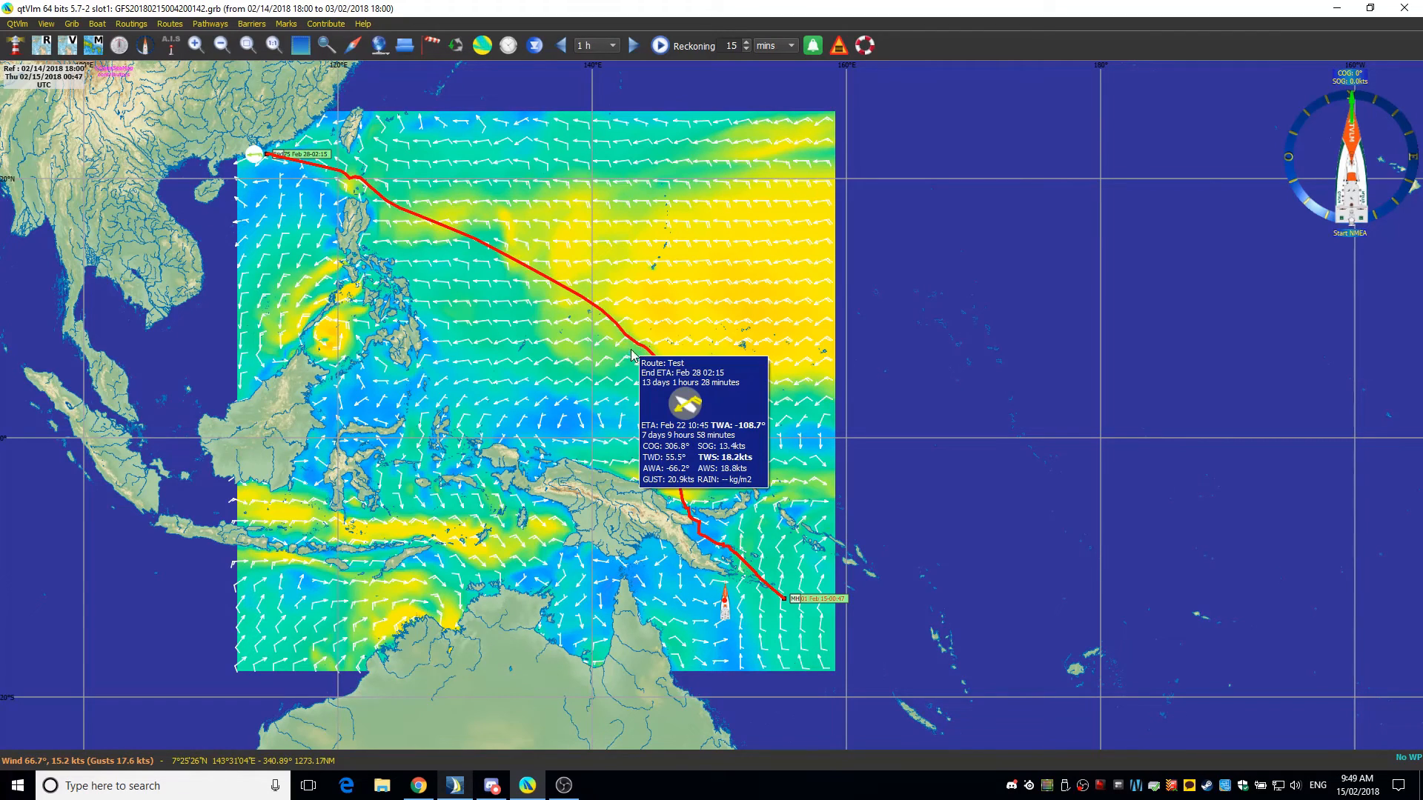
mouse_move(601, 380)
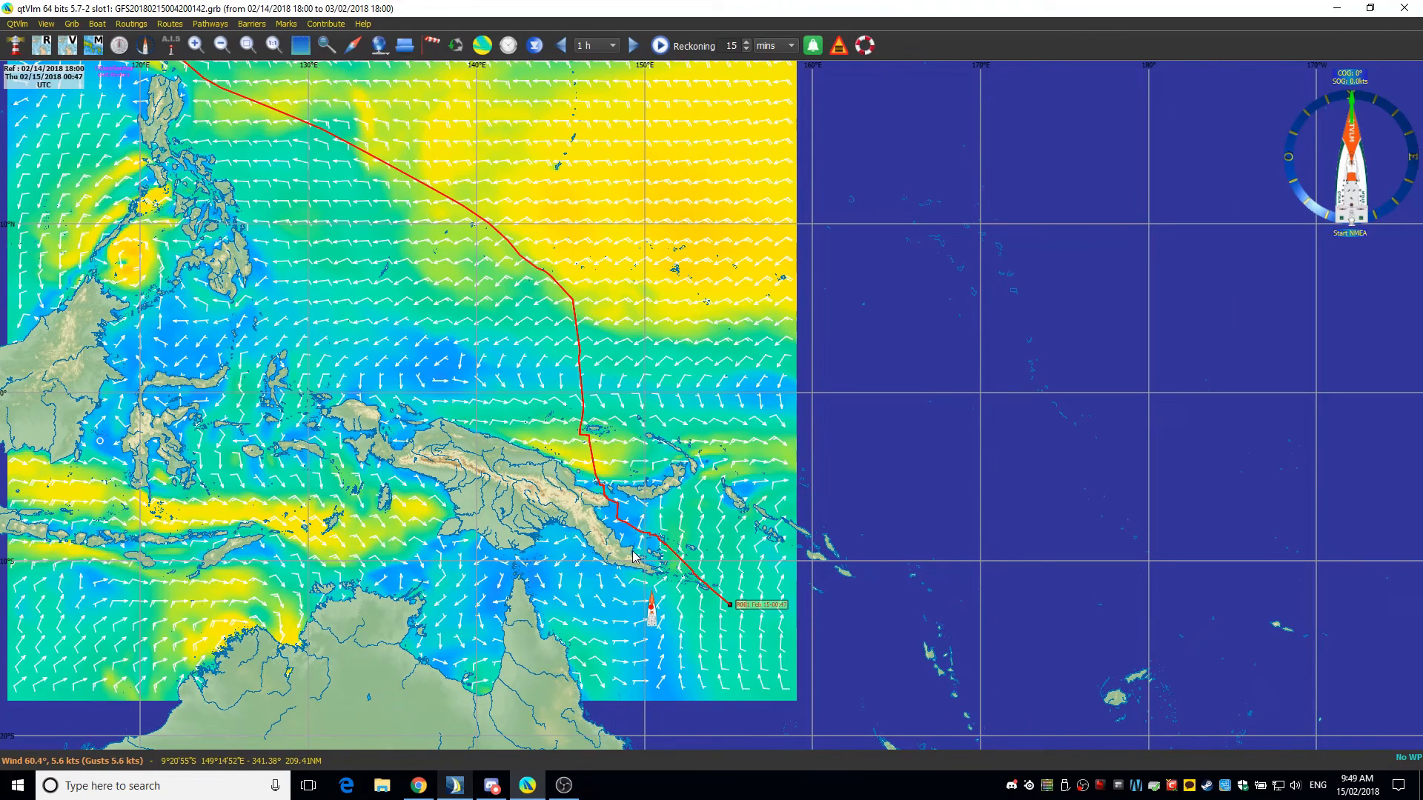
mouse_move(573, 513)
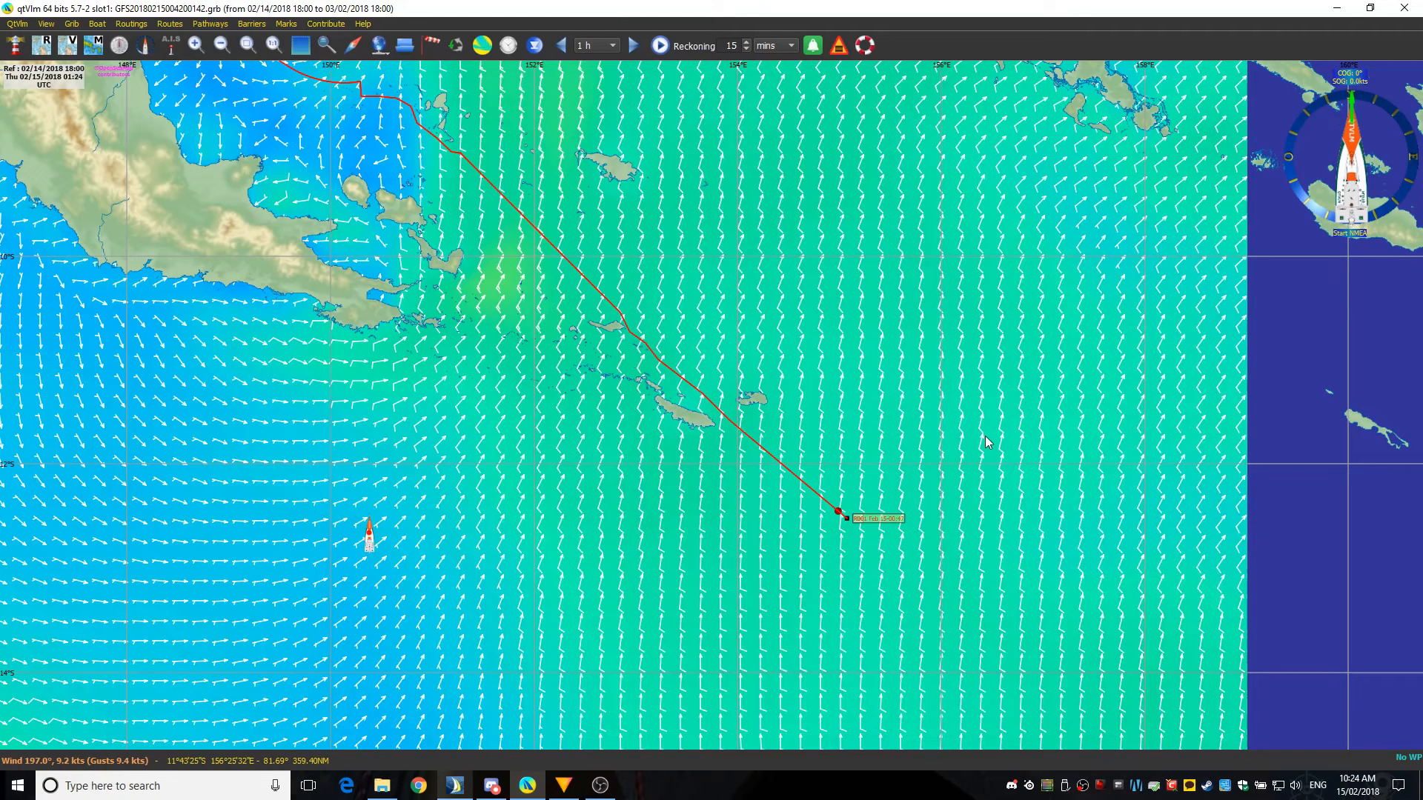
mouse_move(922, 404)
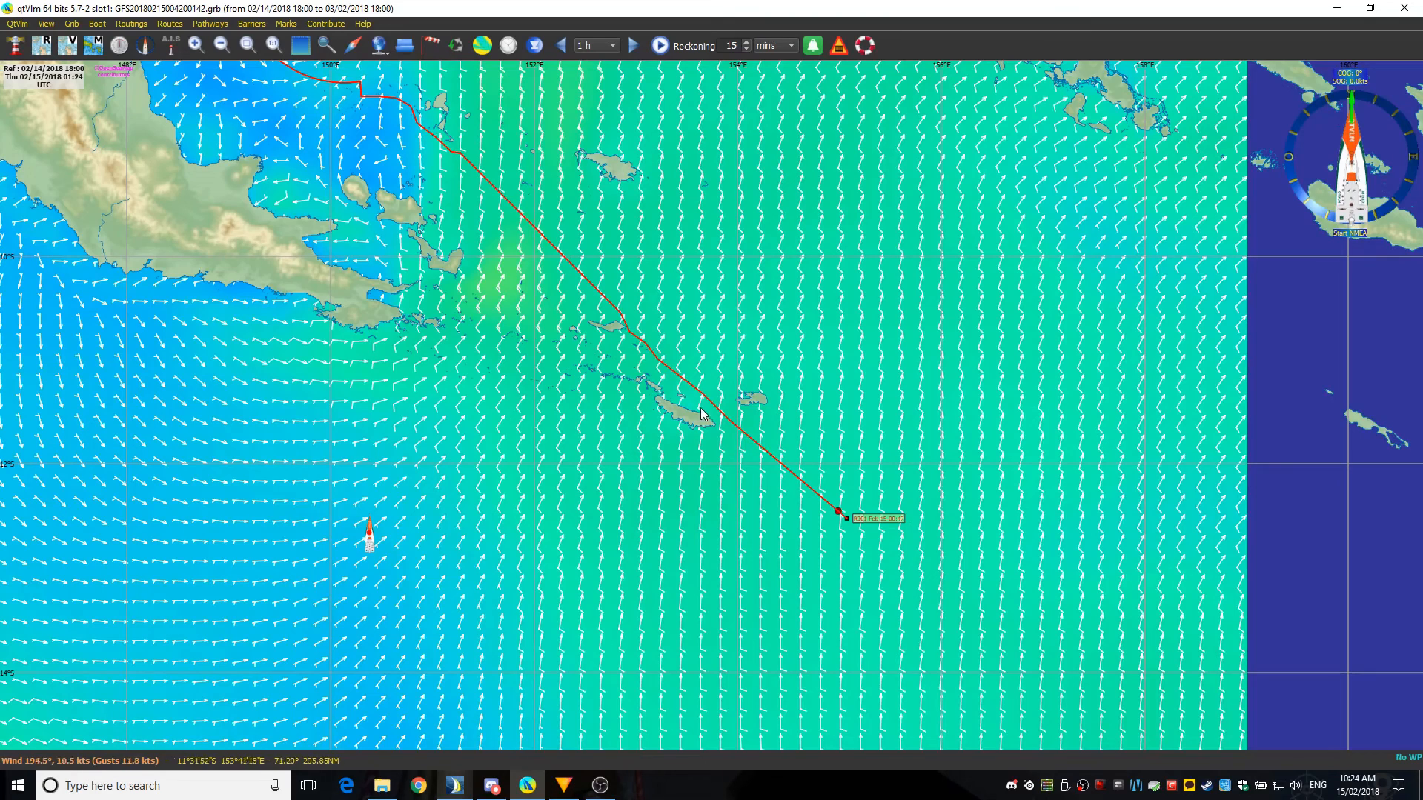
mouse_move(598, 306)
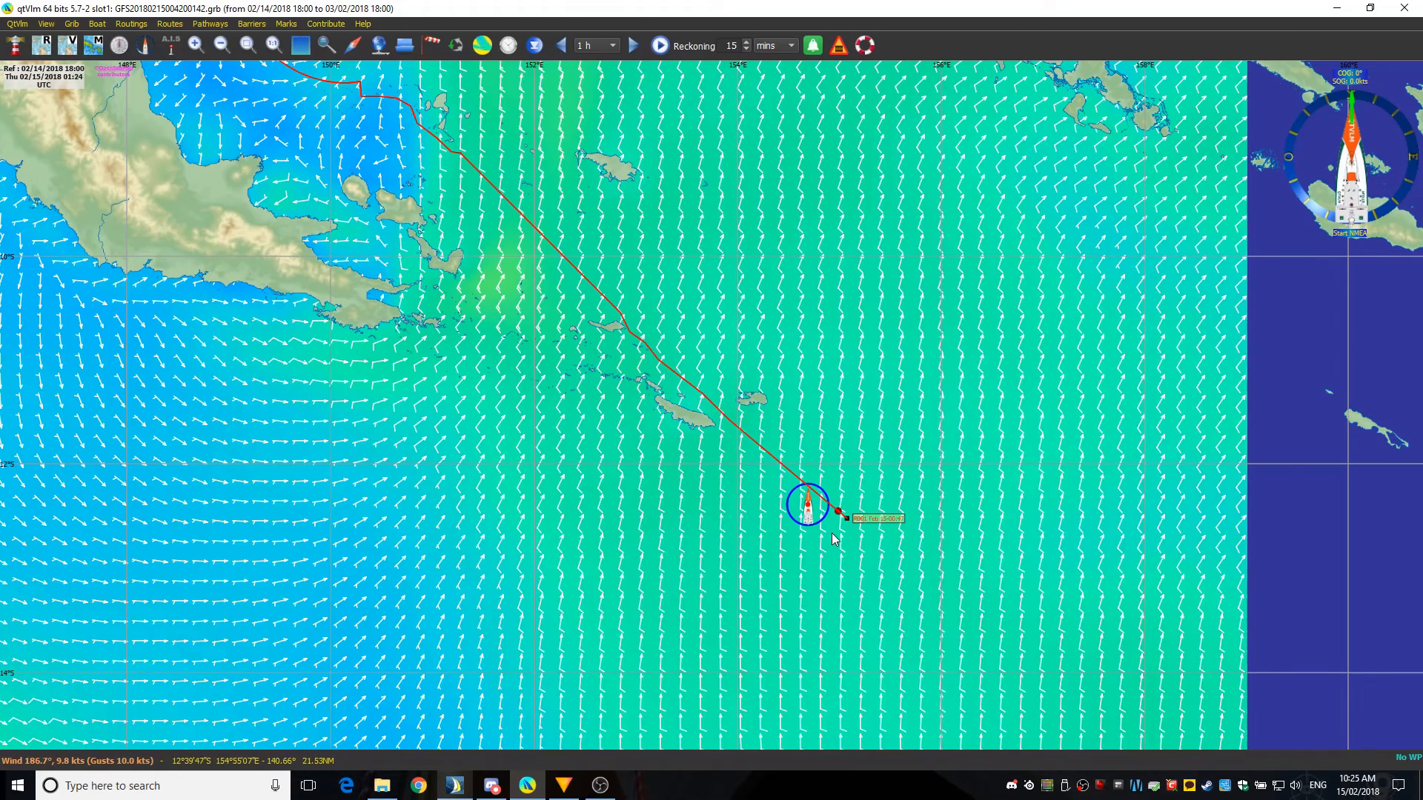
mouse_move(816, 498)
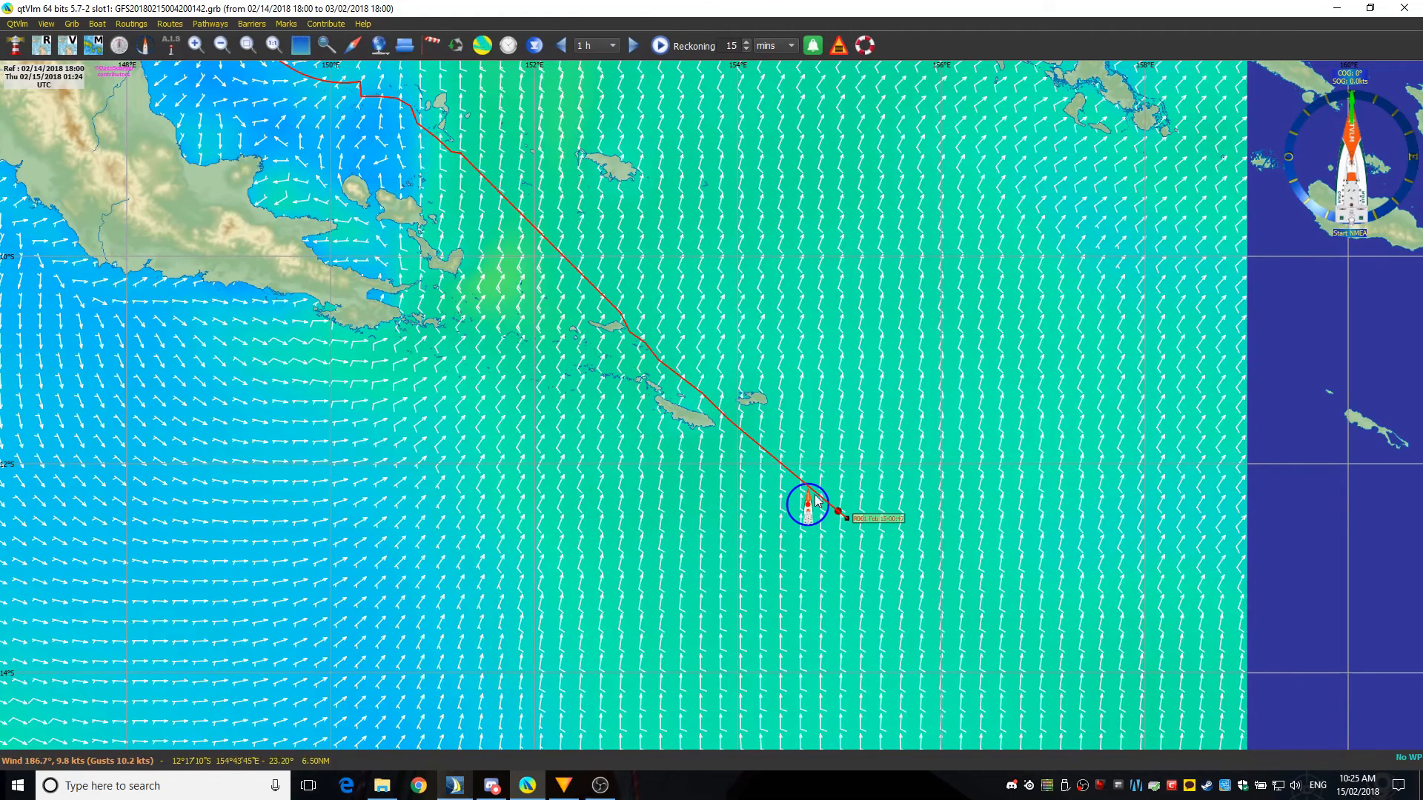
mouse_move(587, 358)
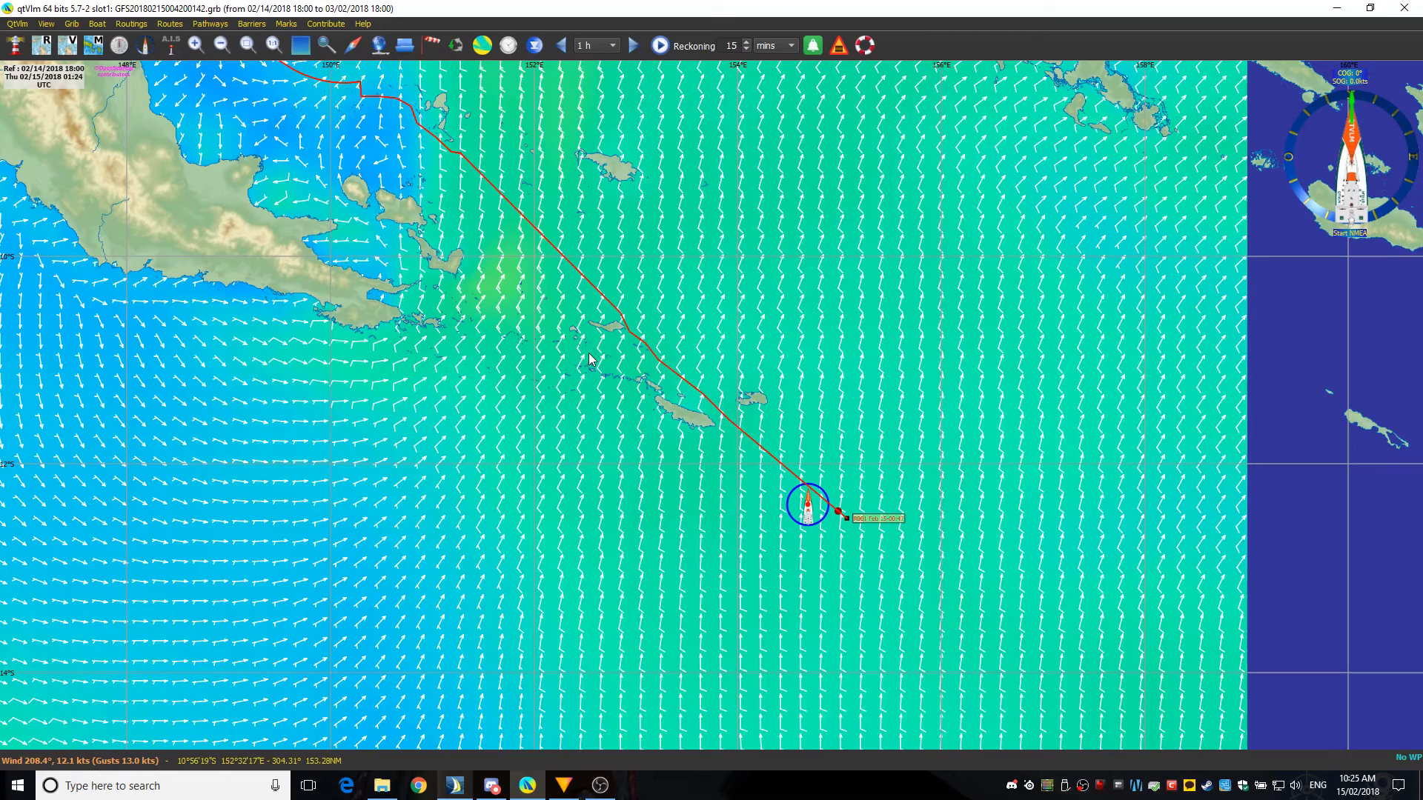
mouse_move(336, 98)
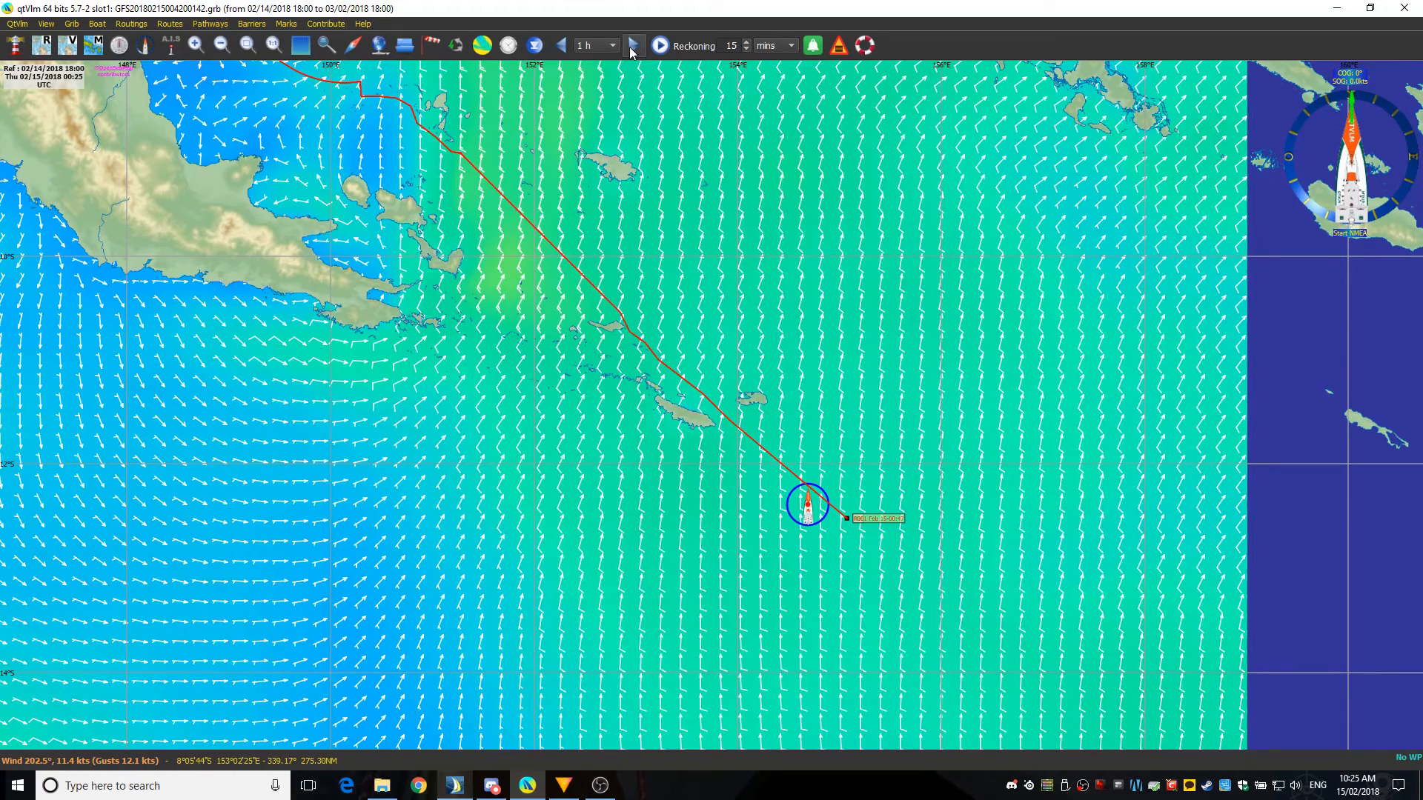
Choose a 30 mn forecast time step, animate the wind forward through Feb 15, then stop.
left_click(611, 45)
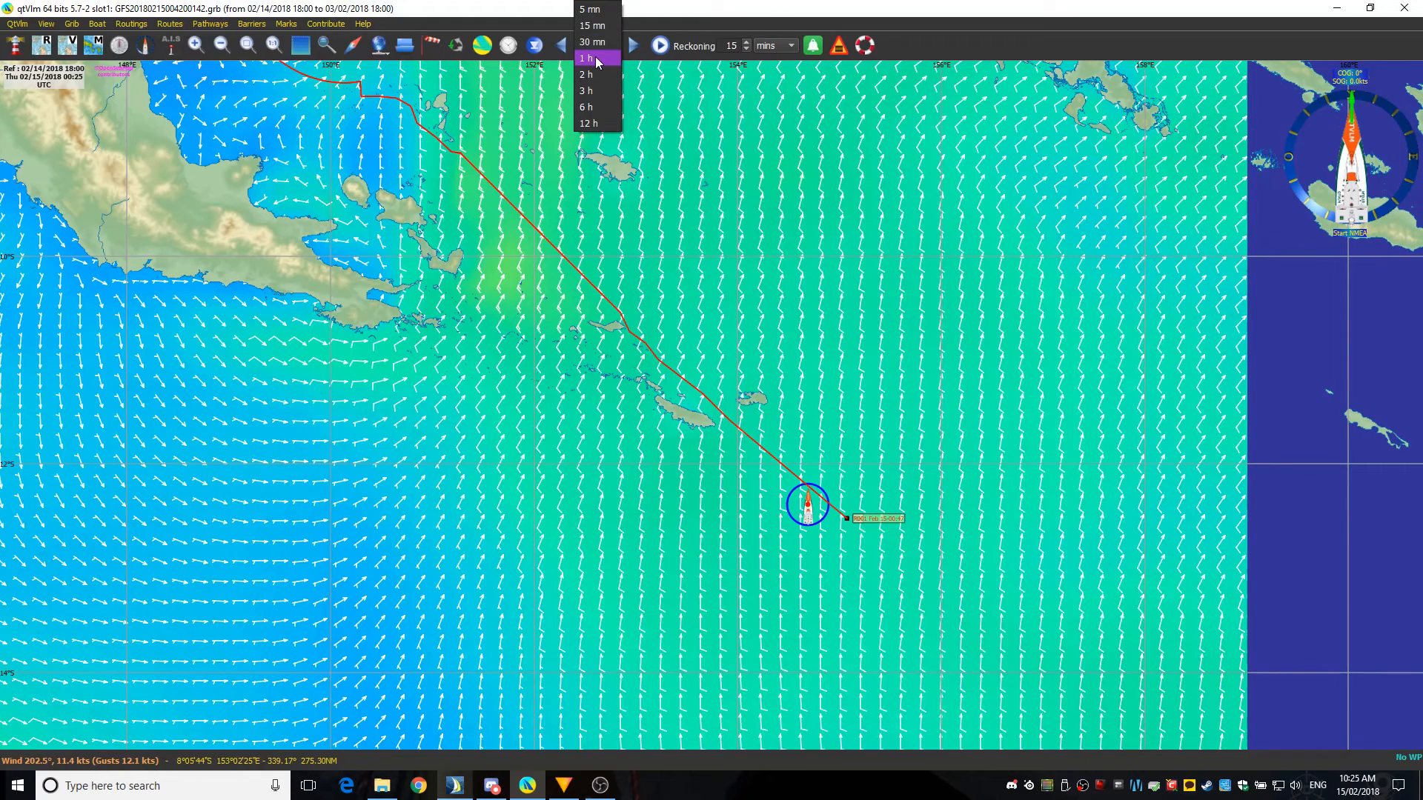
left_click(586, 57)
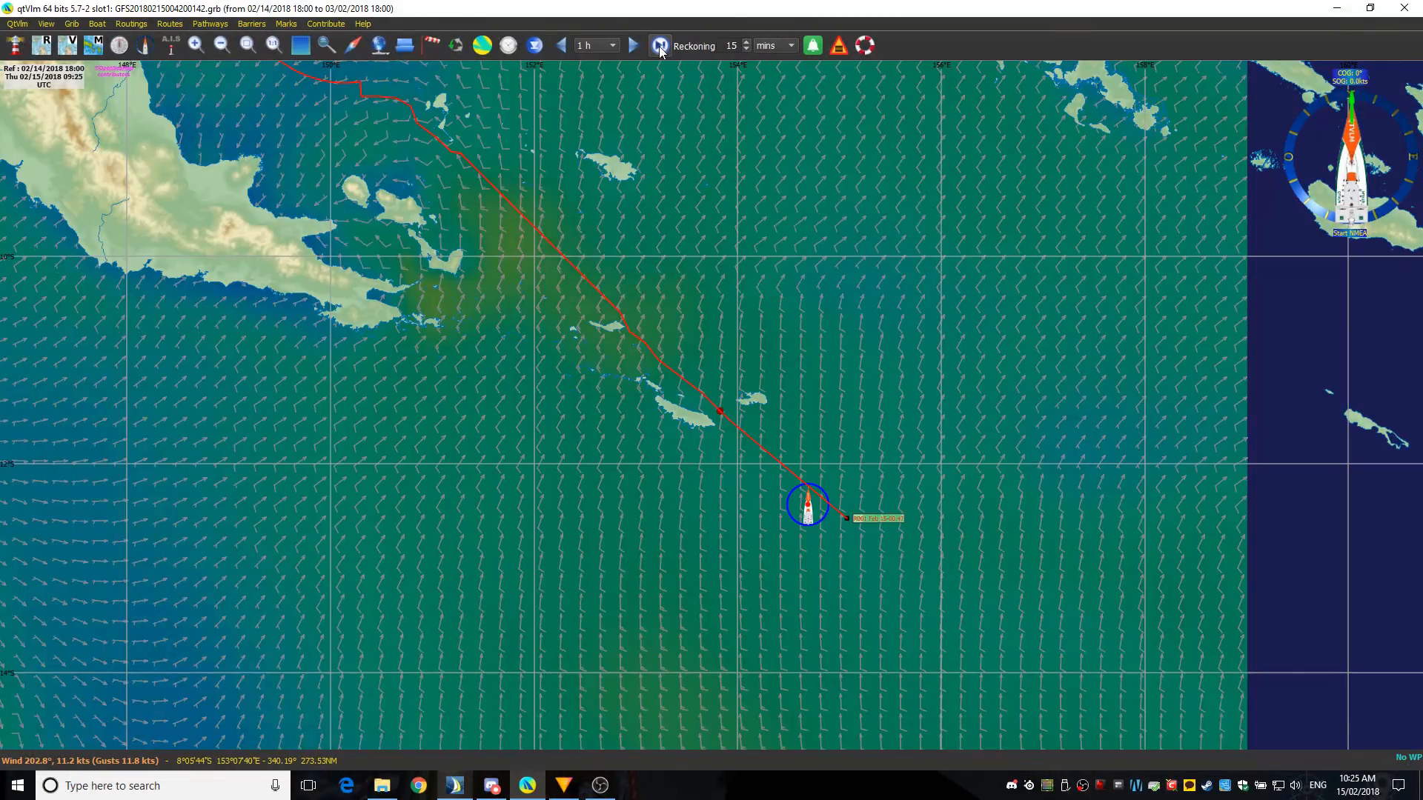
left_click(633, 46)
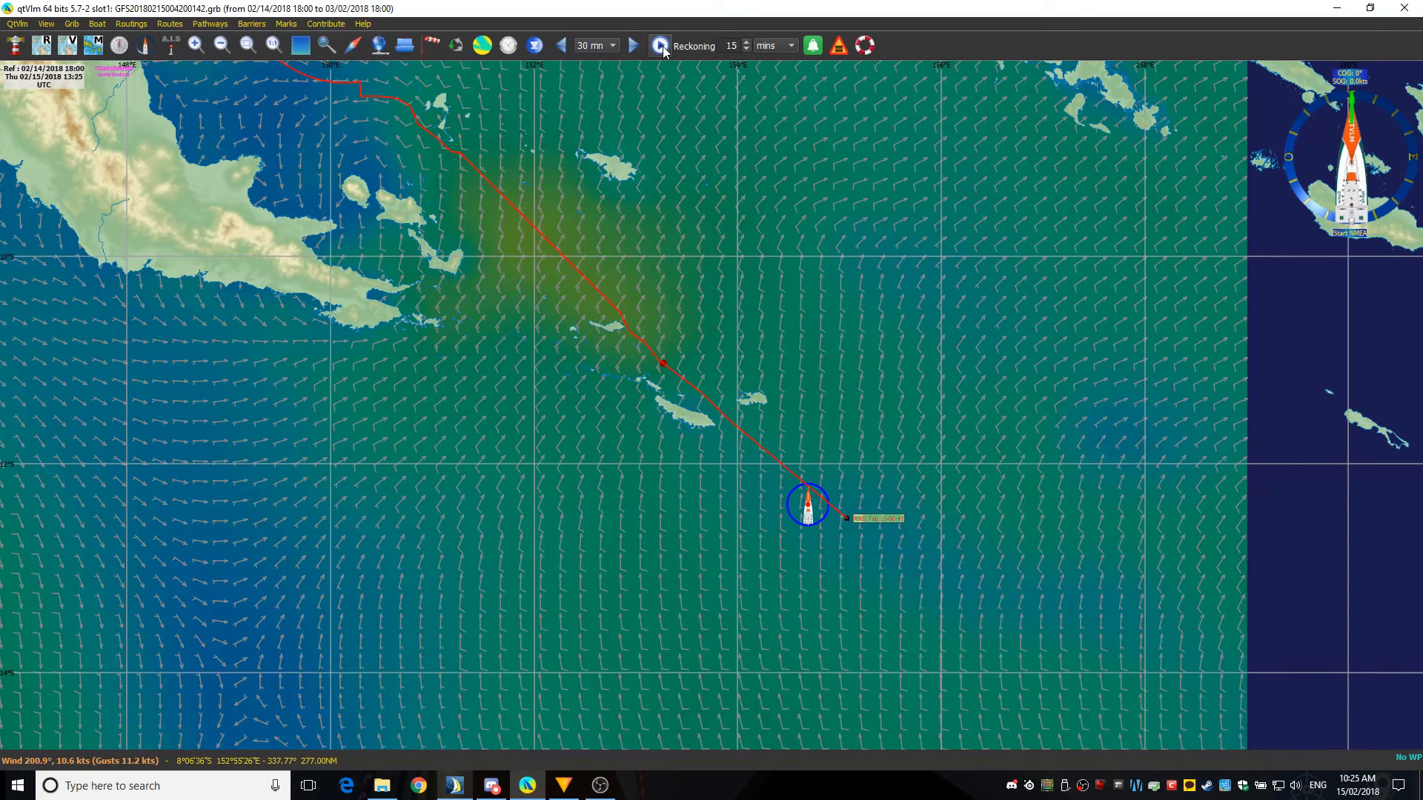
left_click(660, 45)
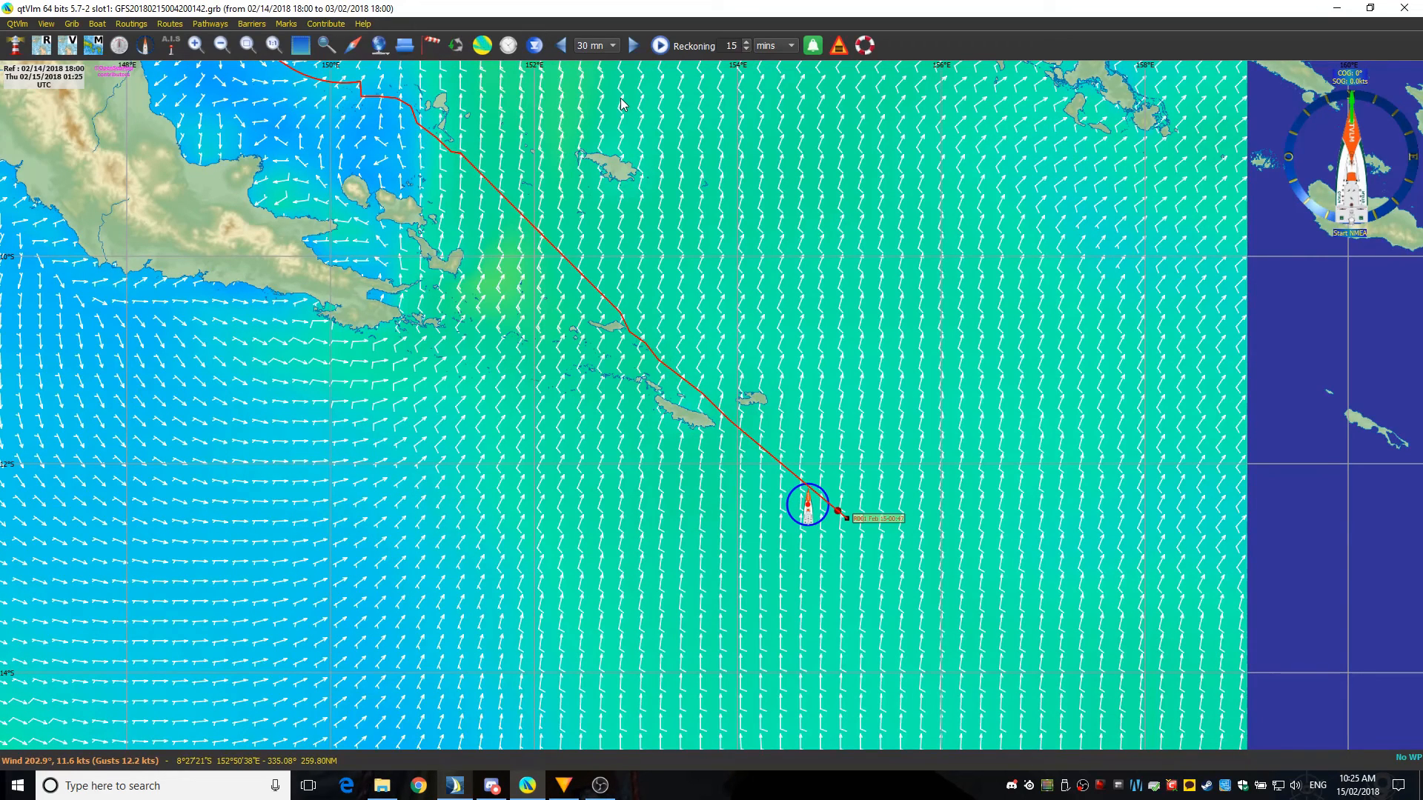
mouse_move(821, 433)
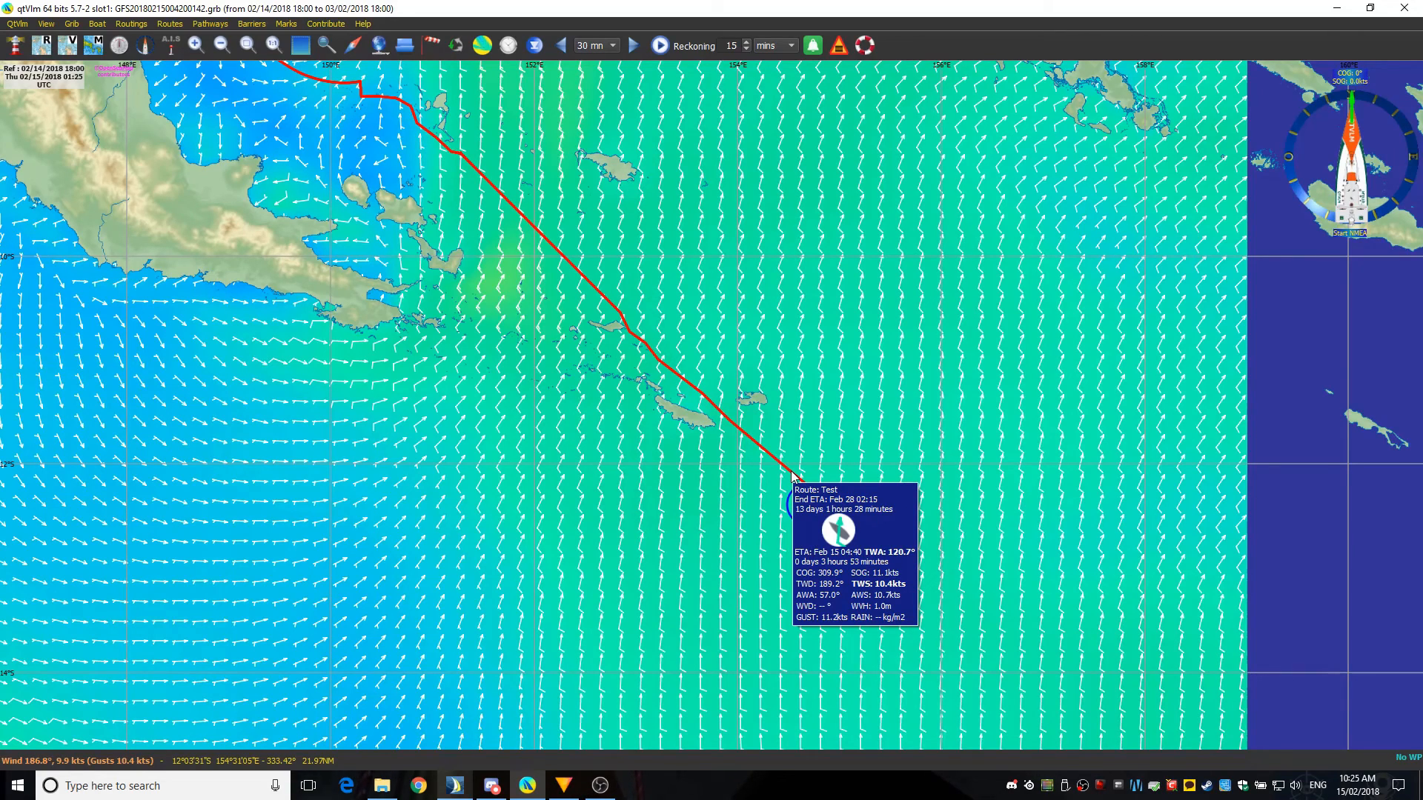
Append time-labelled POIs along the Test route via its context menu.
right_click(791, 472)
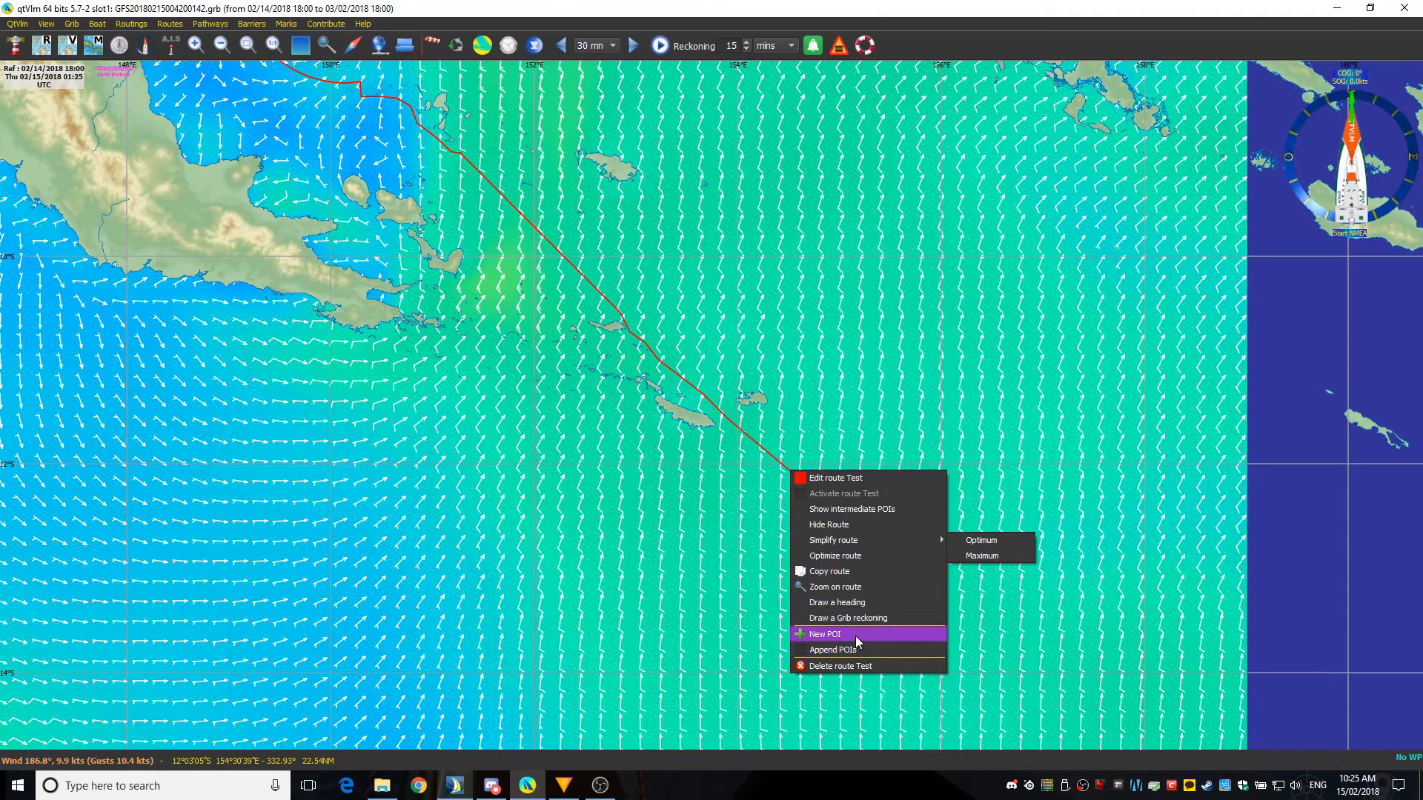
mouse_move(828, 649)
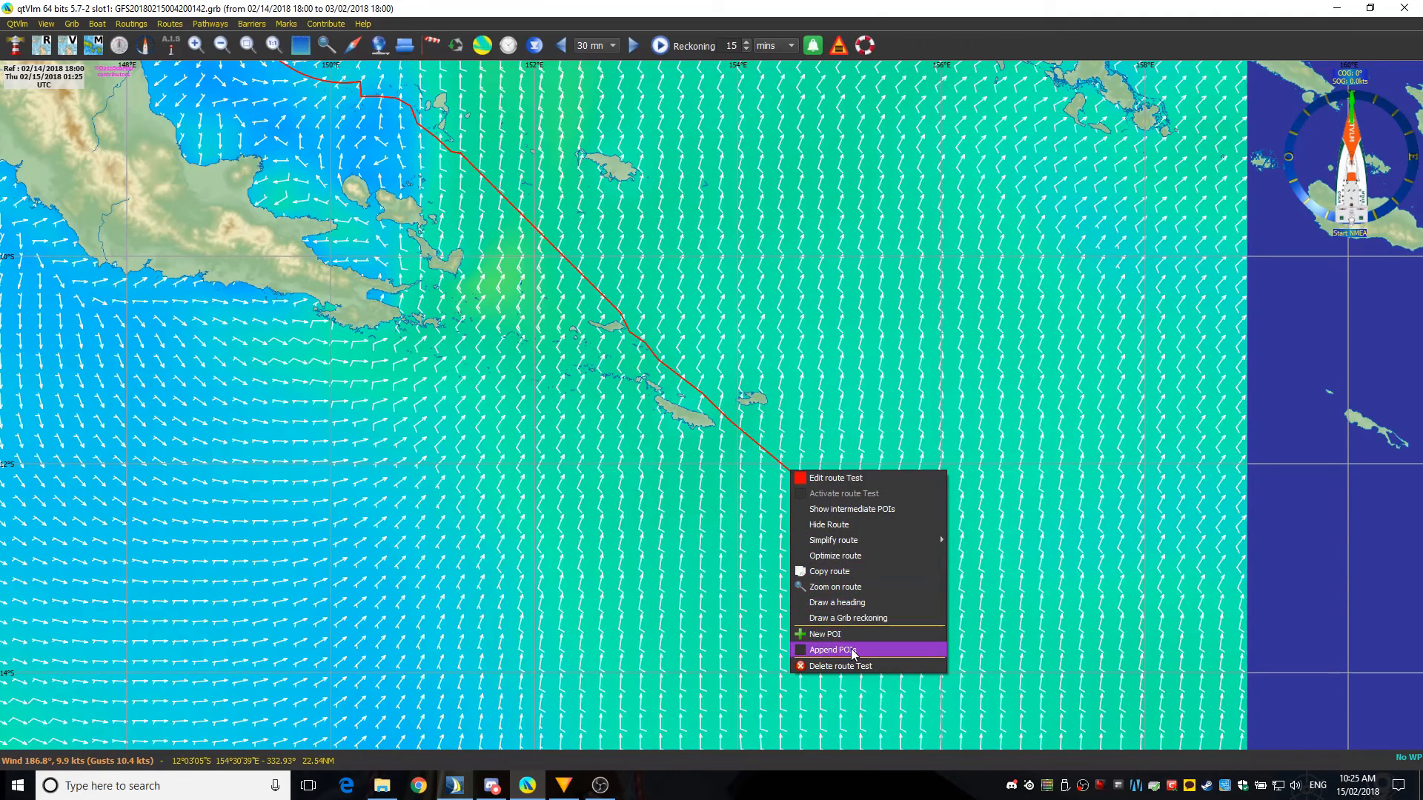
left_click(829, 650)
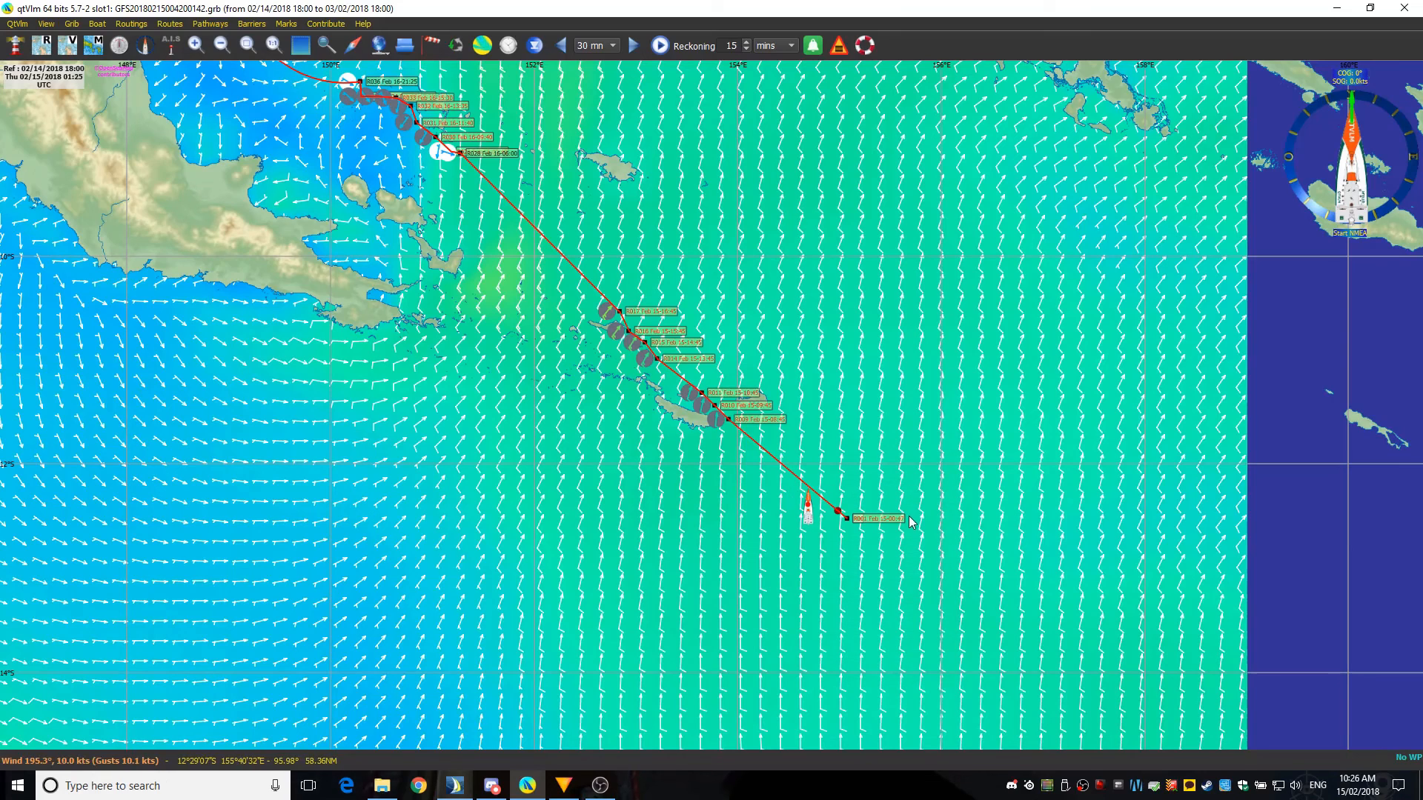